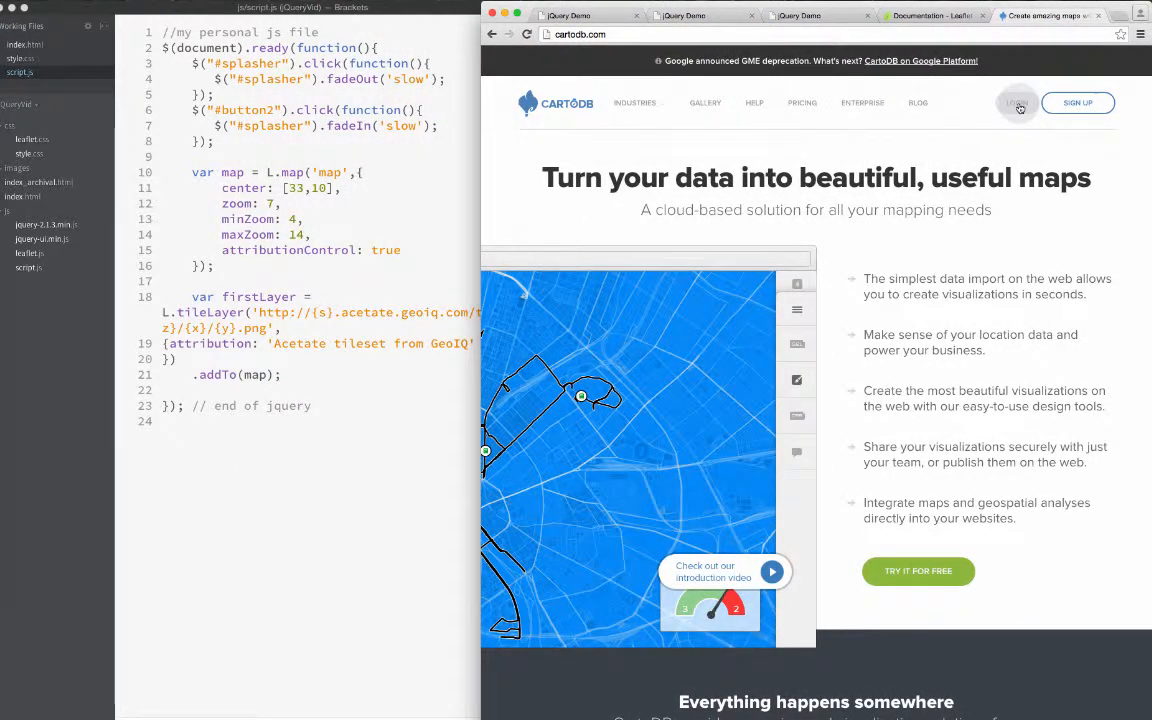
{"action": "mouse_move", "coordinate": [996, 152]}
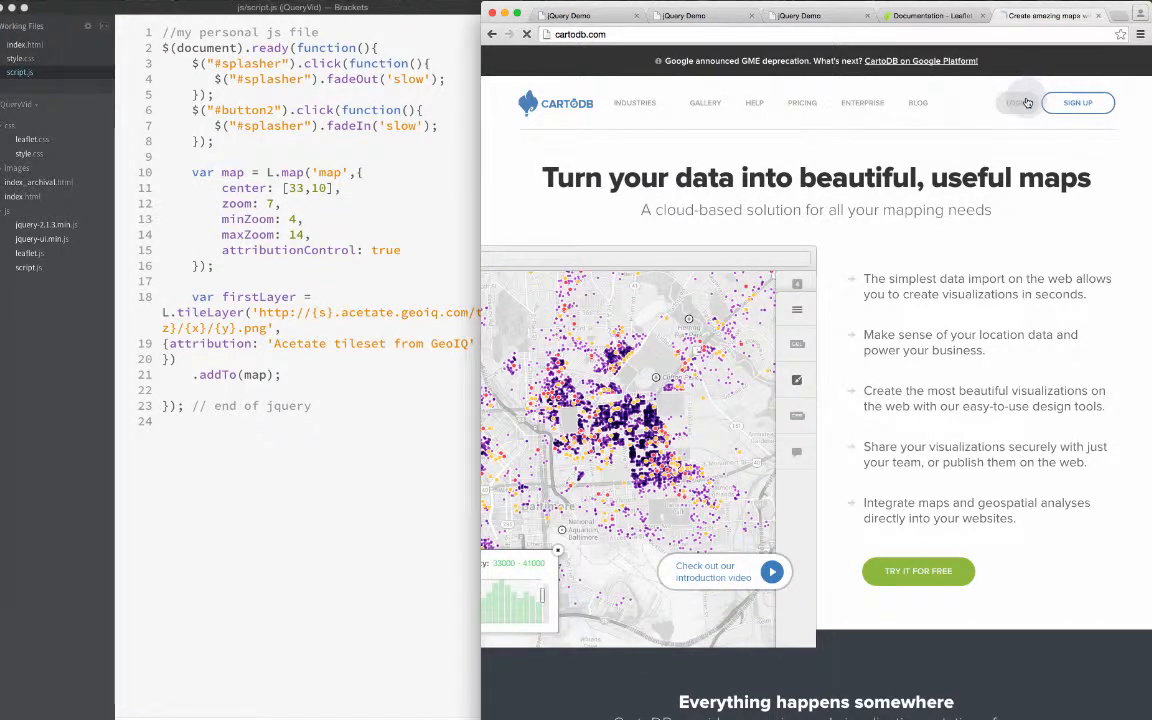
Step: Sign in to the CartoDB account to reach the dashboard listing waterDownDeath and droneStrikes
{"action": "left_click", "coordinate": [1018, 102]}
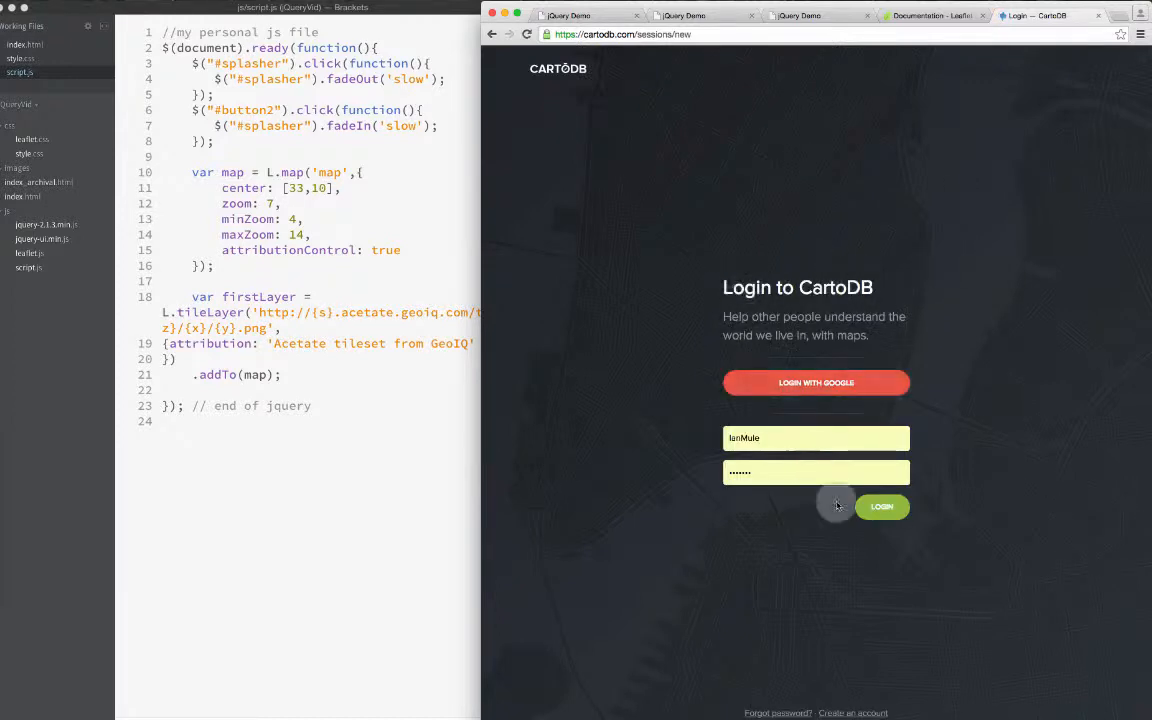
{"action": "left_click", "coordinate": [880, 506]}
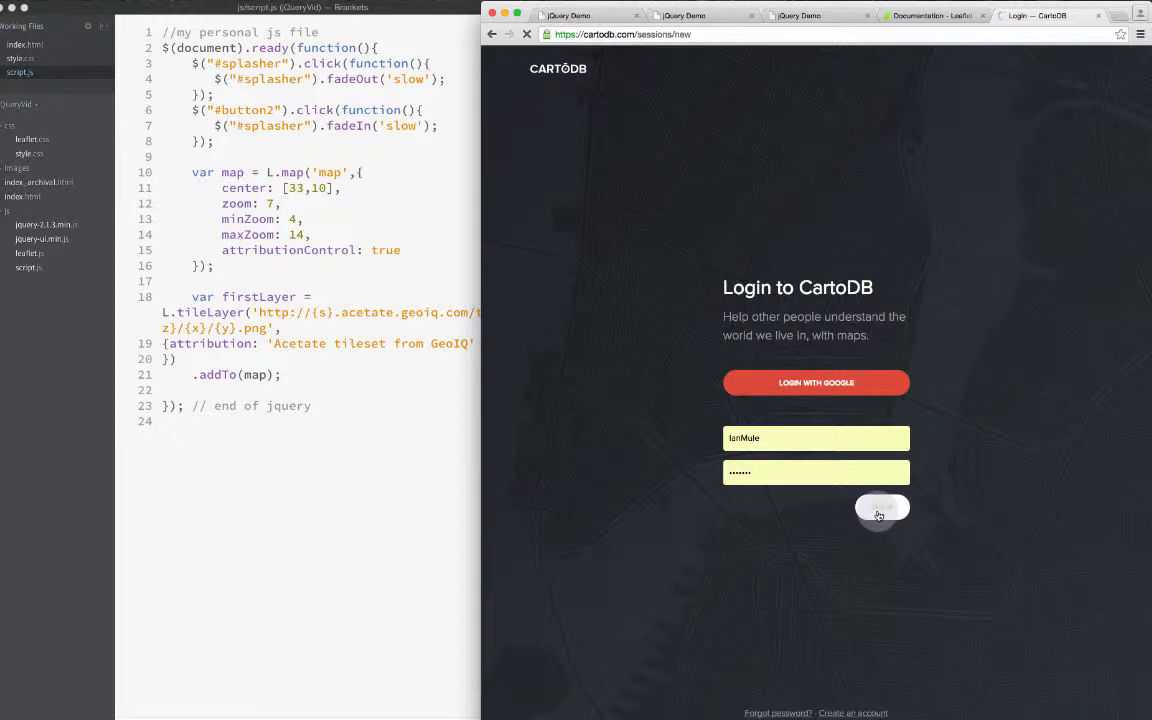
{"action": "left_click", "coordinate": [880, 508]}
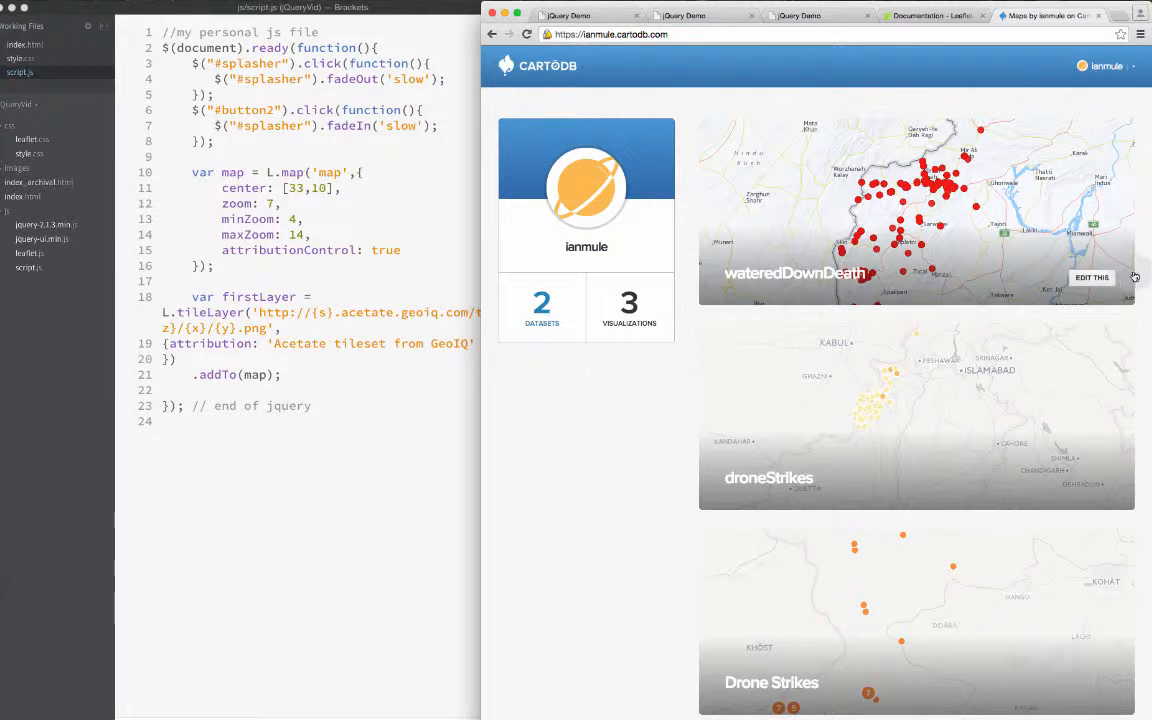
Step: Browse the wateredDownDeath data table across its date, location, coordinate and casualty columns
{"action": "left_click", "coordinate": [1092, 276]}
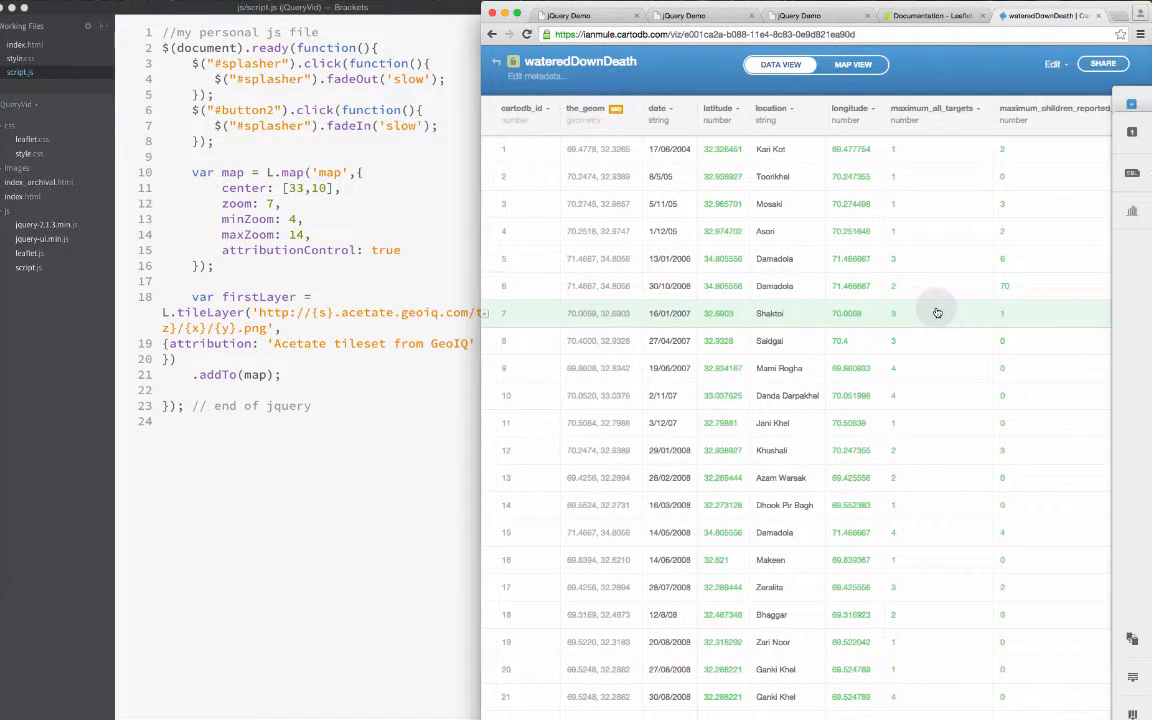
{"action": "scroll", "scroll_direction": "right", "scroll_amount": 3}
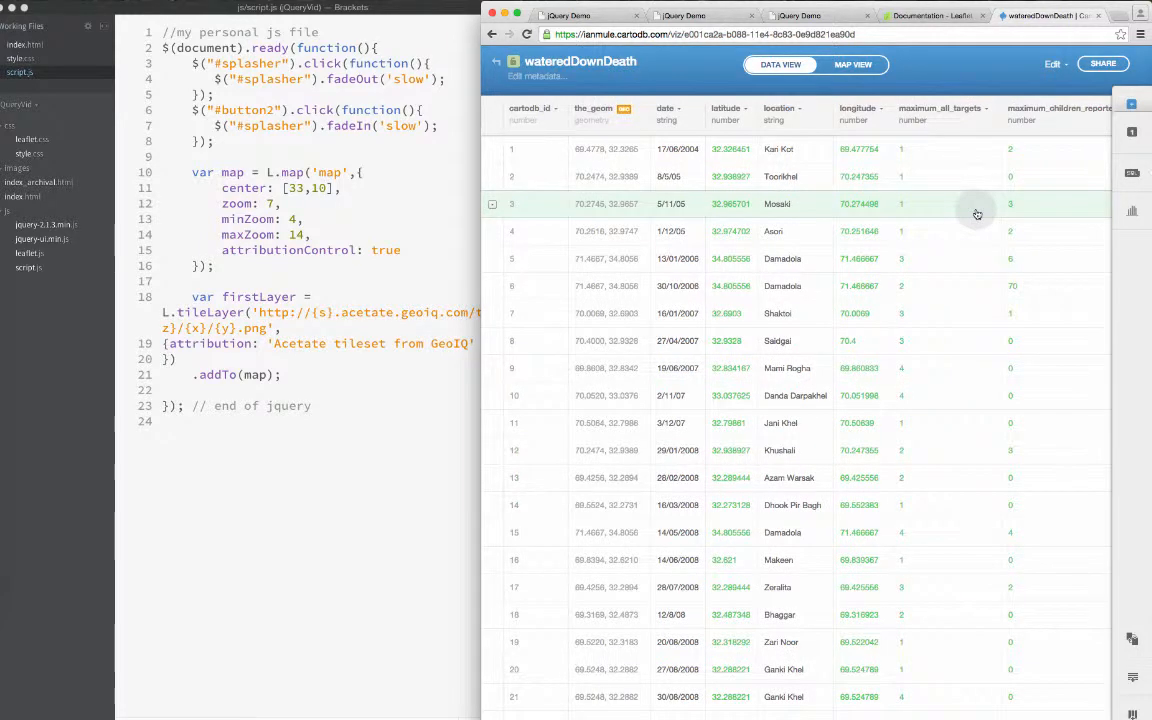
{"action": "scroll", "scroll_direction": "right", "scroll_amount": 3}
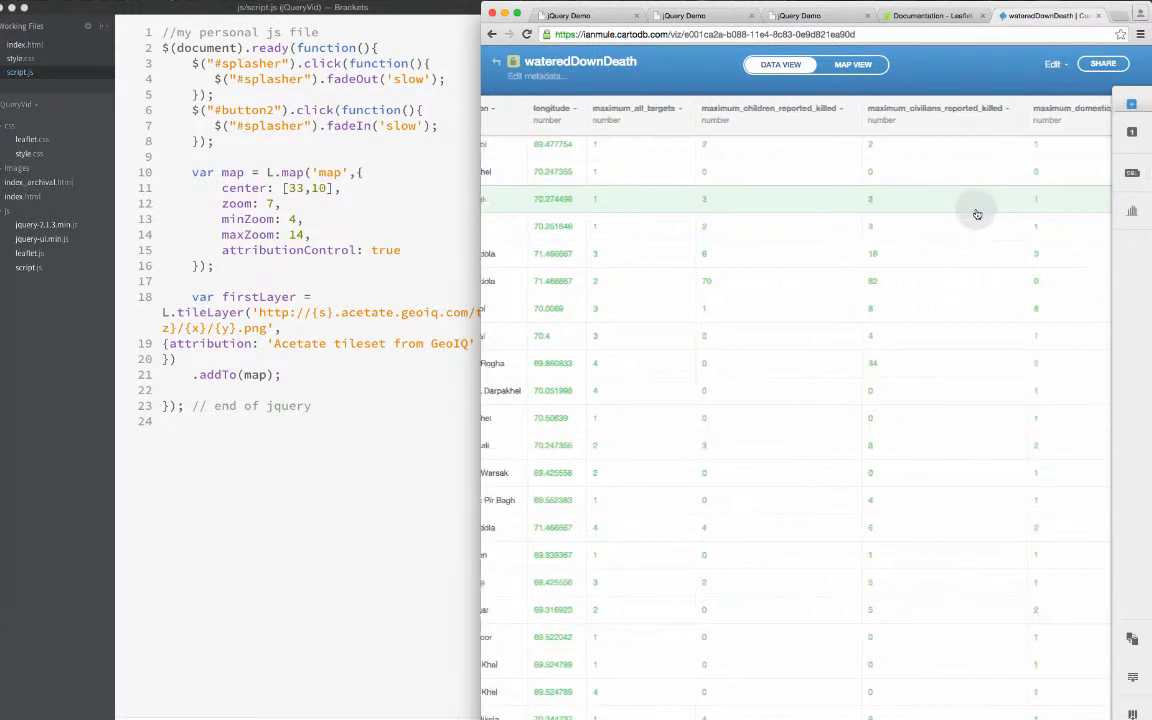
{"action": "scroll", "scroll_direction": "right", "scroll_amount": 3}
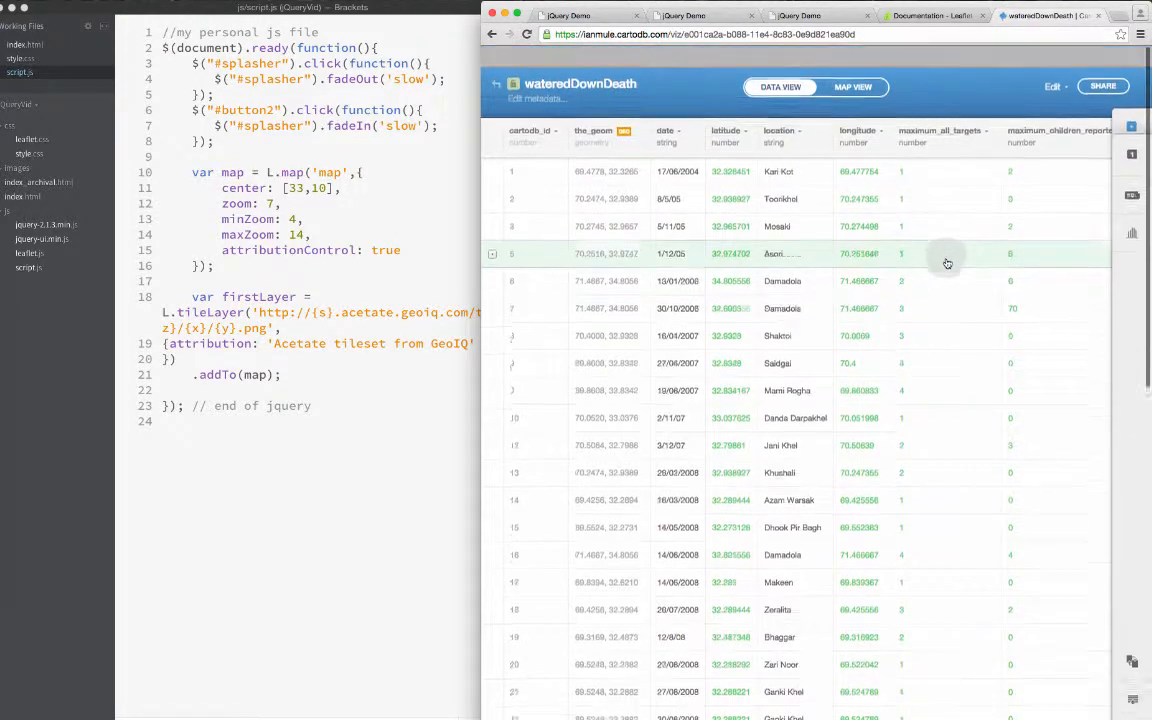
{"action": "scroll", "scroll_direction": "up", "scroll_amount": 3}
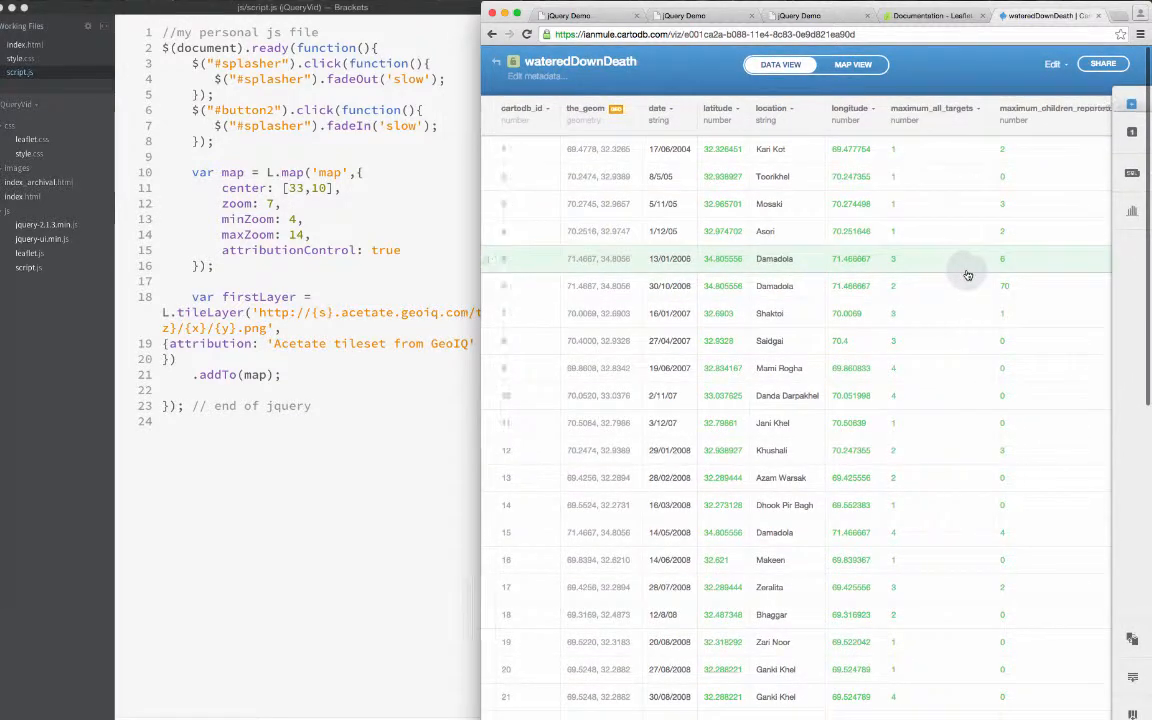
{"action": "scroll", "scroll_direction": "right", "scroll_amount": 3}
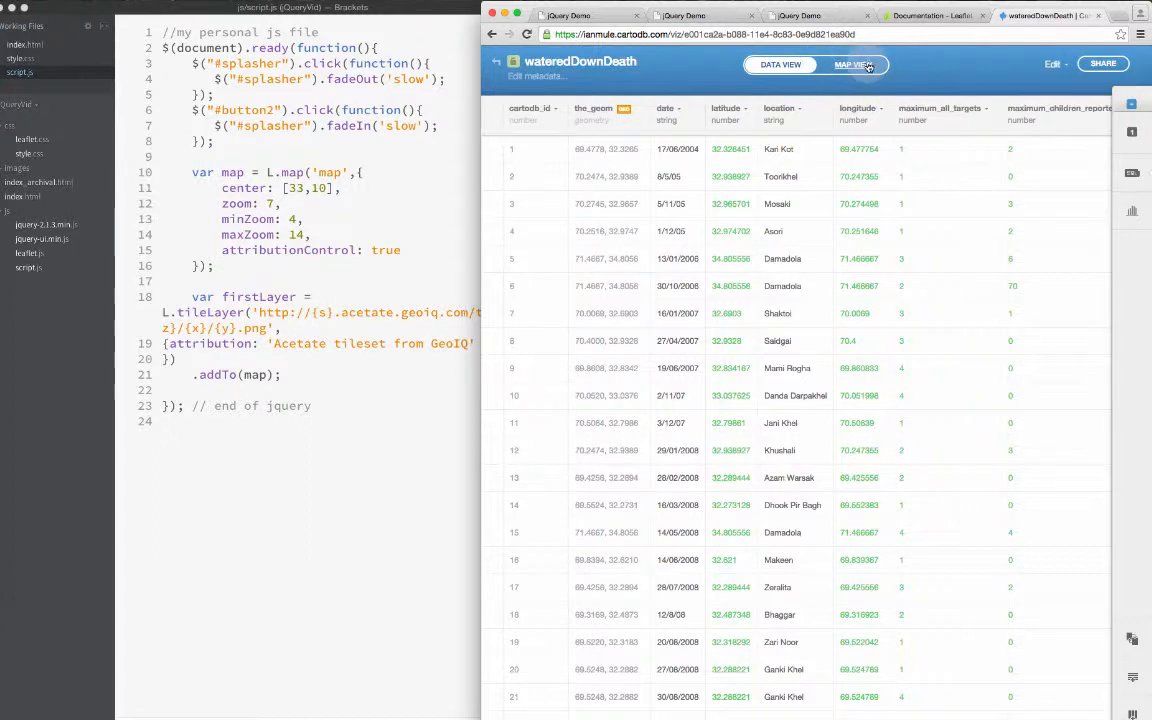
Step: Switch wateredDownDeath to Map View so the strikes appear as points over Pakistan
{"action": "left_click", "coordinate": [852, 64]}
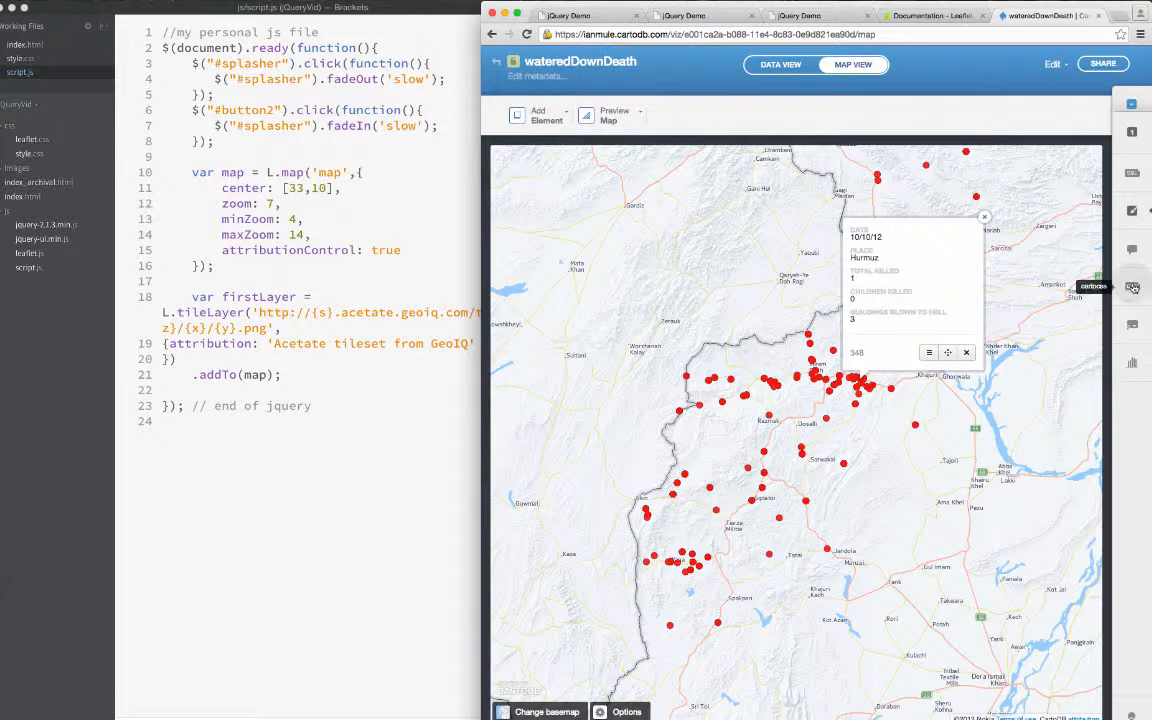
{"action": "mouse_move", "coordinate": [1132, 212]}
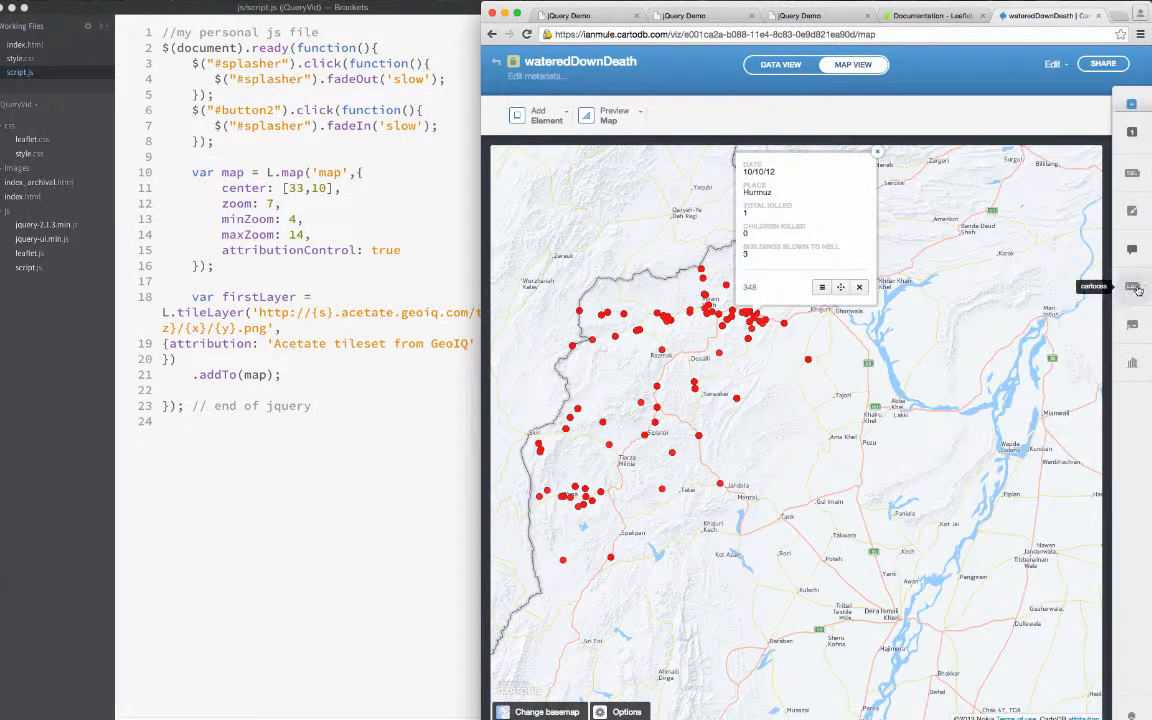
{"action": "mouse_move", "coordinate": [1132, 212]}
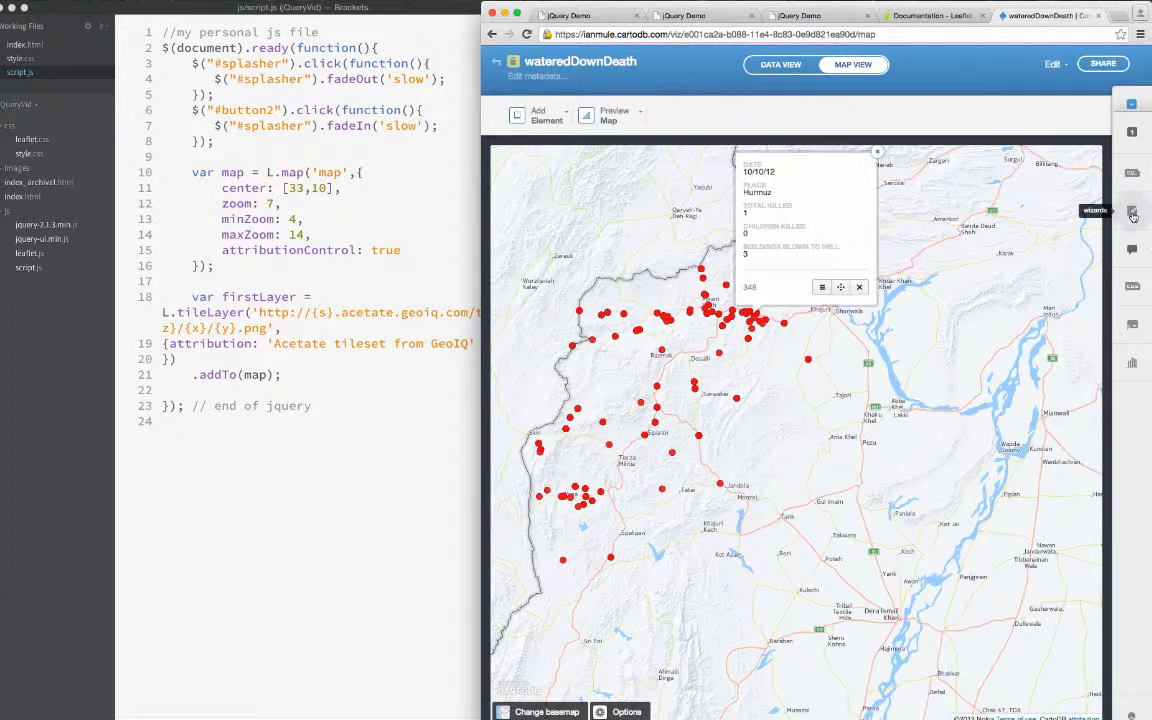
Step: Browse the Visualization wizard carousel and render the strikes as hexagon density bins
{"action": "left_click", "coordinate": [1132, 212]}
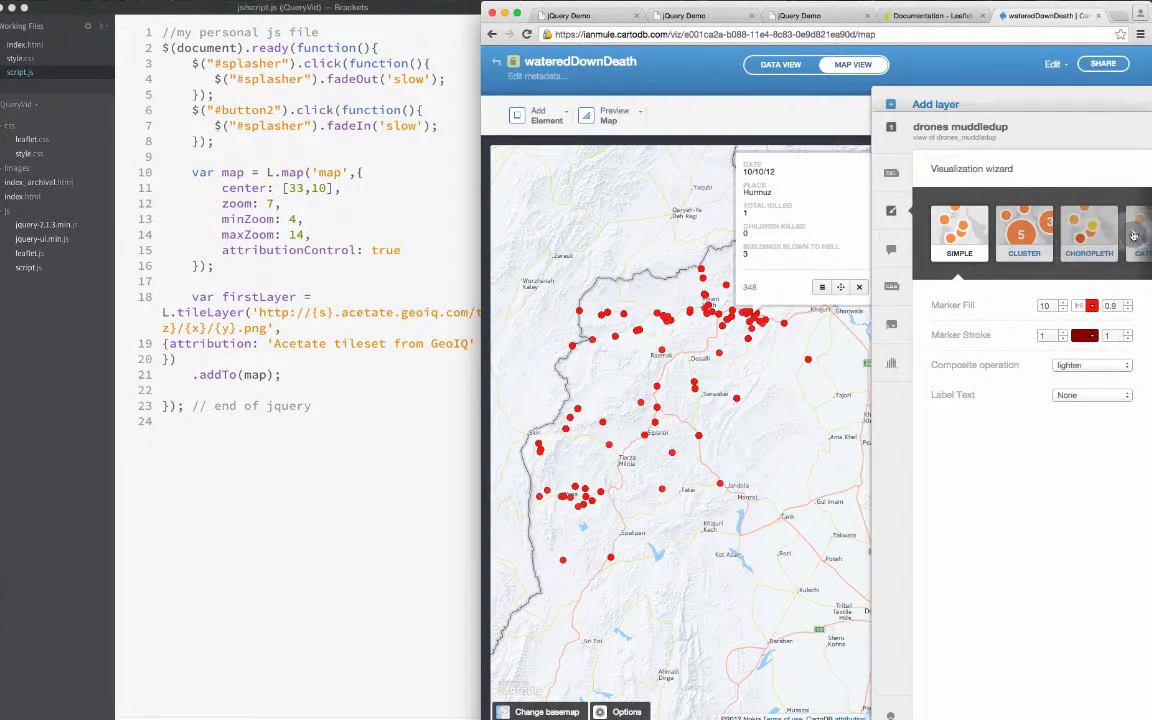
{"action": "left_click", "coordinate": [1132, 236]}
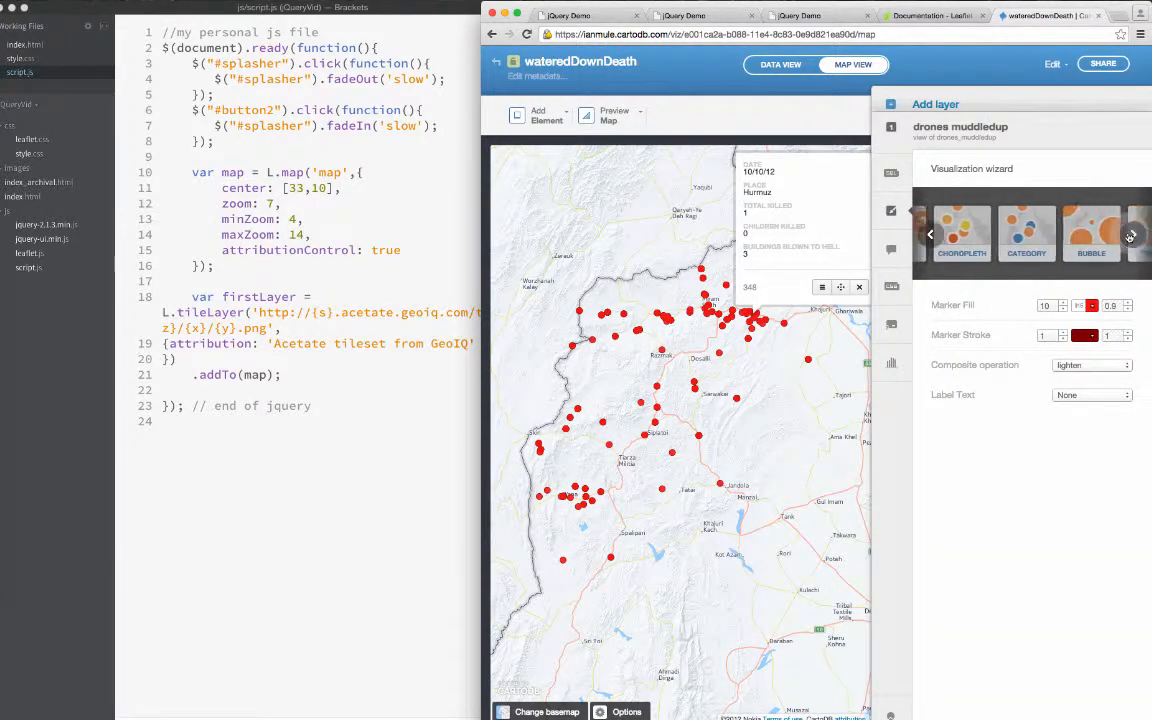
{"action": "left_click", "coordinate": [1132, 236]}
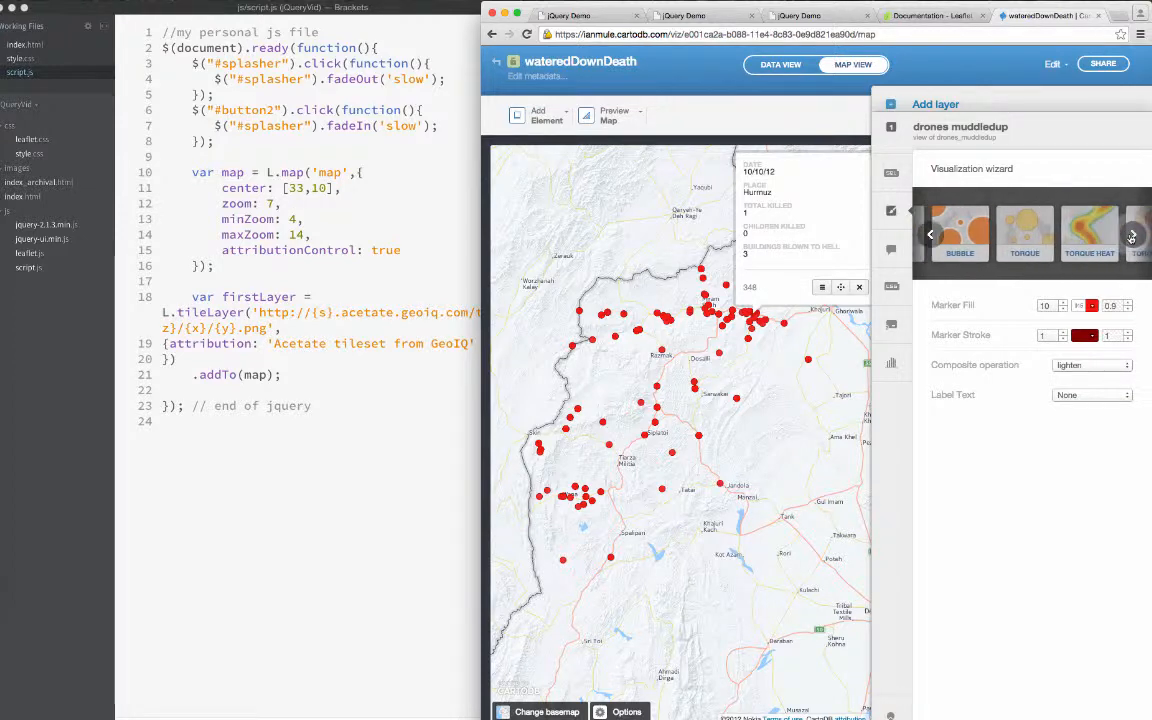
{"action": "left_click", "coordinate": [1132, 234]}
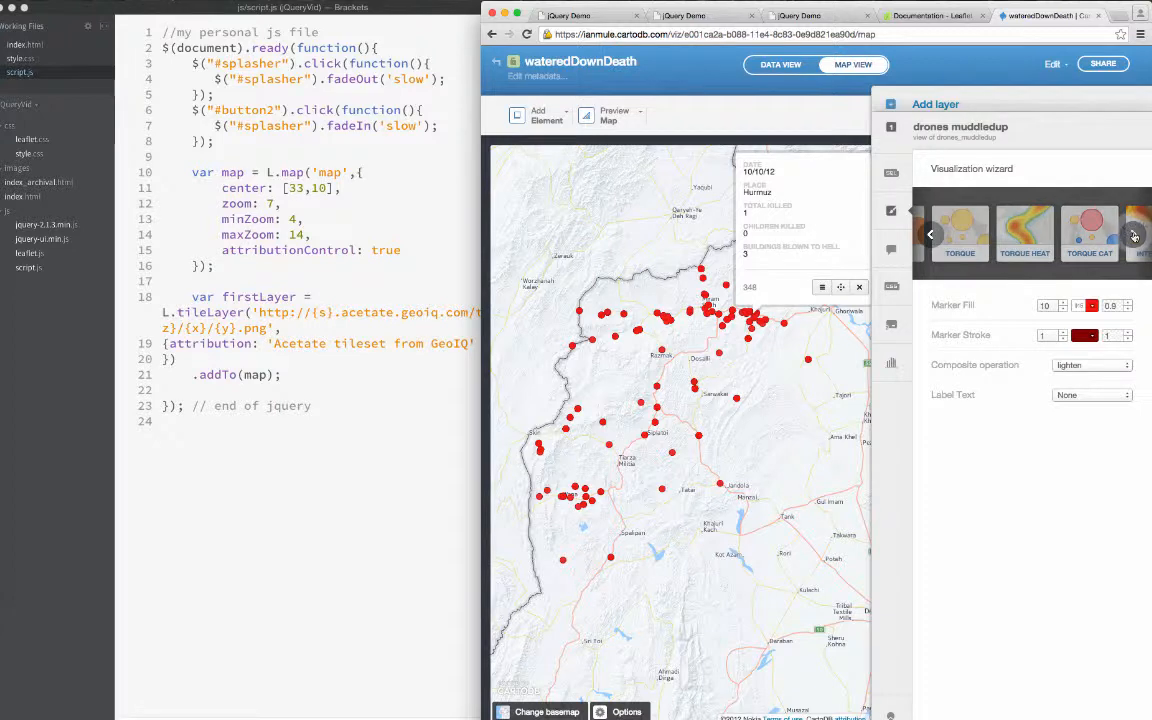
{"action": "left_click", "coordinate": [1134, 234]}
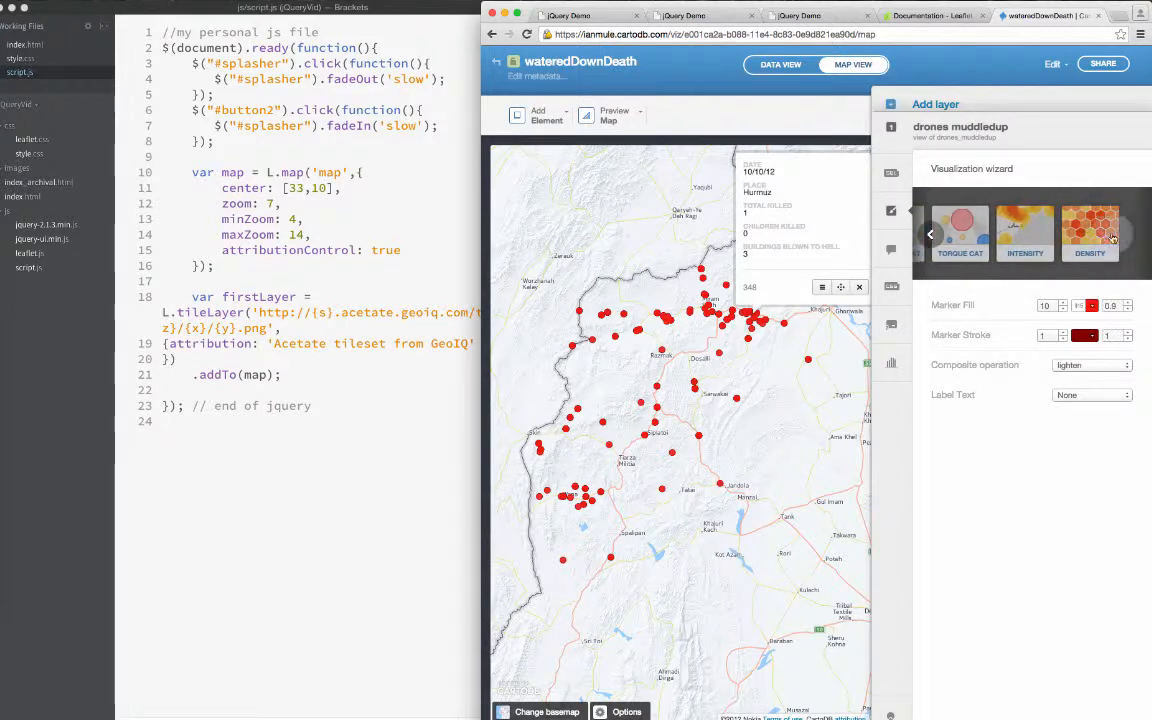
{"action": "left_click", "coordinate": [1092, 232]}
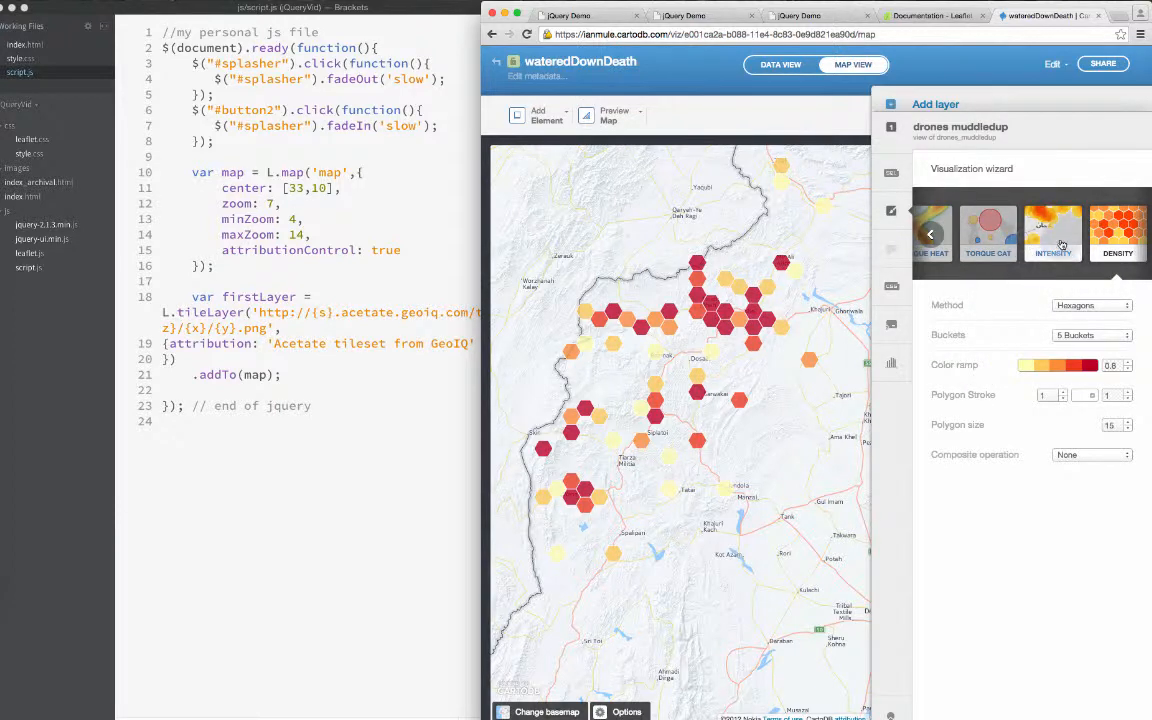
{"action": "mouse_move", "coordinate": [1052, 230]}
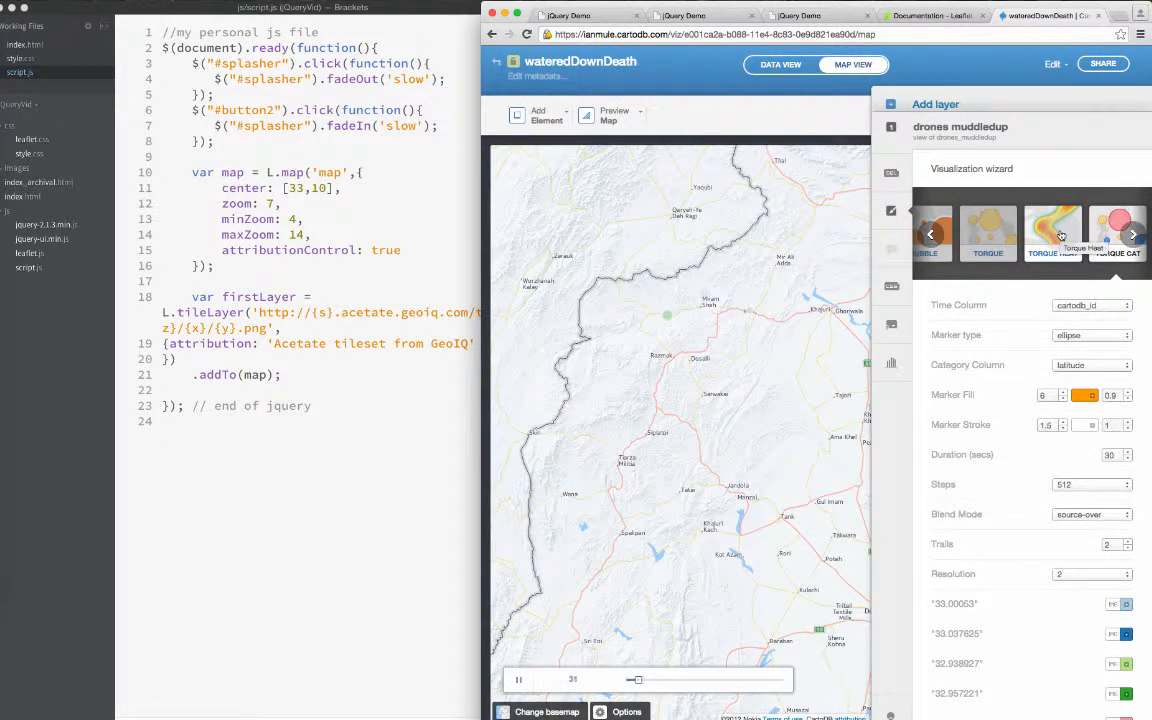
Step: Try the Torque heatmap style, then settle on proportionally sized bubbles for the strikes
{"action": "left_click", "coordinate": [1112, 232]}
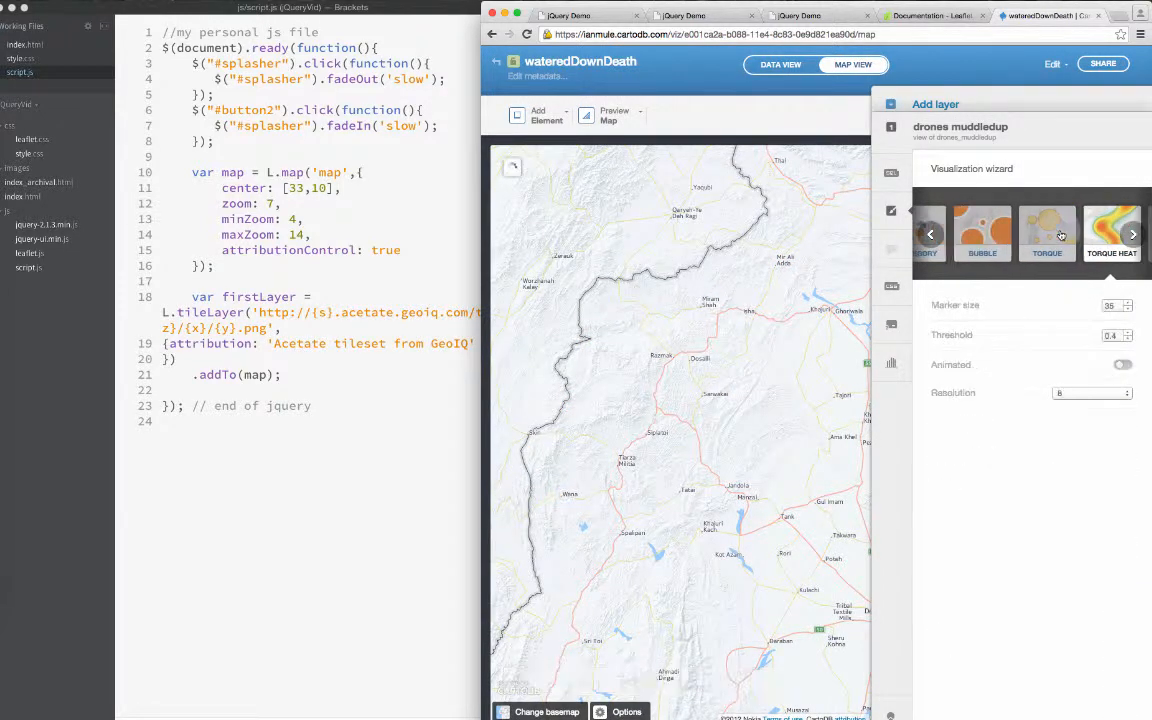
{"action": "left_click", "coordinate": [1048, 232]}
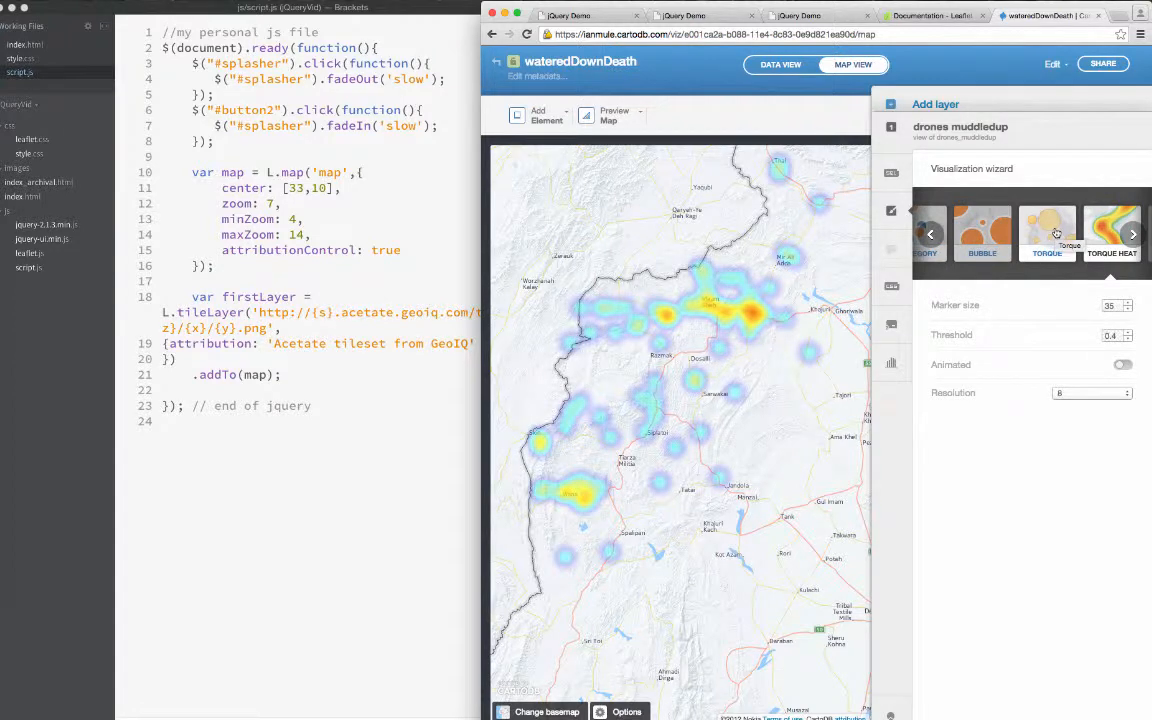
{"action": "left_click", "coordinate": [1048, 232]}
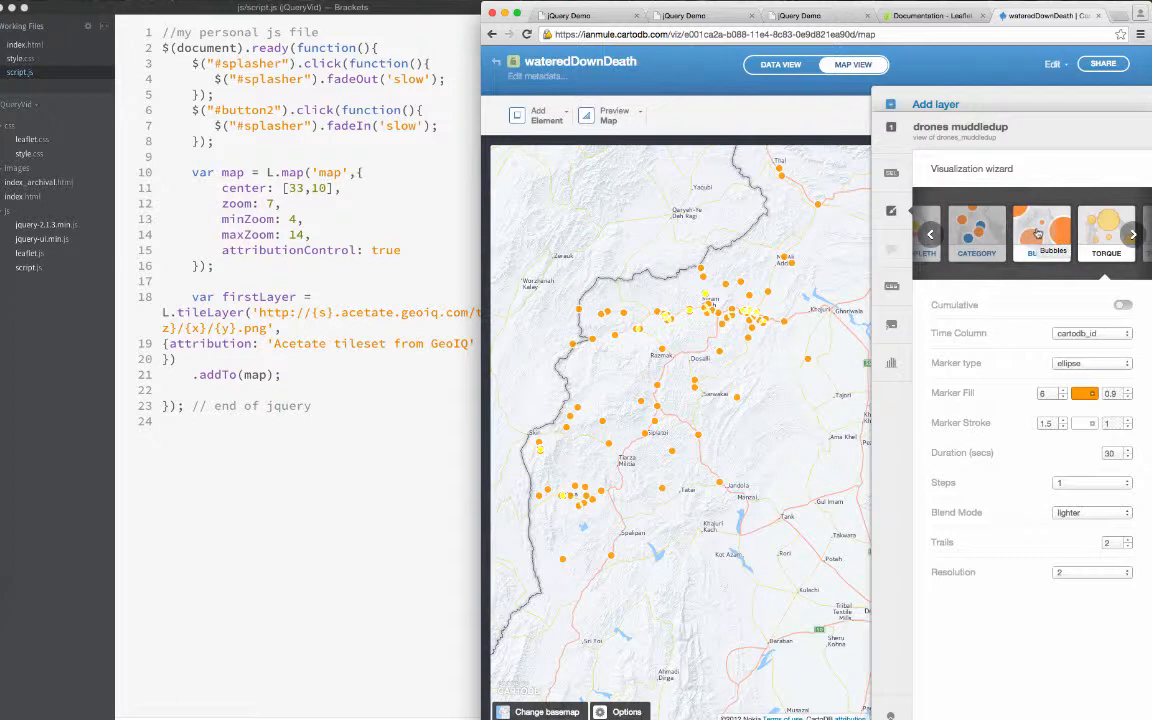
{"action": "left_click", "coordinate": [1100, 236]}
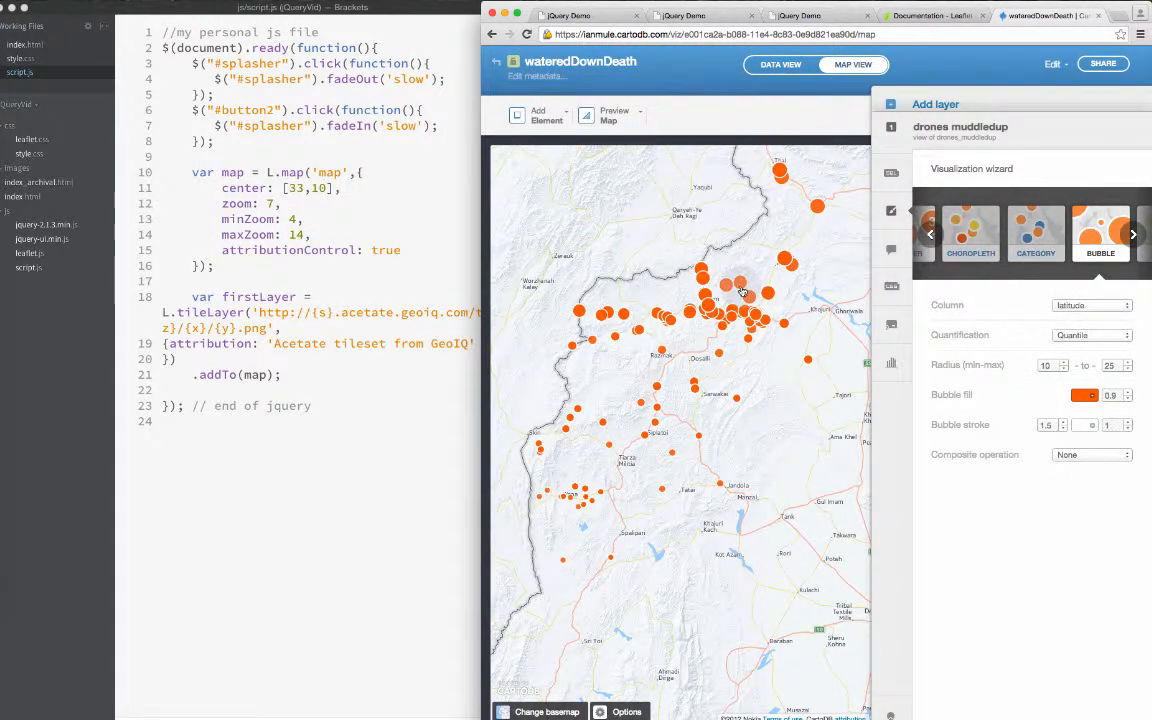
Step: Size bubbles by maximum_all_targets, then switch to a choropleth coloured by that column
{"action": "left_click", "coordinate": [1090, 304]}
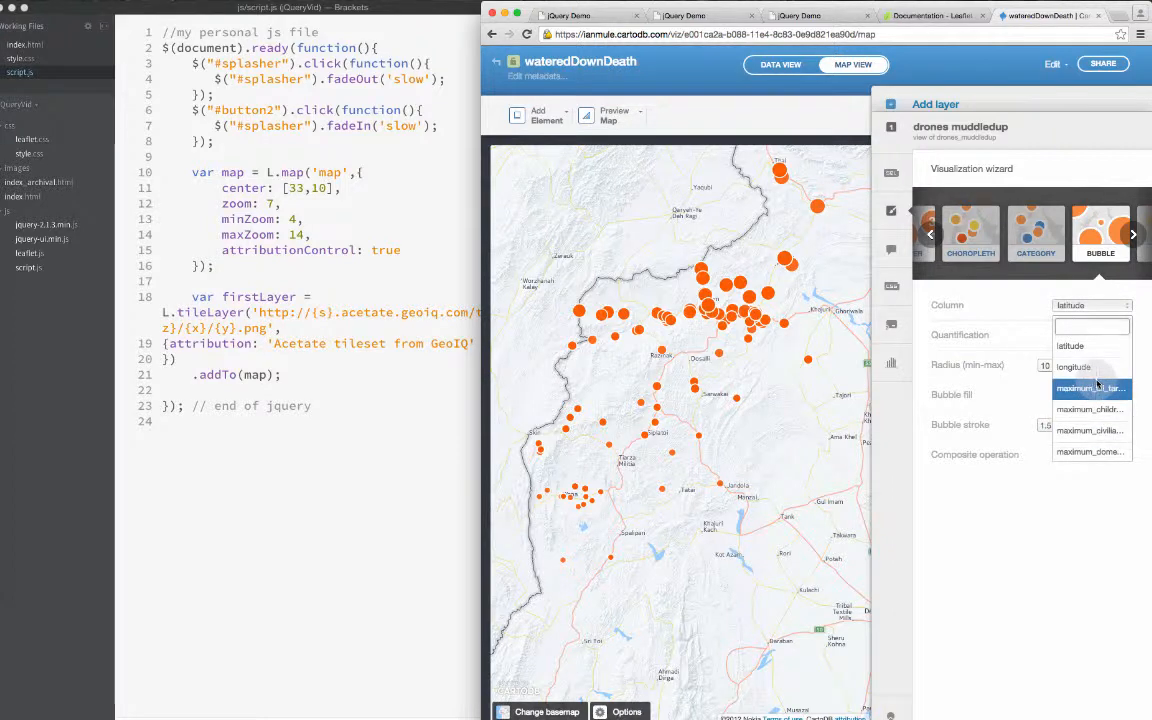
{"action": "left_click", "coordinate": [1090, 388]}
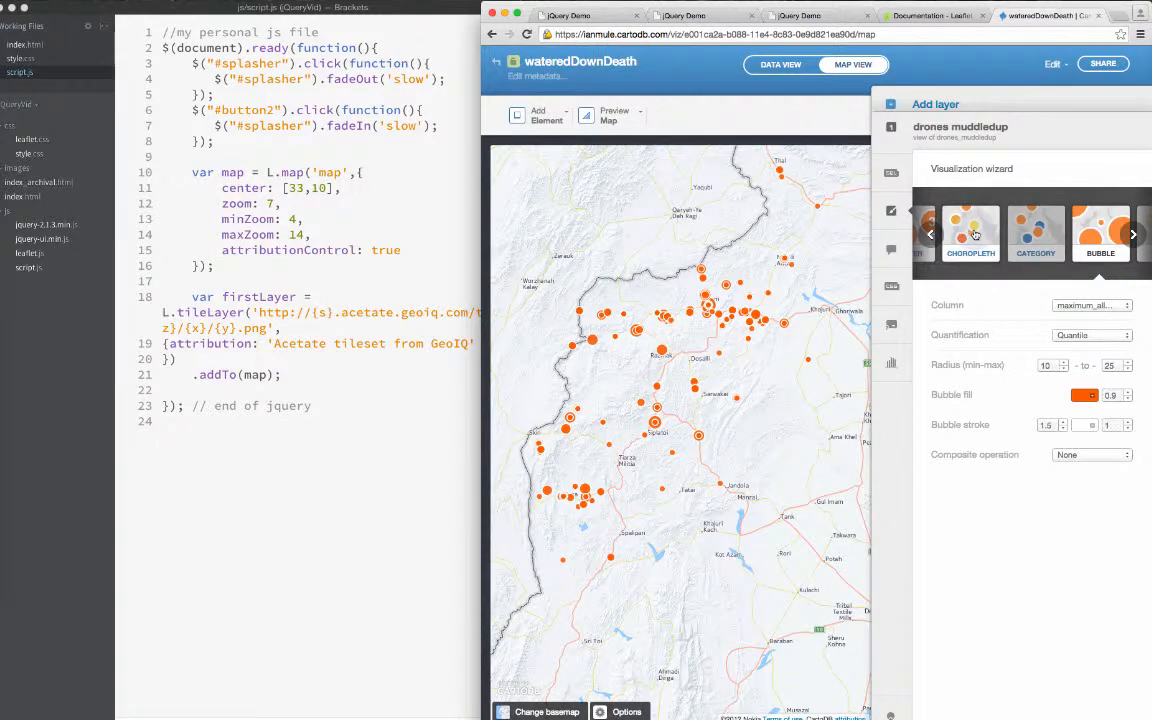
{"action": "left_click", "coordinate": [1088, 230]}
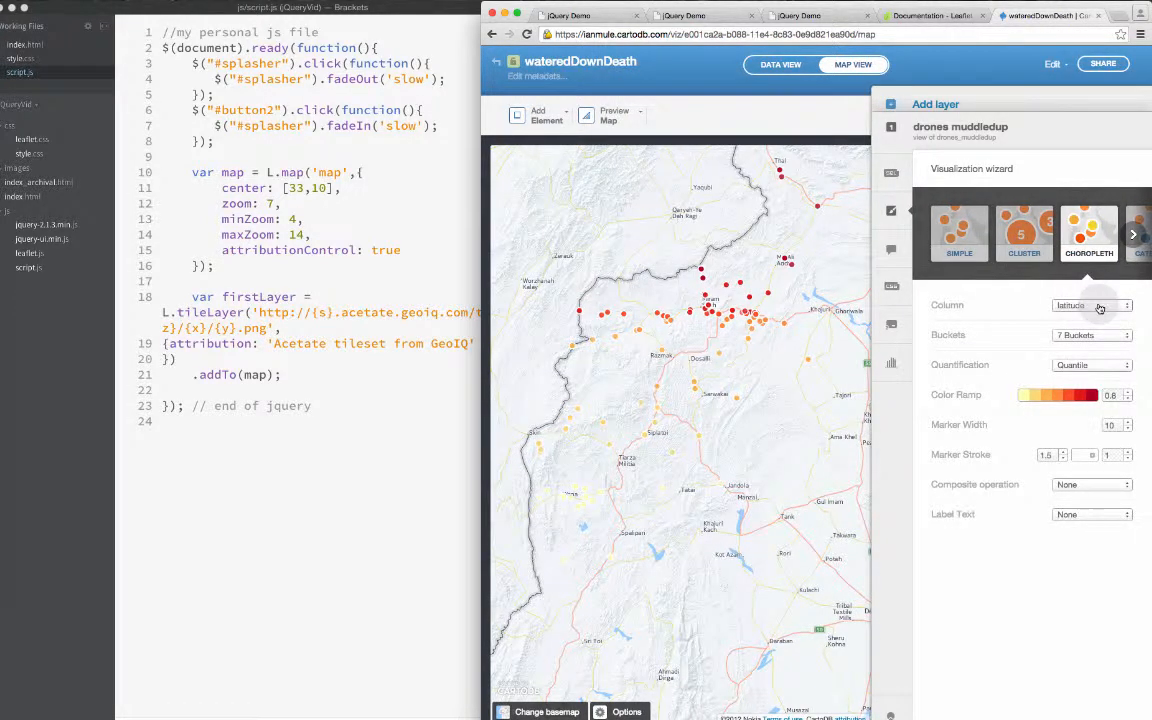
{"action": "left_click", "coordinate": [1090, 304]}
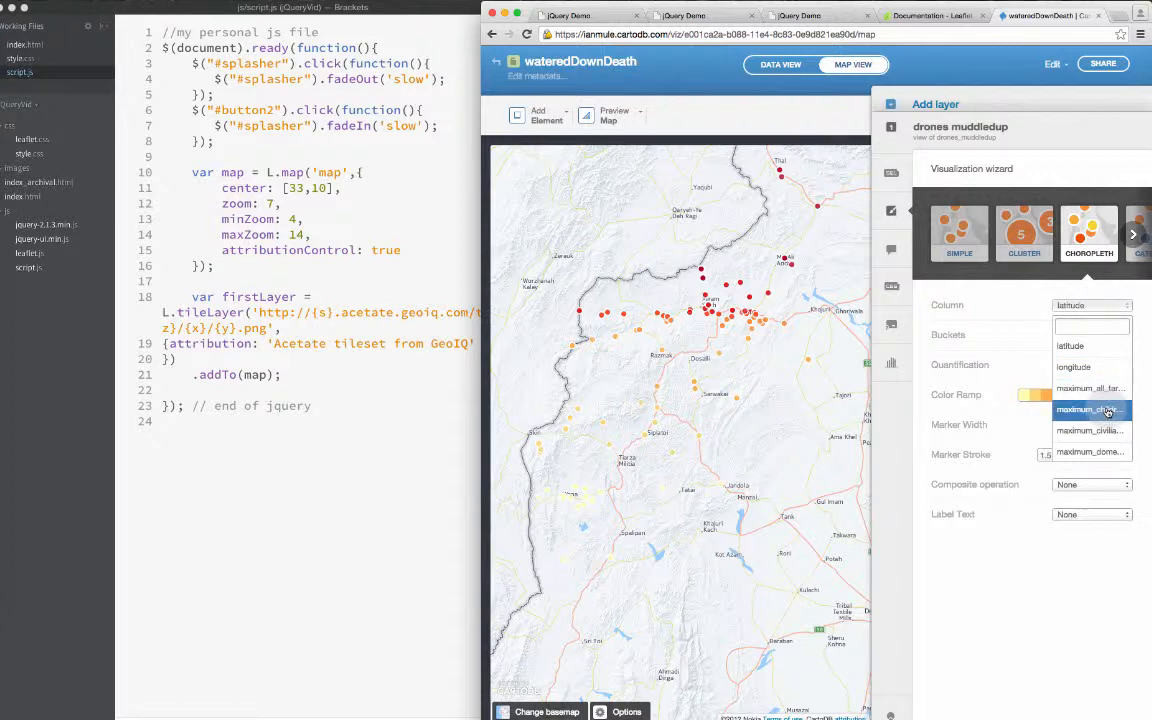
{"action": "left_click", "coordinate": [1088, 408]}
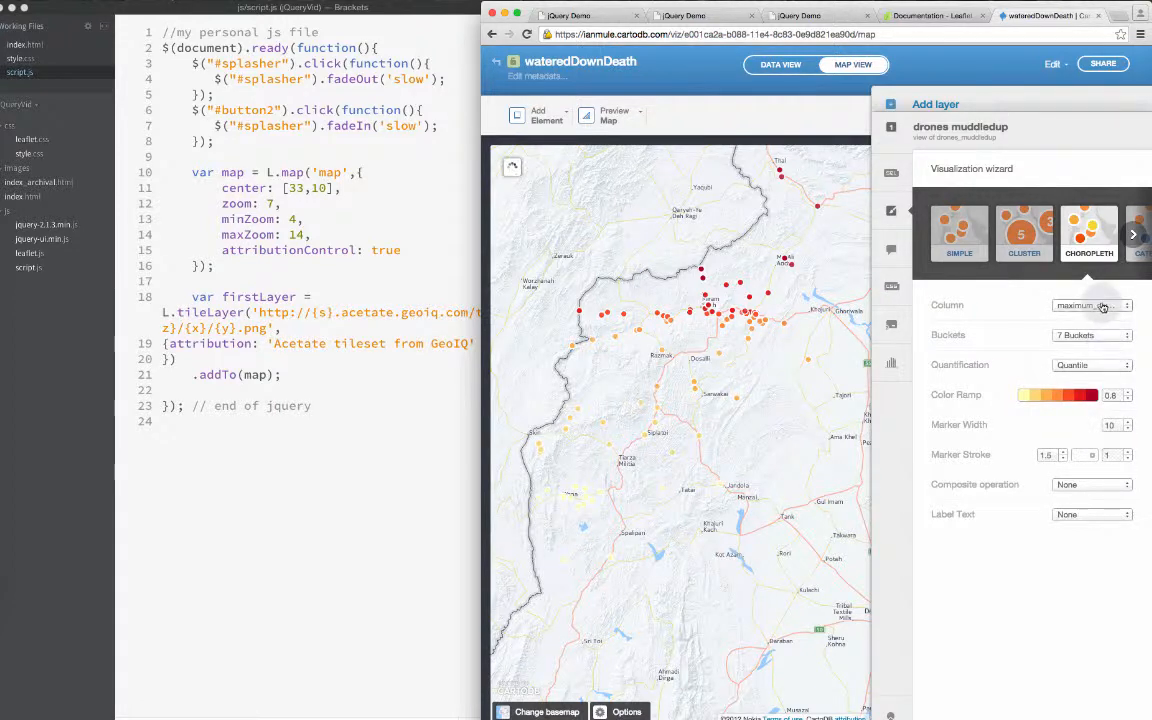
Step: Split the choropleth of strikes into 5 buckets
{"action": "left_click", "coordinate": [1090, 304]}
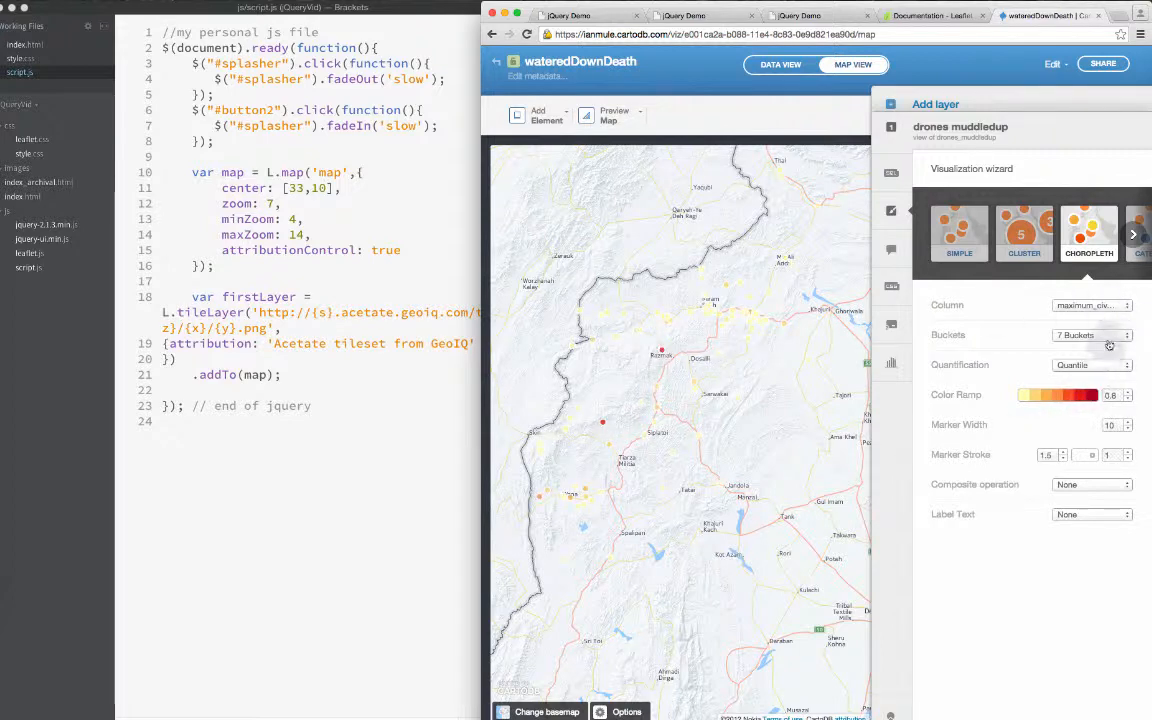
{"action": "left_click", "coordinate": [1090, 336]}
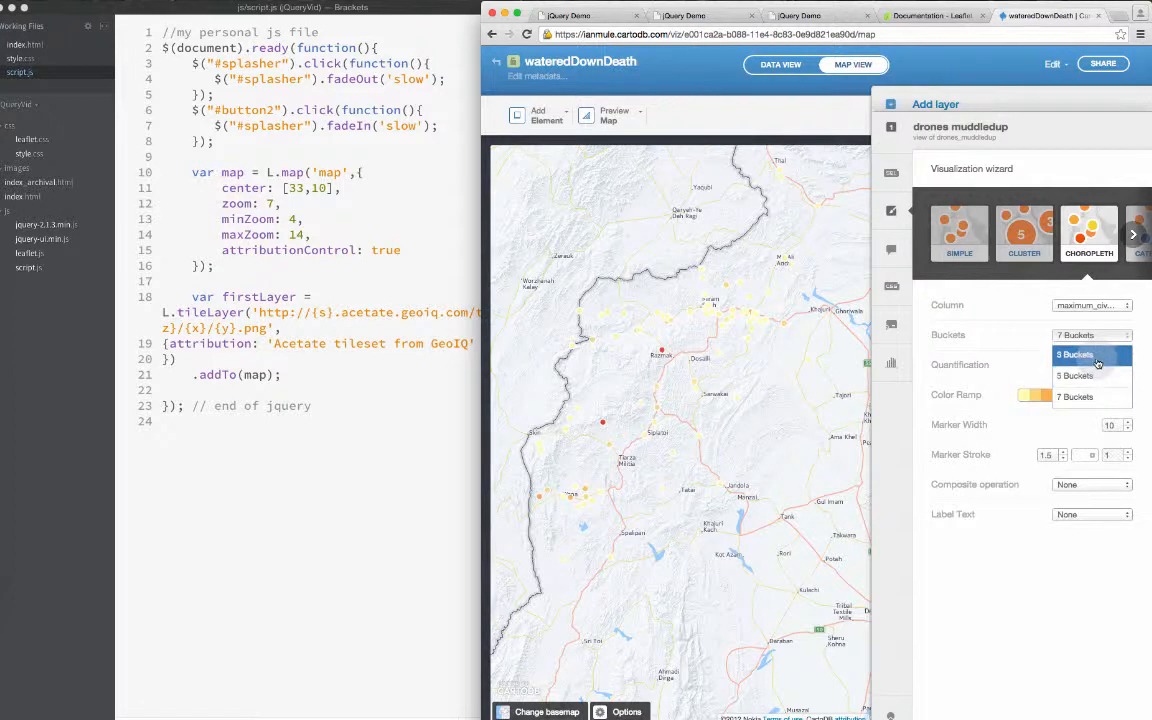
{"action": "left_click", "coordinate": [1078, 354]}
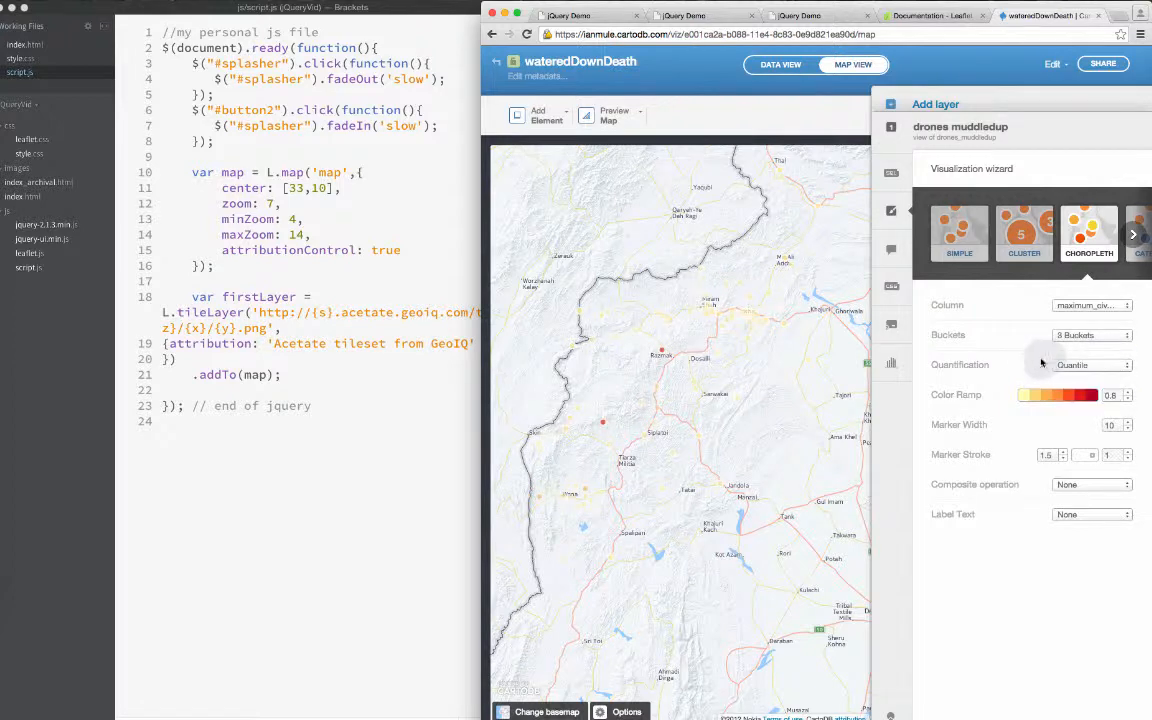
{"action": "left_click", "coordinate": [1090, 336]}
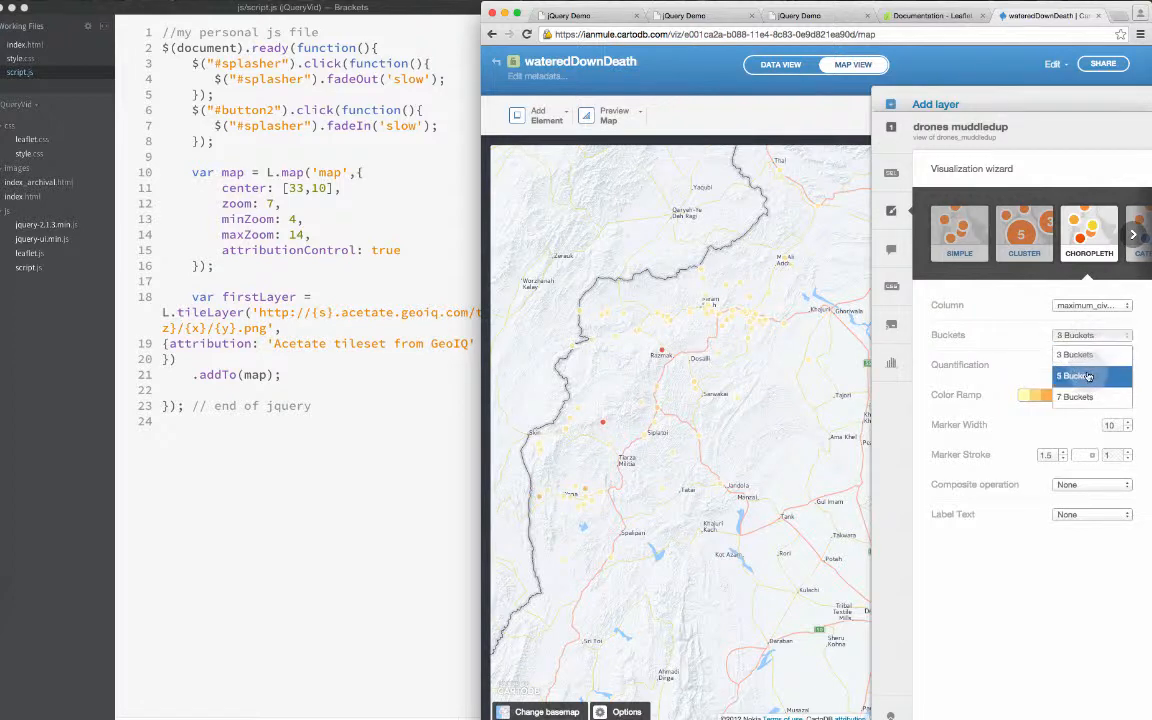
{"action": "left_click", "coordinate": [1080, 376]}
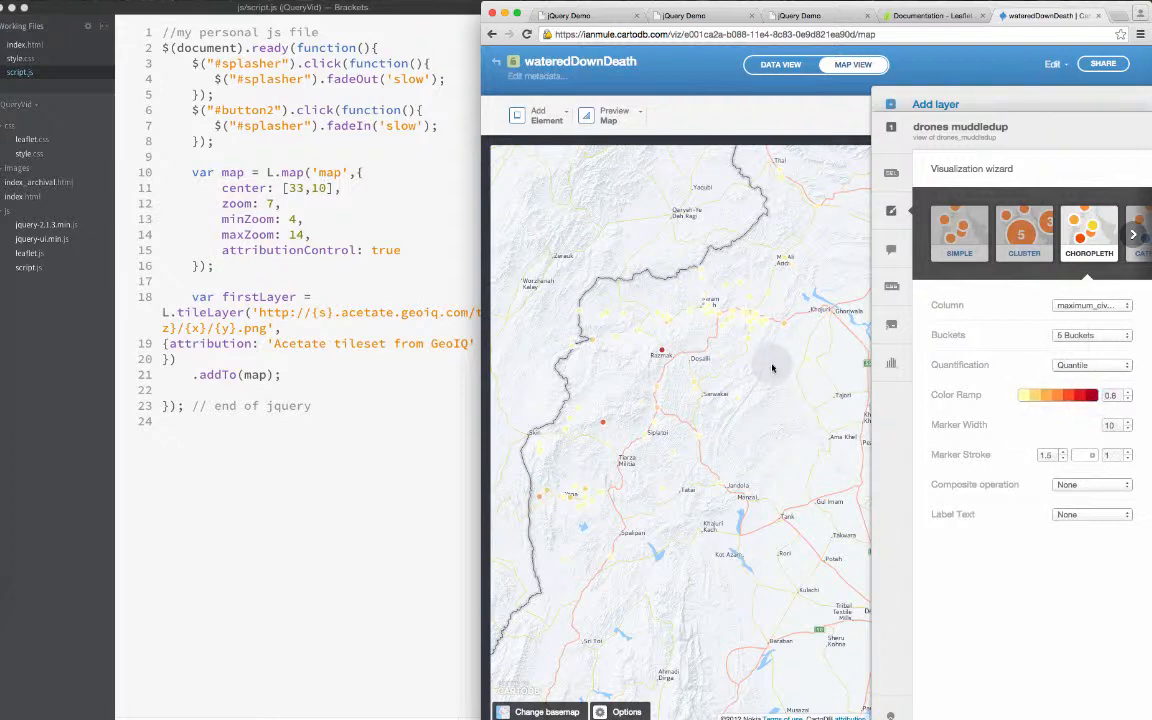
{"action": "mouse_move", "coordinate": [660, 352]}
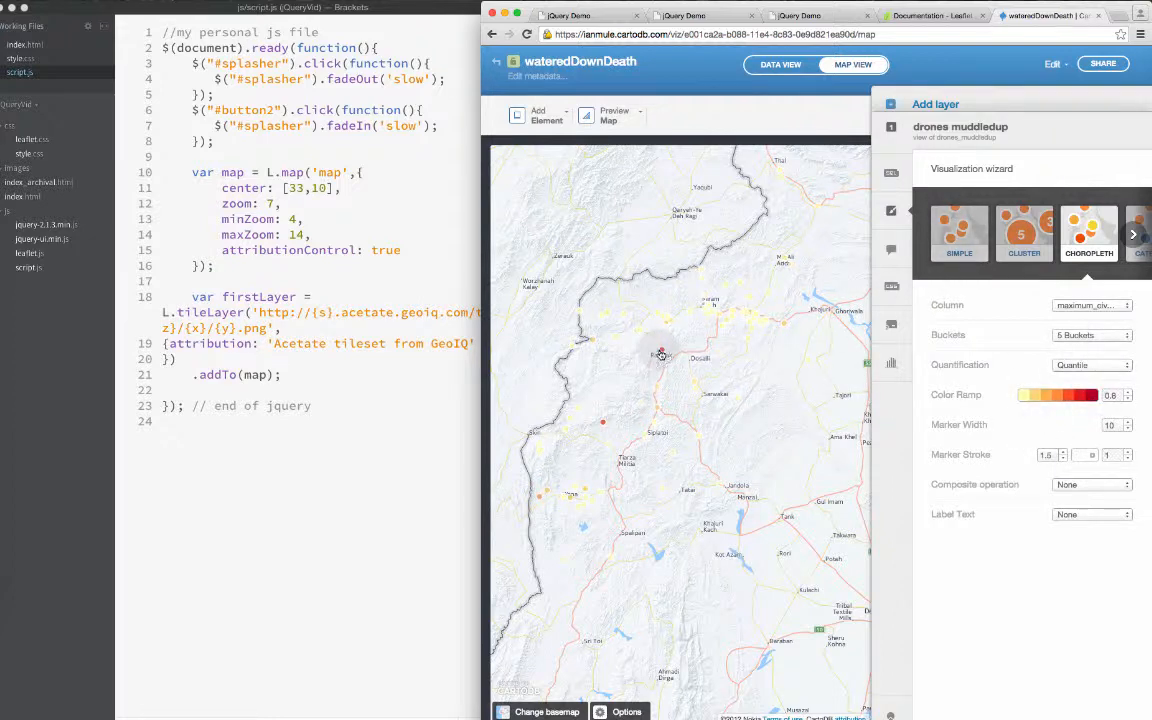
Step: Finish styling the strike layer and glance at the map display options
{"action": "left_click", "coordinate": [660, 352]}
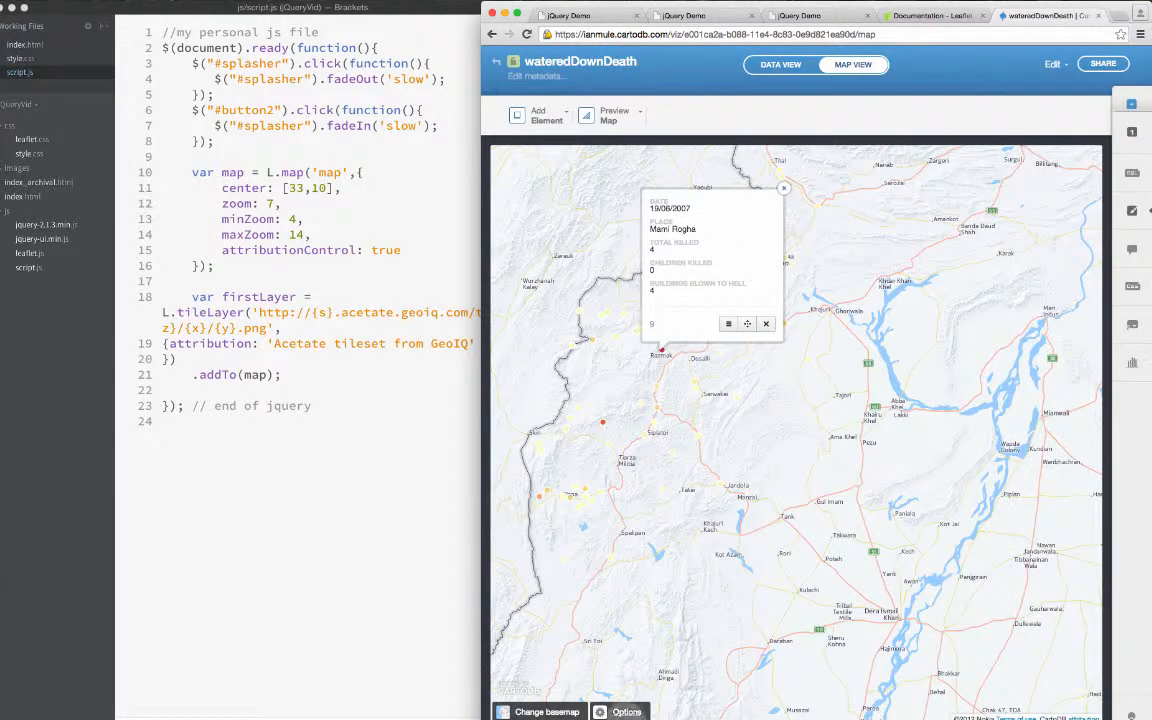
{"action": "left_click", "coordinate": [626, 712]}
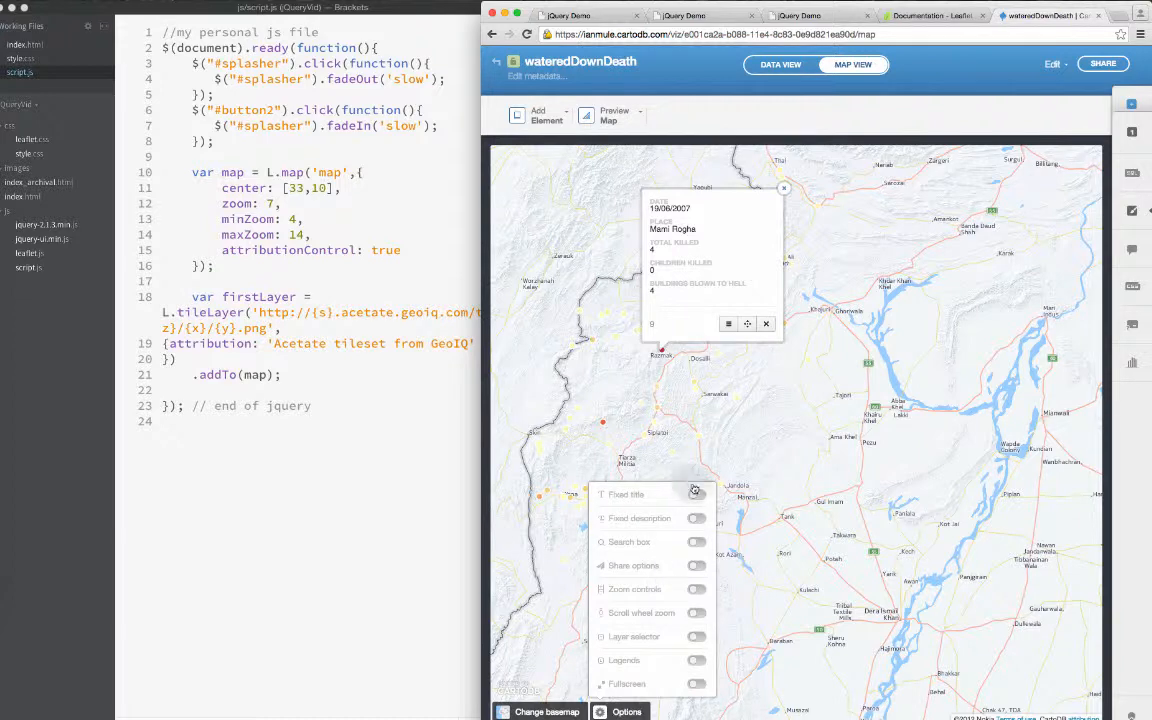
{"action": "left_click", "coordinate": [620, 712]}
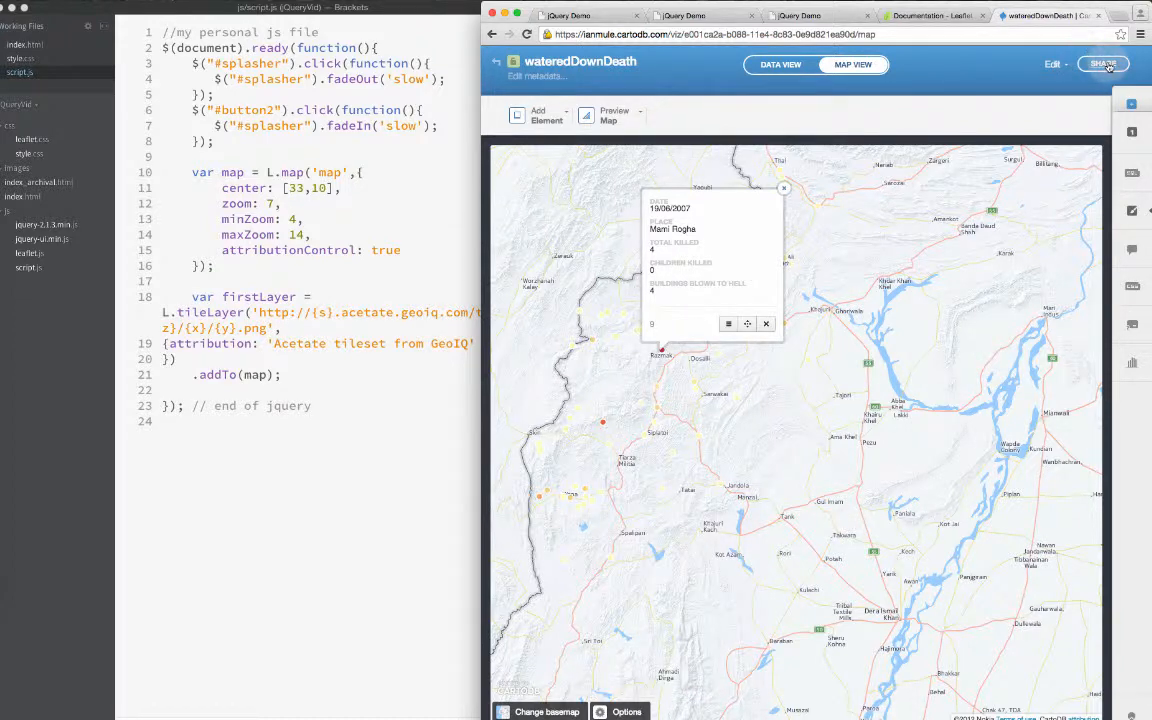
Step: Review the Share your visualization dialog and follow its CartoDB.js documentation link
{"action": "left_click", "coordinate": [1104, 64]}
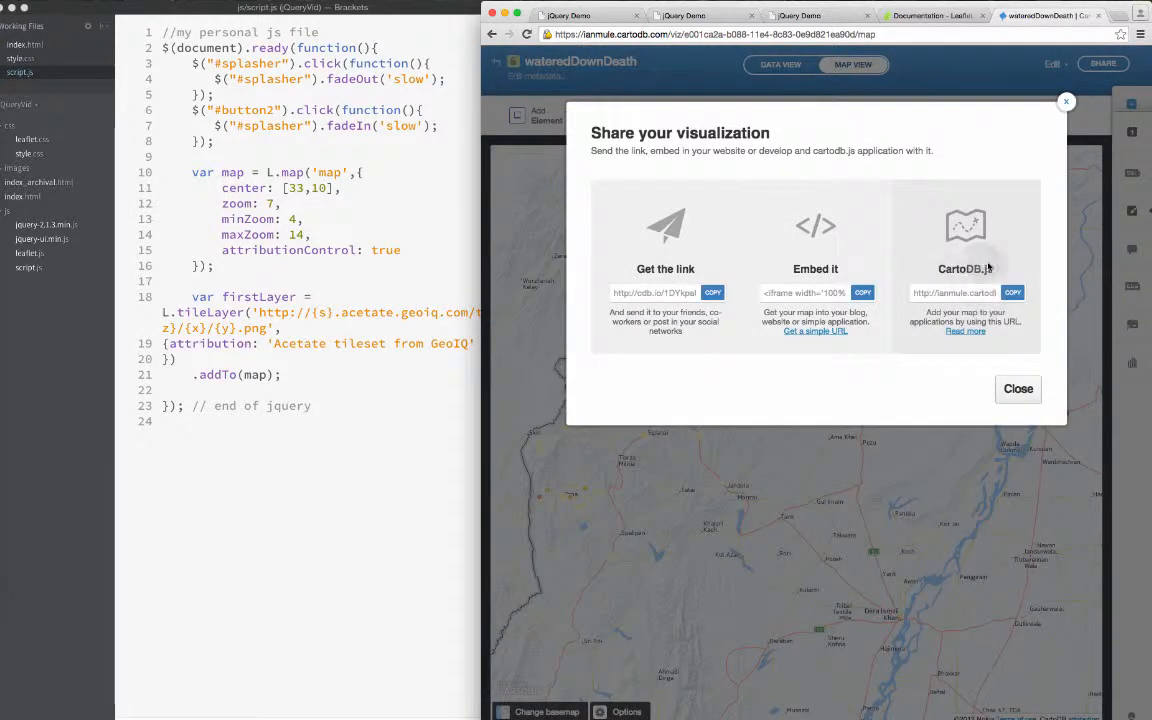
{"action": "left_click", "coordinate": [1012, 292]}
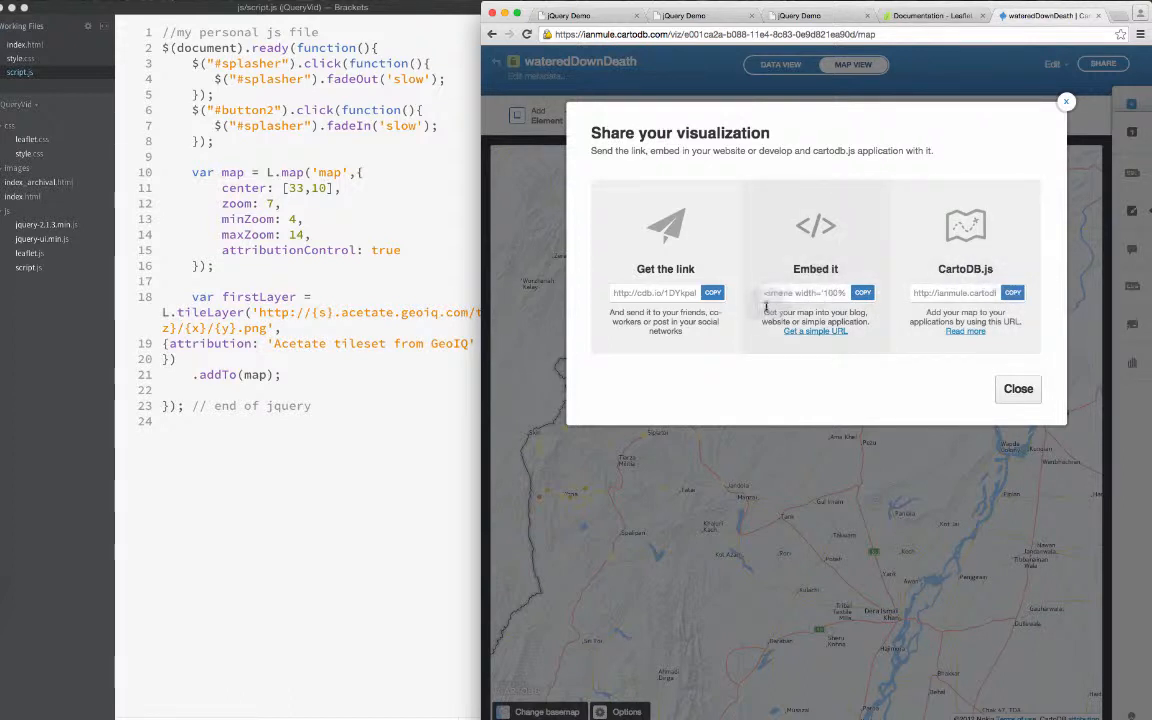
{"action": "mouse_move", "coordinate": [808, 292]}
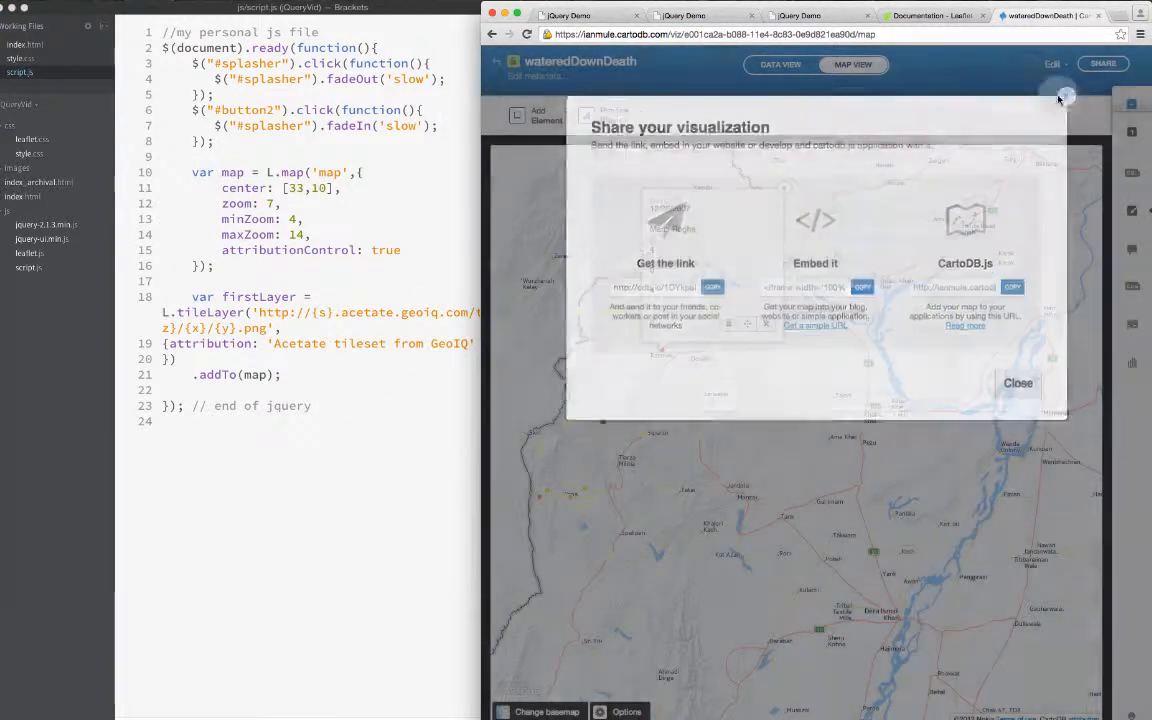
{"action": "left_click", "coordinate": [1018, 384]}
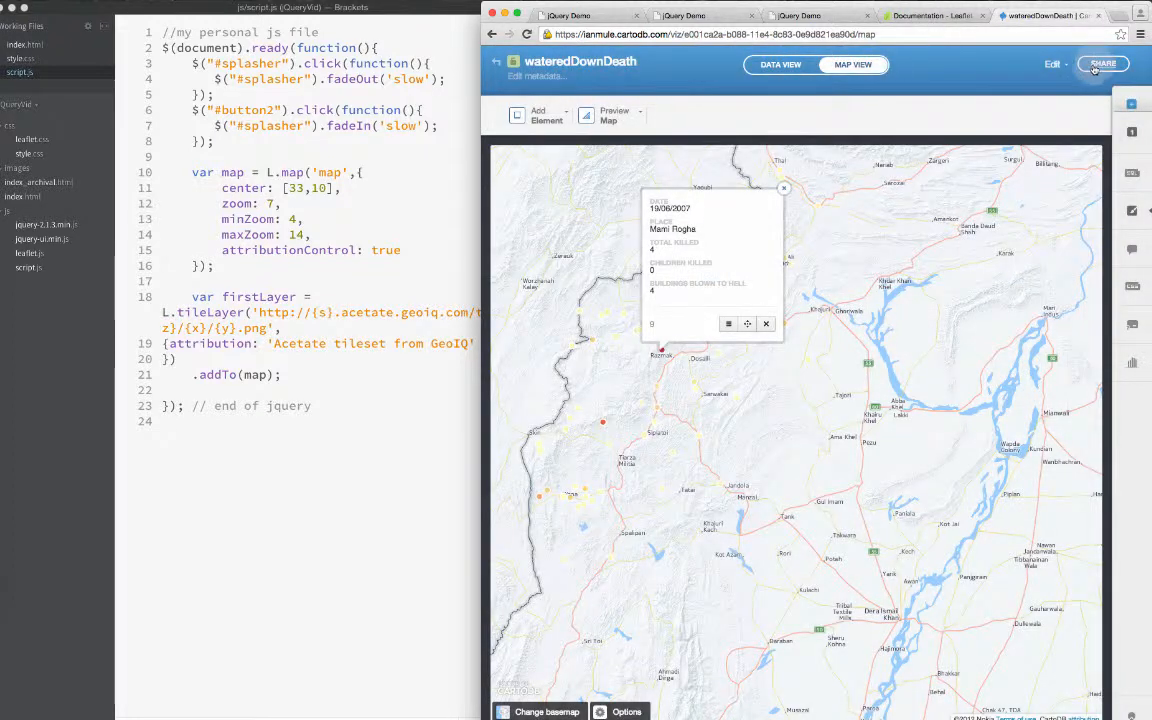
{"action": "left_click", "coordinate": [1104, 62]}
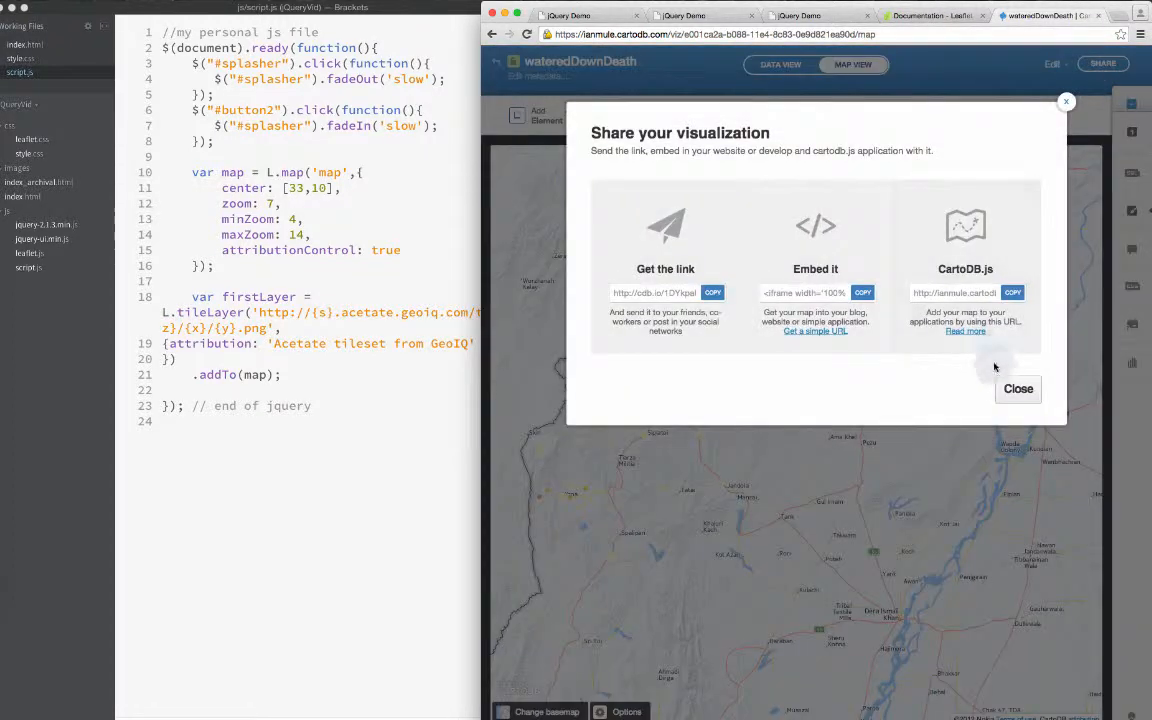
{"action": "left_click", "coordinate": [964, 332]}
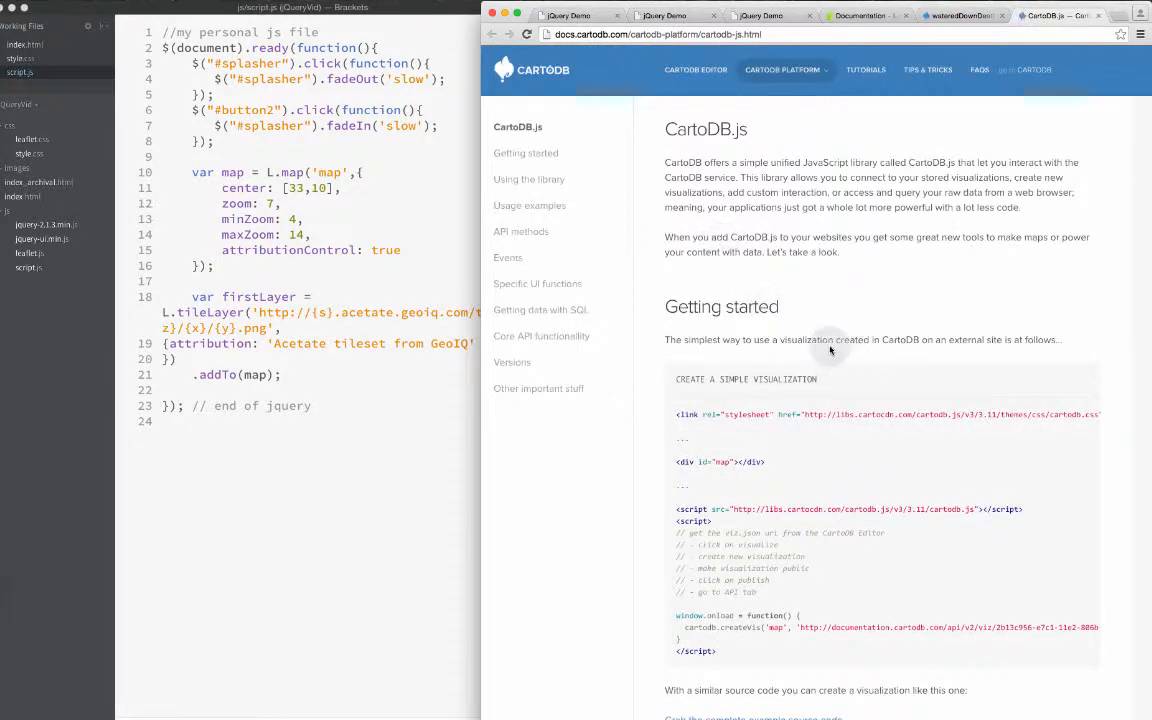
{"action": "mouse_move", "coordinate": [868, 400]}
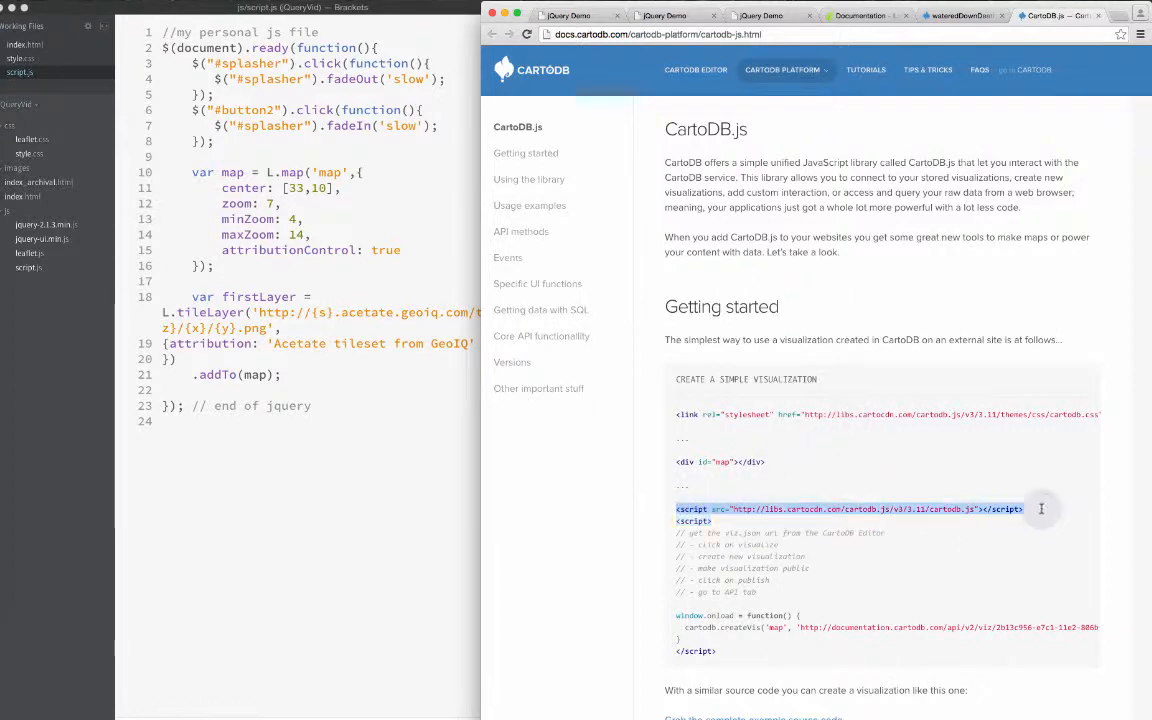
{"action": "mouse_move", "coordinate": [900, 504]}
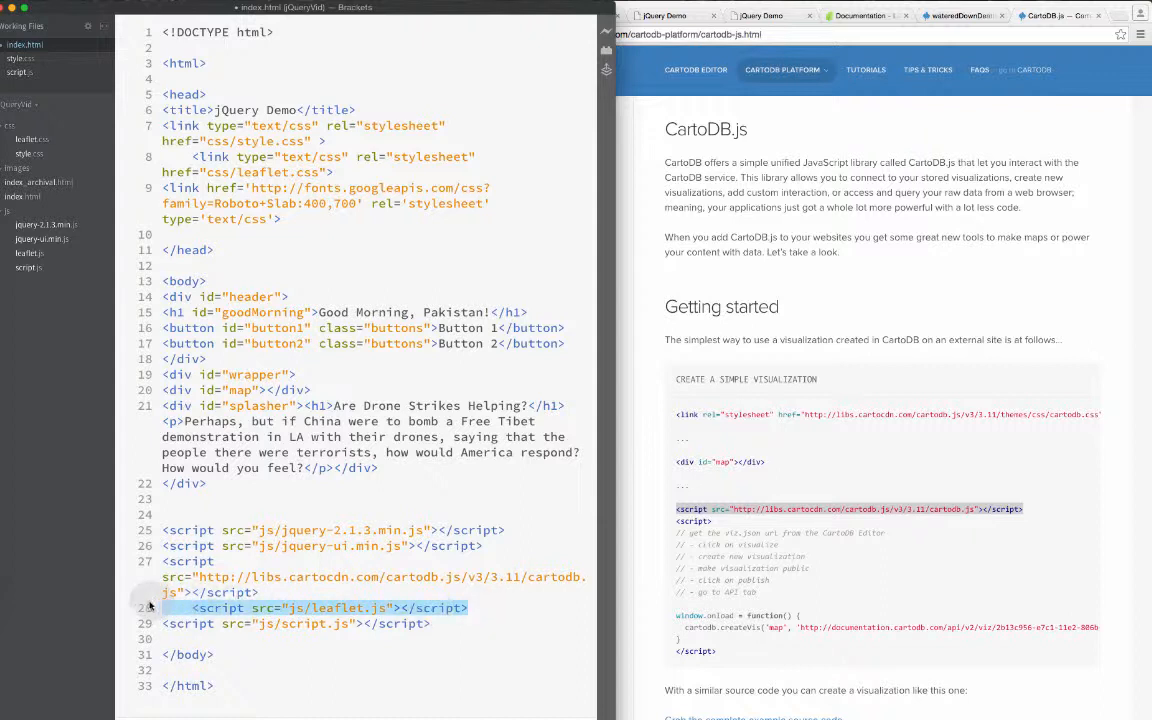
Step: Remove the js/leaflet.js script line so cartodb.js loads between jQuery UI and script.js
{"action": "key", "text": "Delete"}
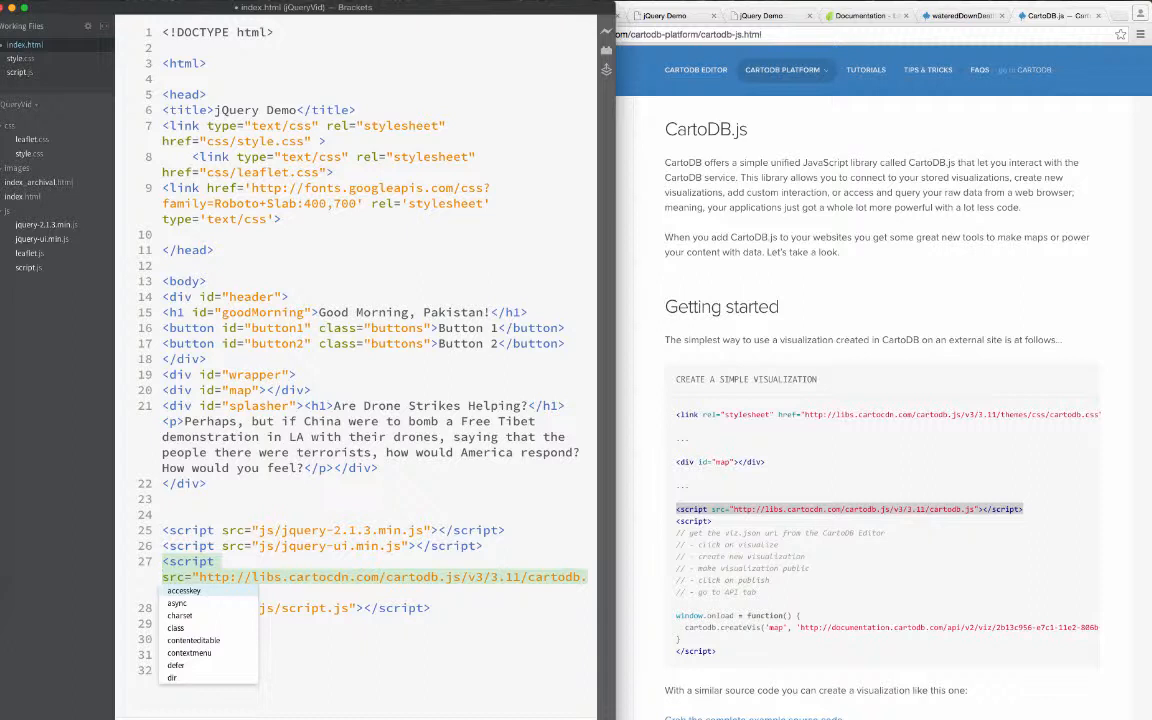
{"action": "key", "text": "Escape"}
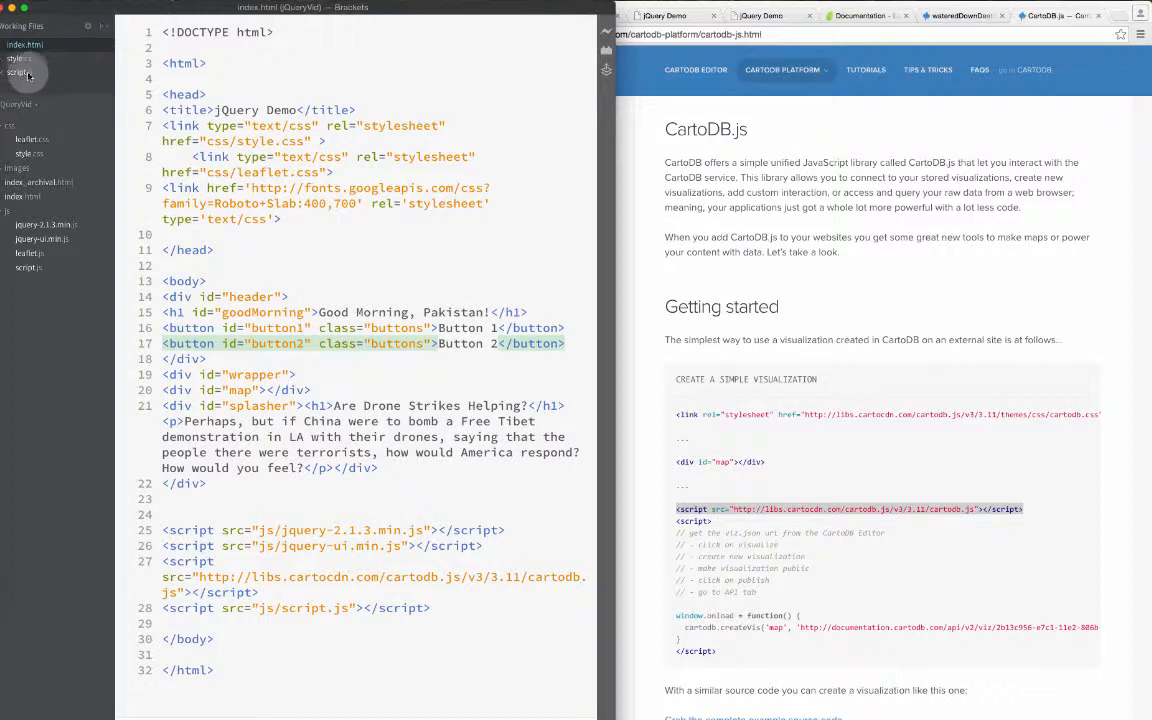
Step: Live Preview index.html in Chrome, showing the Good Morning, Pakistan! heading over the map
{"action": "left_click", "coordinate": [20, 58]}
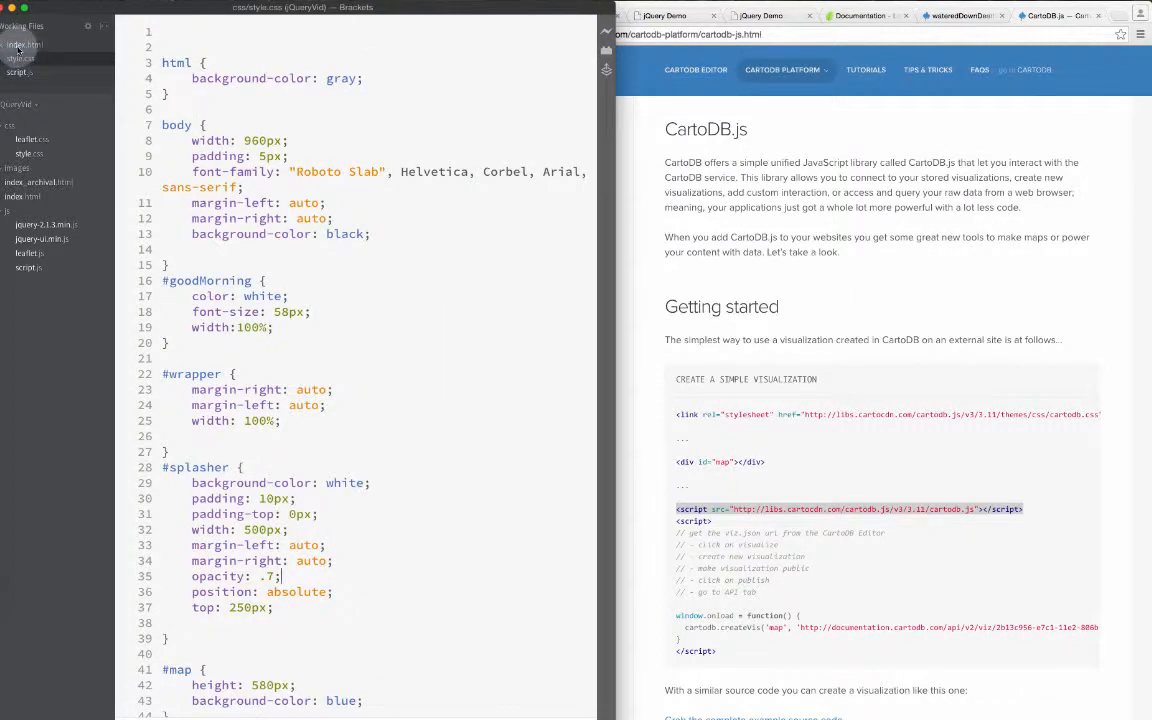
{"action": "left_click", "coordinate": [24, 44]}
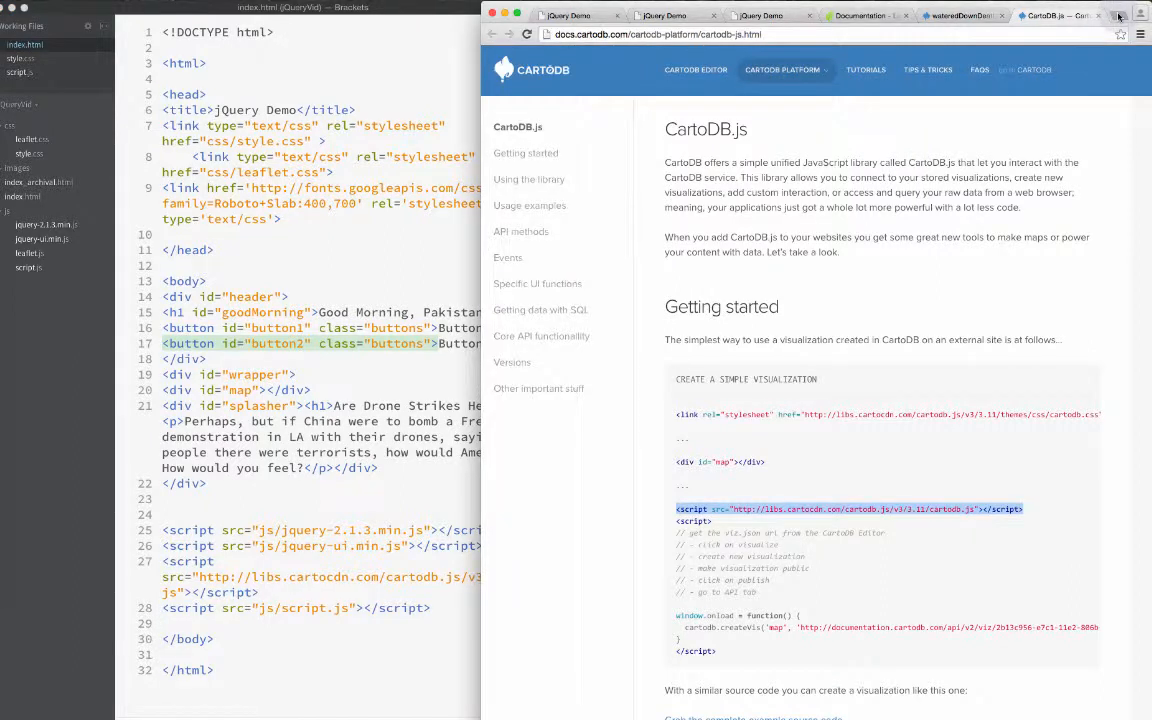
{"action": "left_click", "coordinate": [1116, 16]}
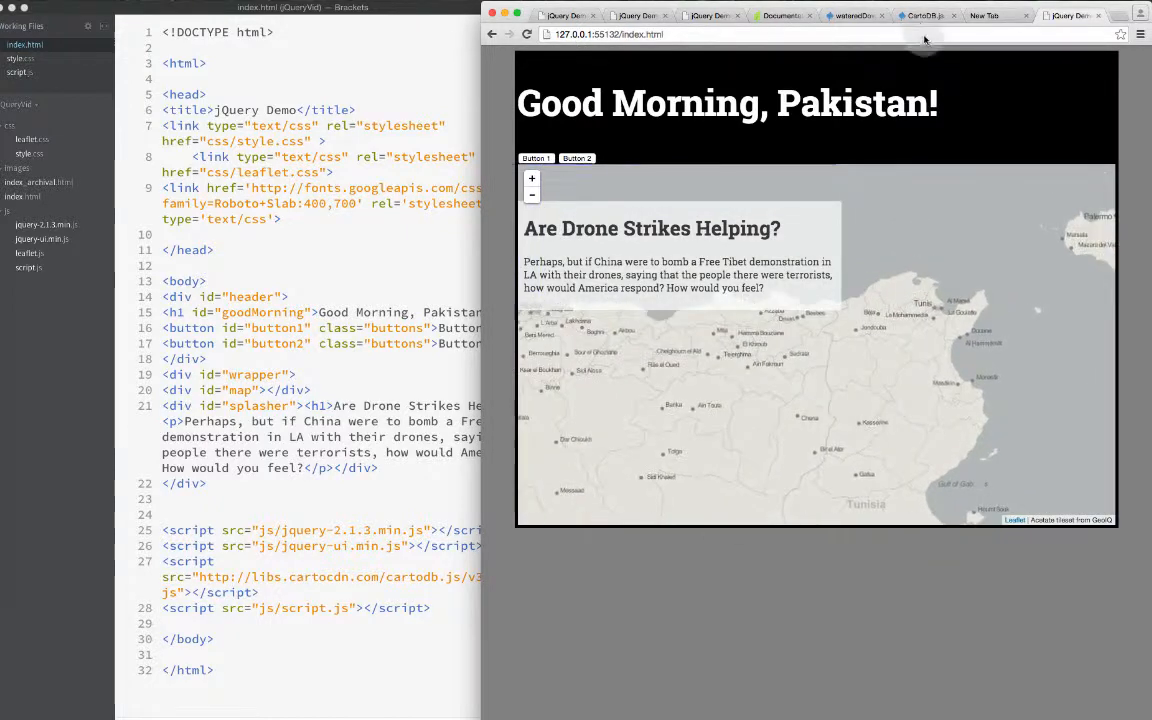
Step: Scroll the CartoDB.js documentation down to the Usage examples and API methods sections
{"action": "left_click", "coordinate": [924, 16]}
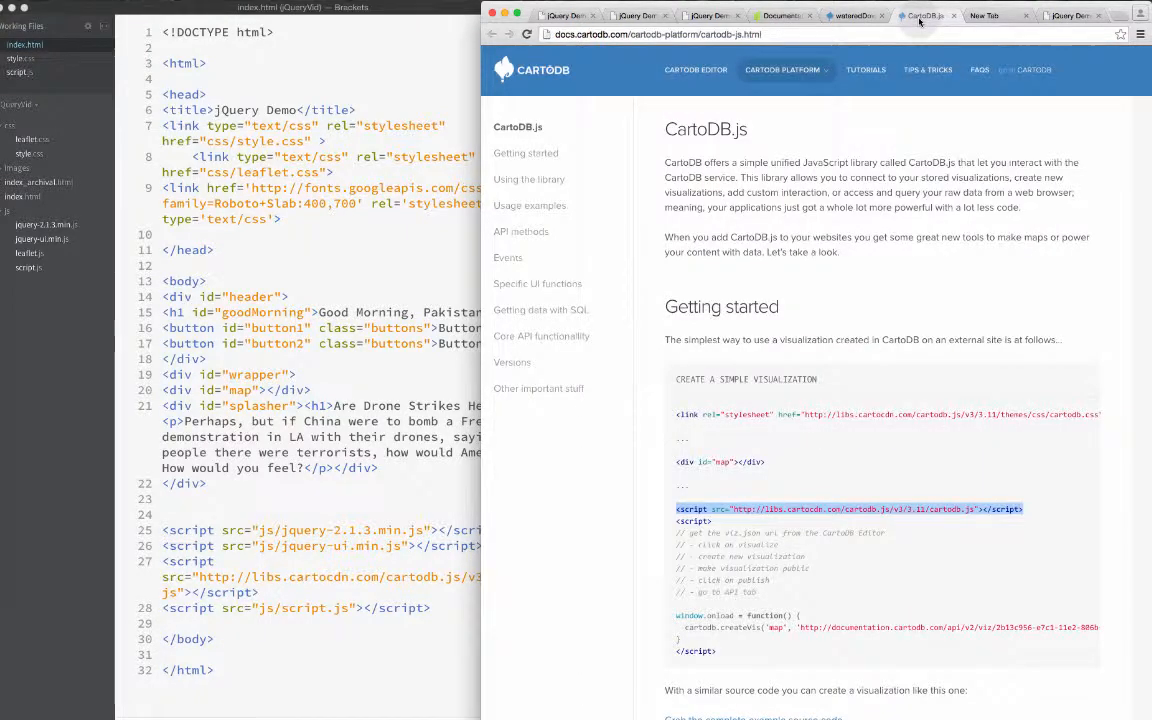
{"action": "left_click", "coordinate": [856, 16]}
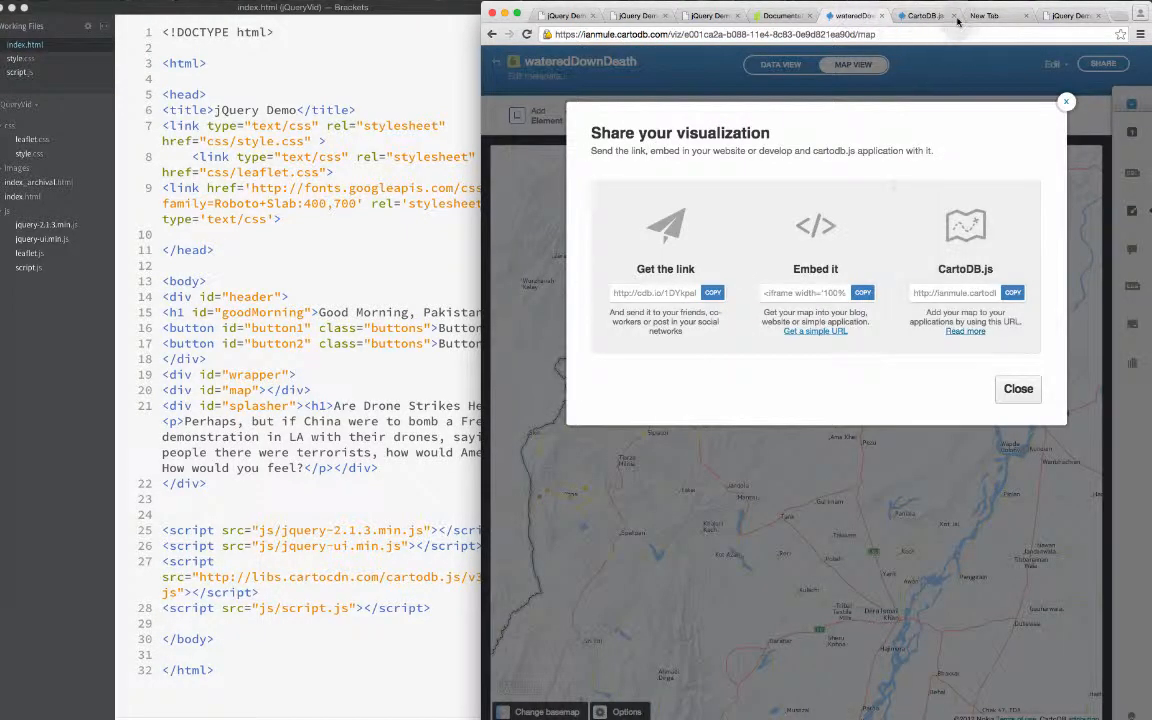
{"action": "left_click", "coordinate": [964, 332]}
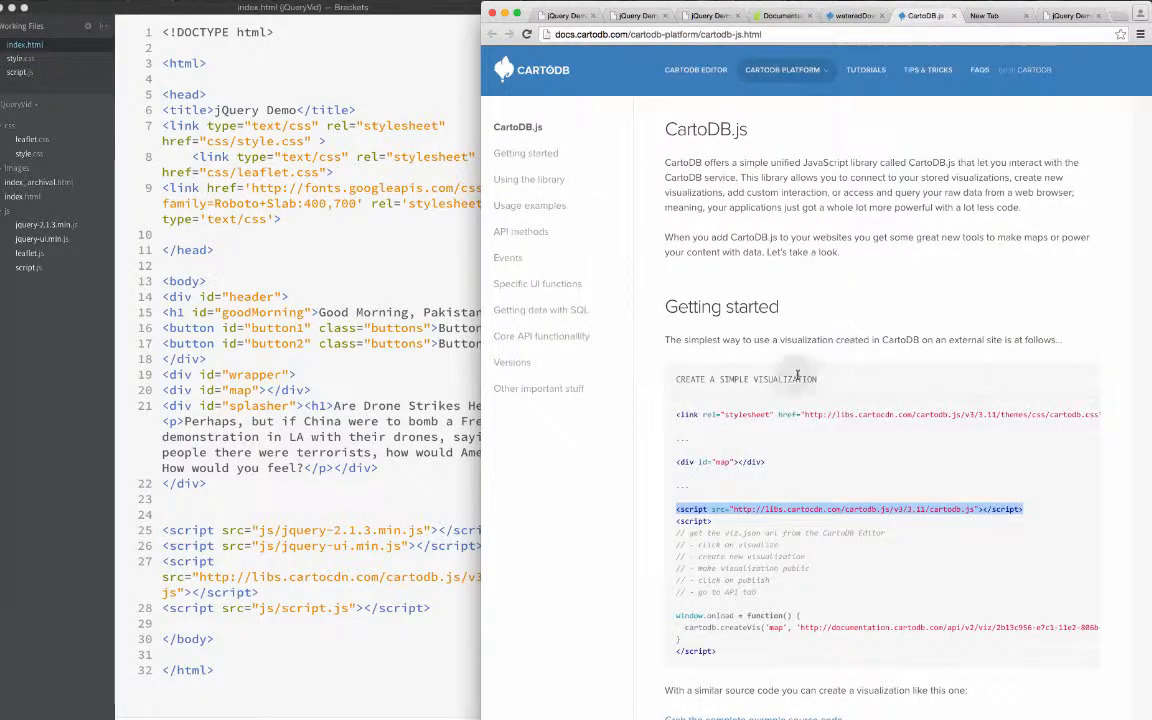
{"action": "scroll", "scroll_direction": "down", "scroll_amount": 3}
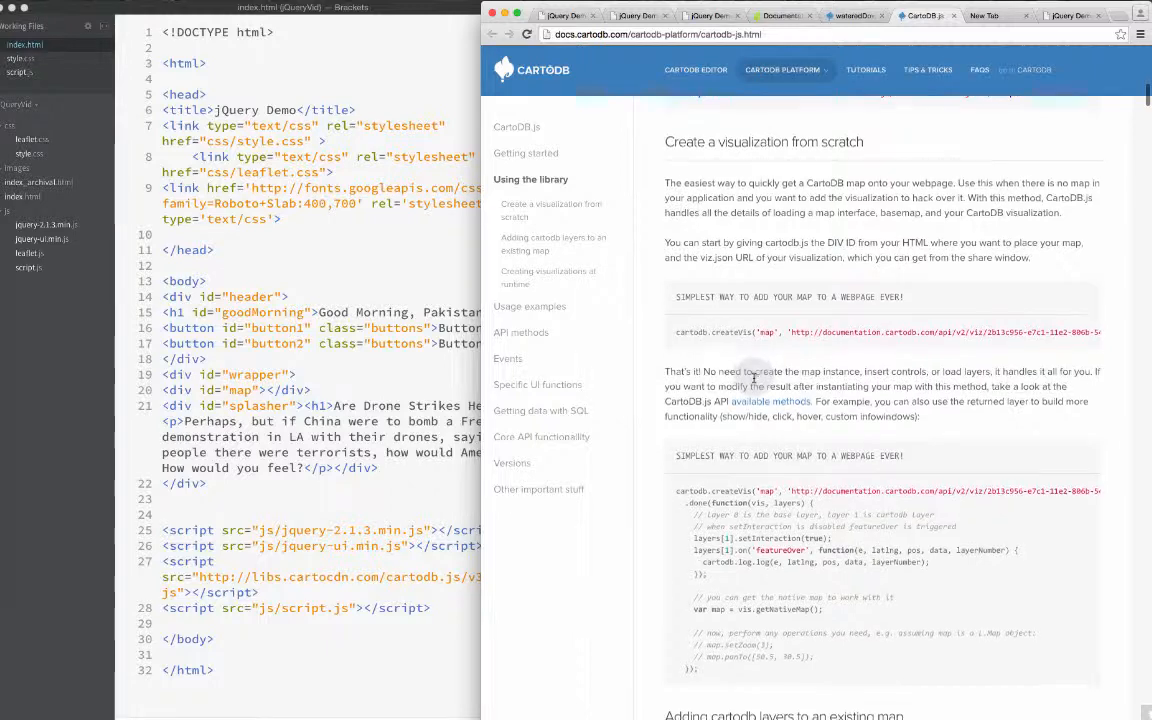
{"action": "scroll", "scroll_direction": "down", "scroll_amount": 3}
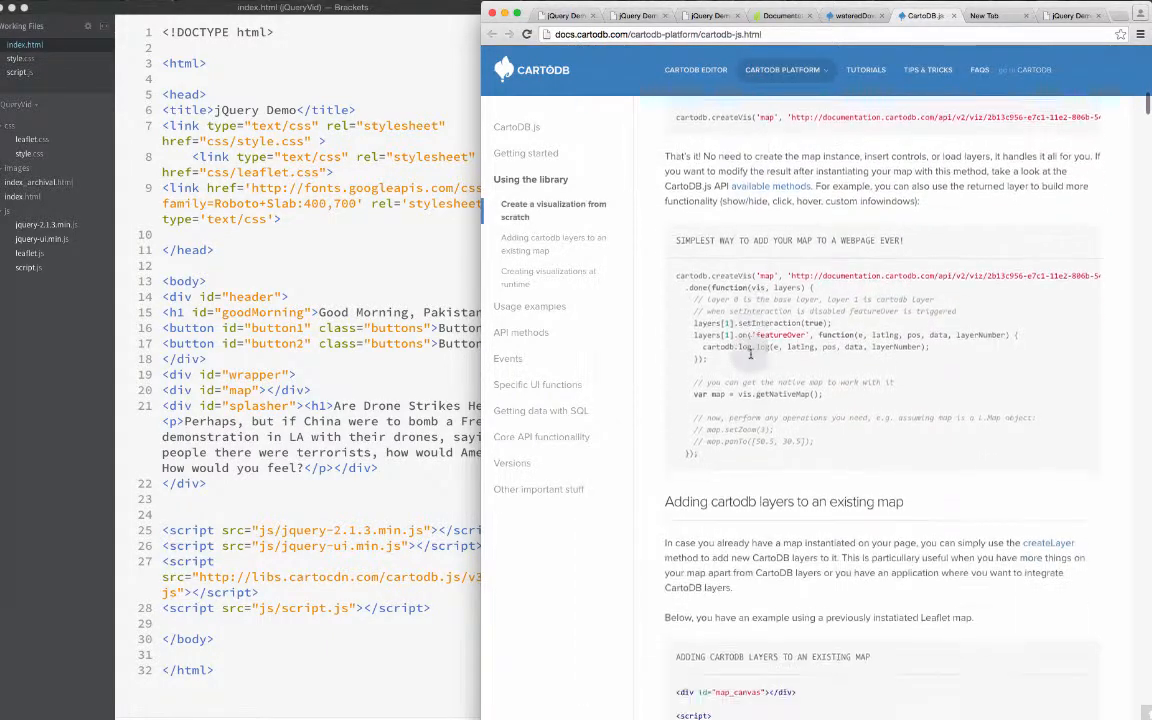
{"action": "scroll", "scroll_direction": "down", "scroll_amount": 3}
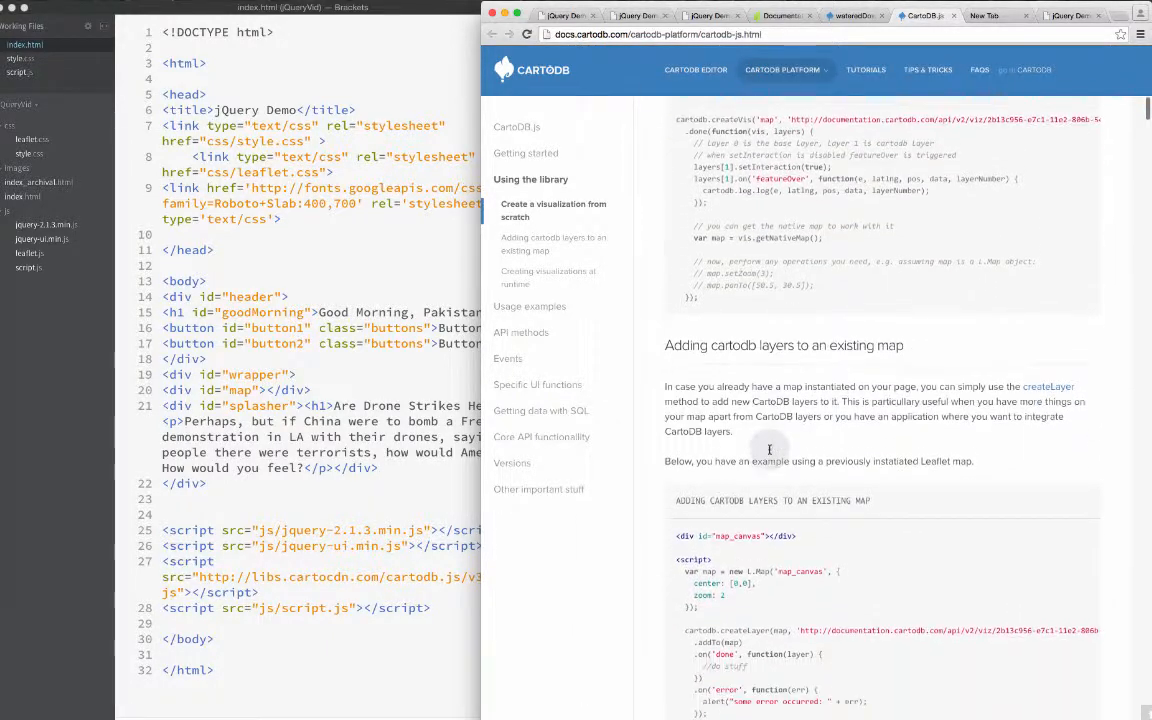
{"action": "scroll", "scroll_direction": "down", "scroll_amount": 3}
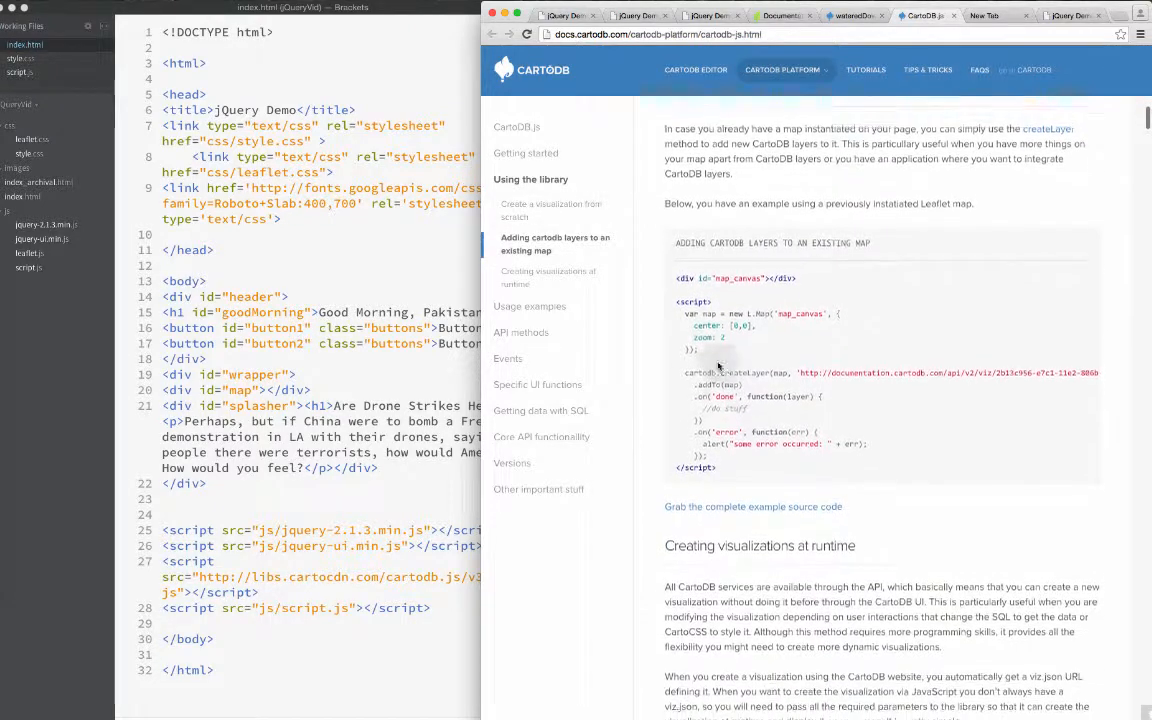
{"action": "scroll", "scroll_direction": "down", "scroll_amount": 3}
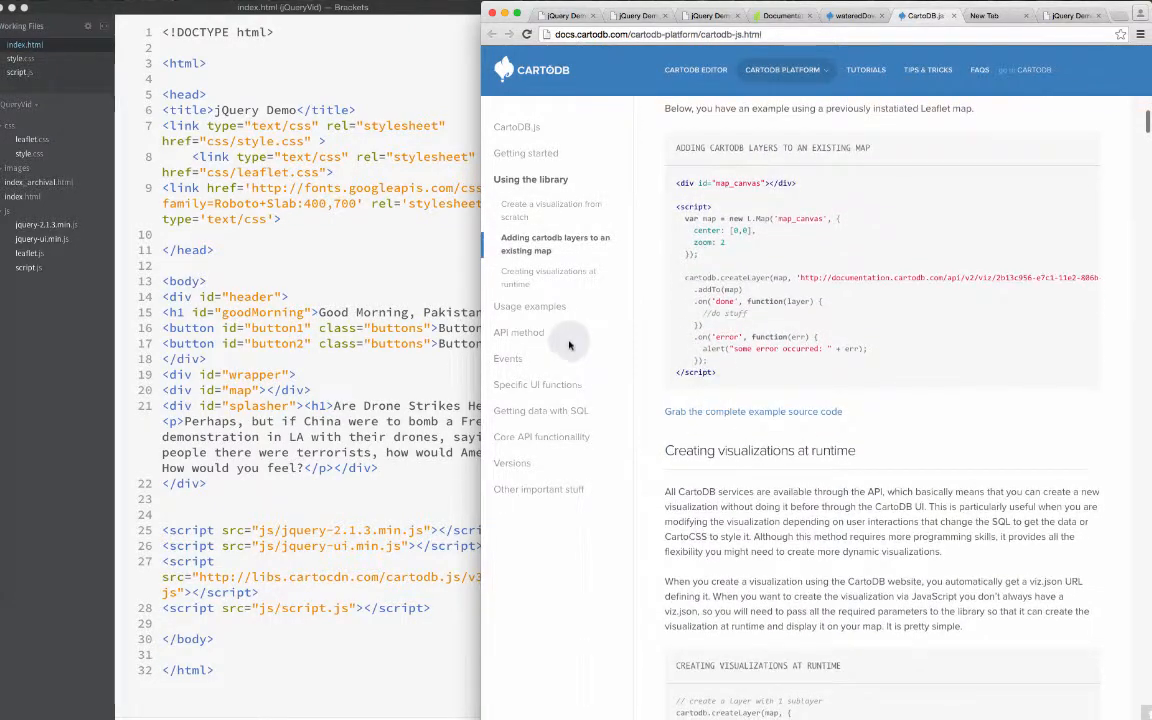
{"action": "scroll", "scroll_direction": "down", "scroll_amount": 3}
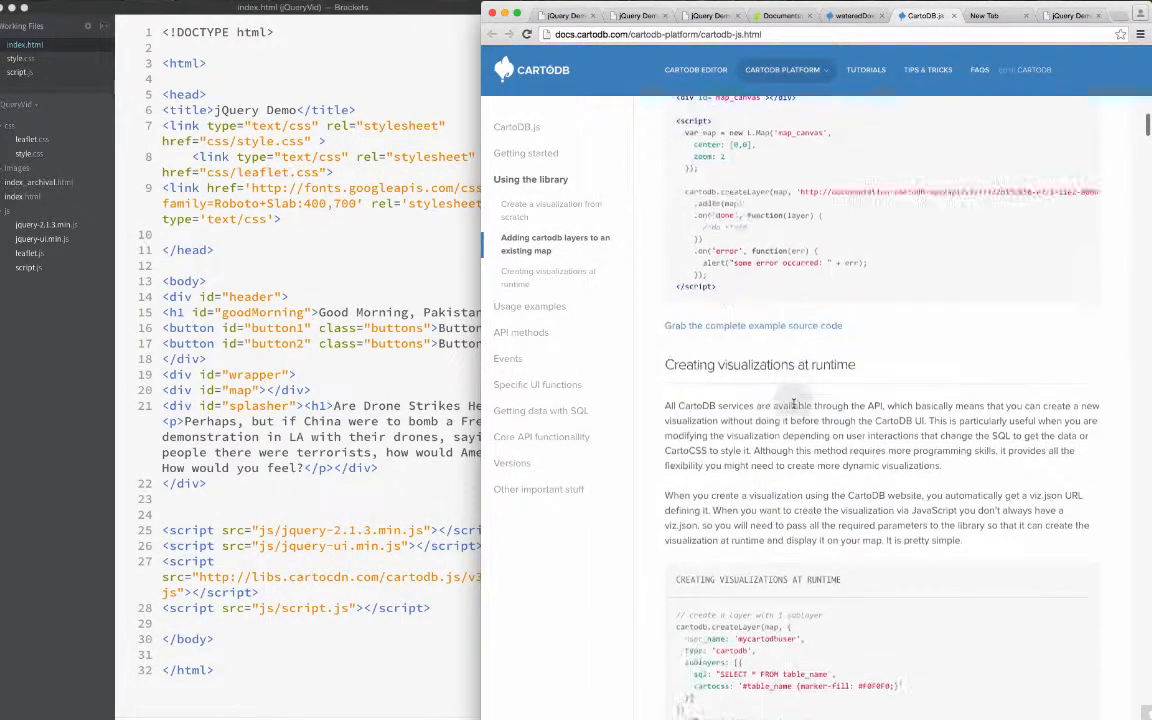
{"action": "scroll", "scroll_direction": "down", "scroll_amount": 3}
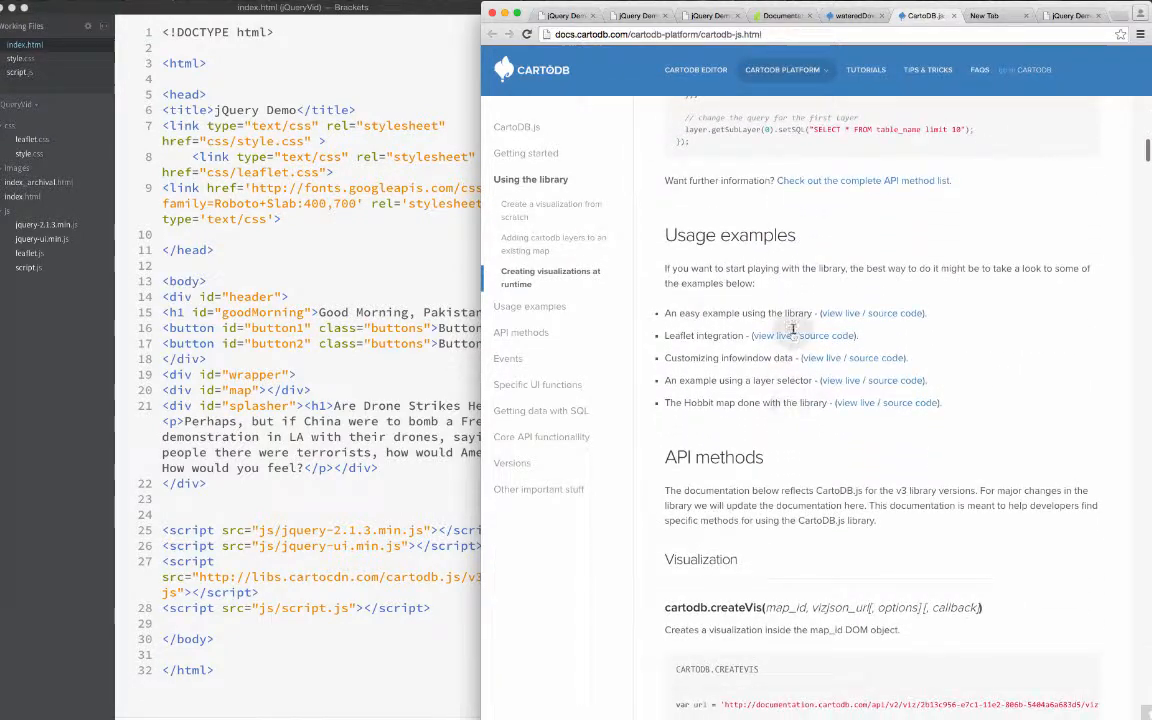
Step: Bring up the CartoDB.js Leaflet integration example's source file on GitHub
{"action": "left_click", "coordinate": [828, 336]}
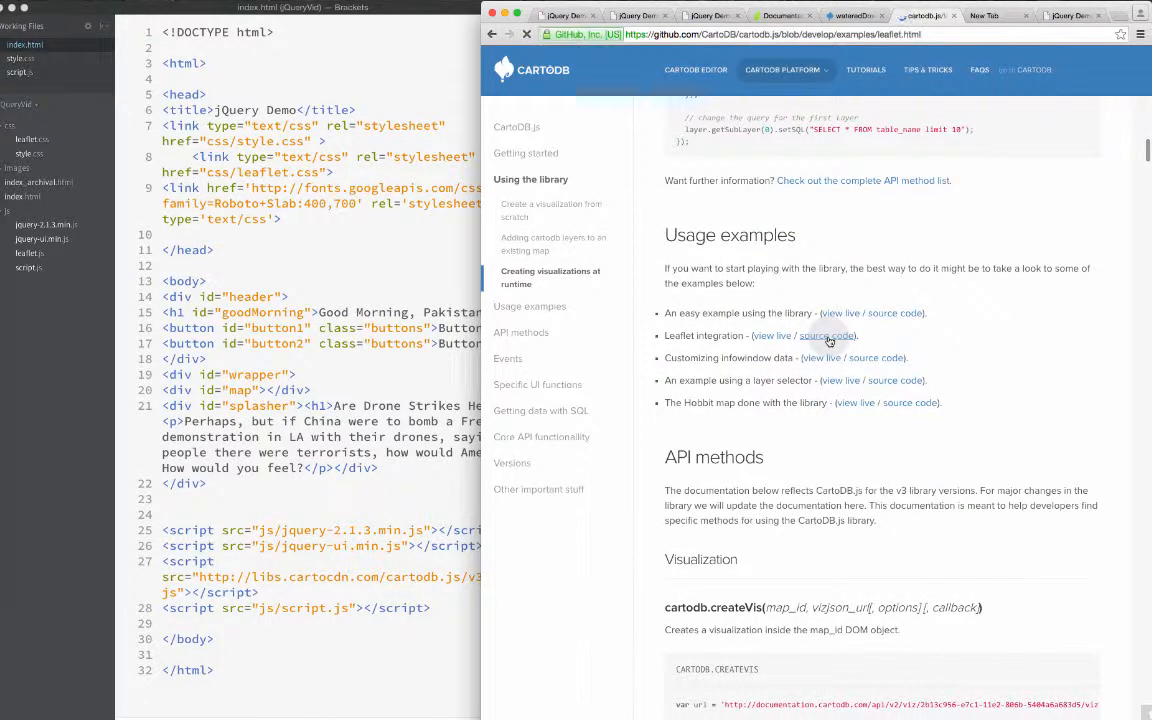
{"action": "left_click", "coordinate": [828, 336]}
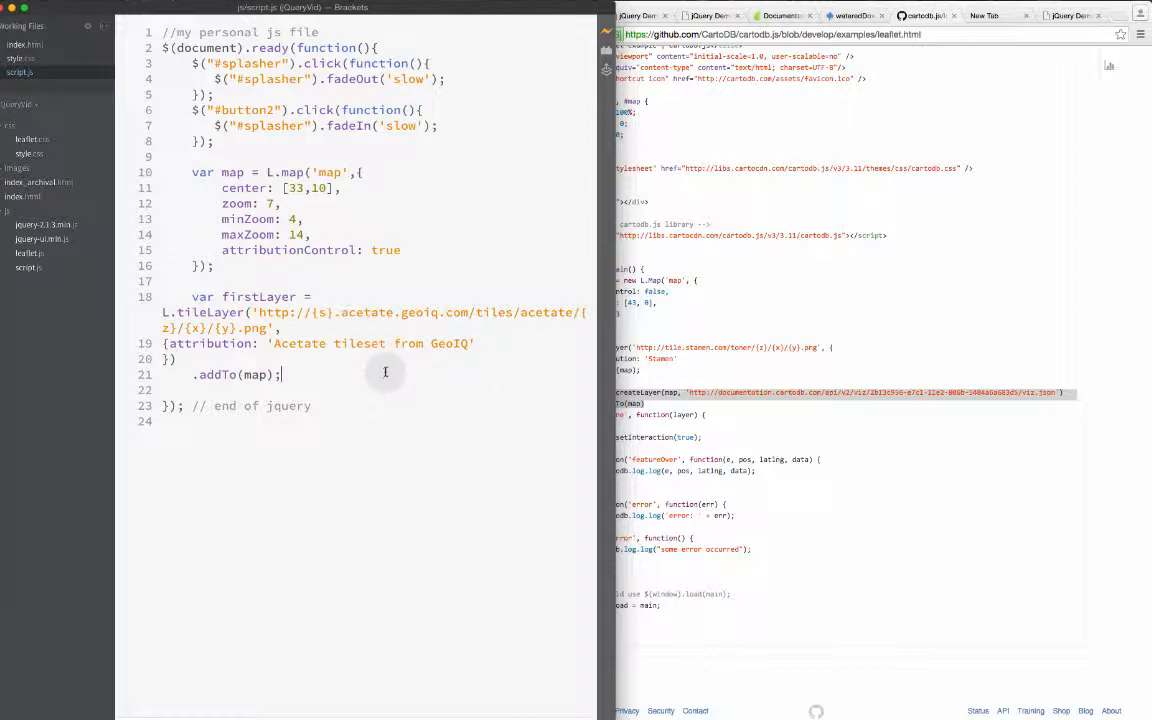
Step: Add cartodb.createLayer(map, '').addTo(map); on a new line below the tile layer
{"action": "key", "text": "enter"}
{"action": "type", "text": "cartodb.createLayer(map, '')"}
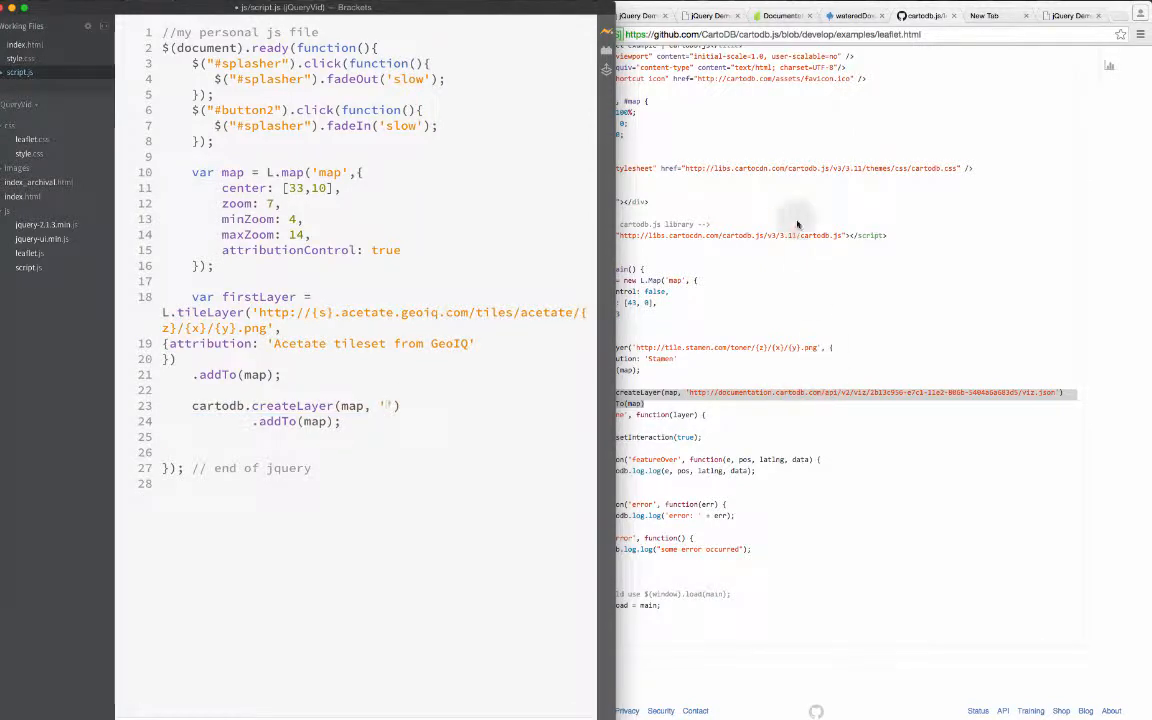
Step: Copy the wateredDownDeath visualization's CartoDB.js viz.json URL from Share into the createLayer quotes
{"action": "left_click", "coordinate": [850, 16]}
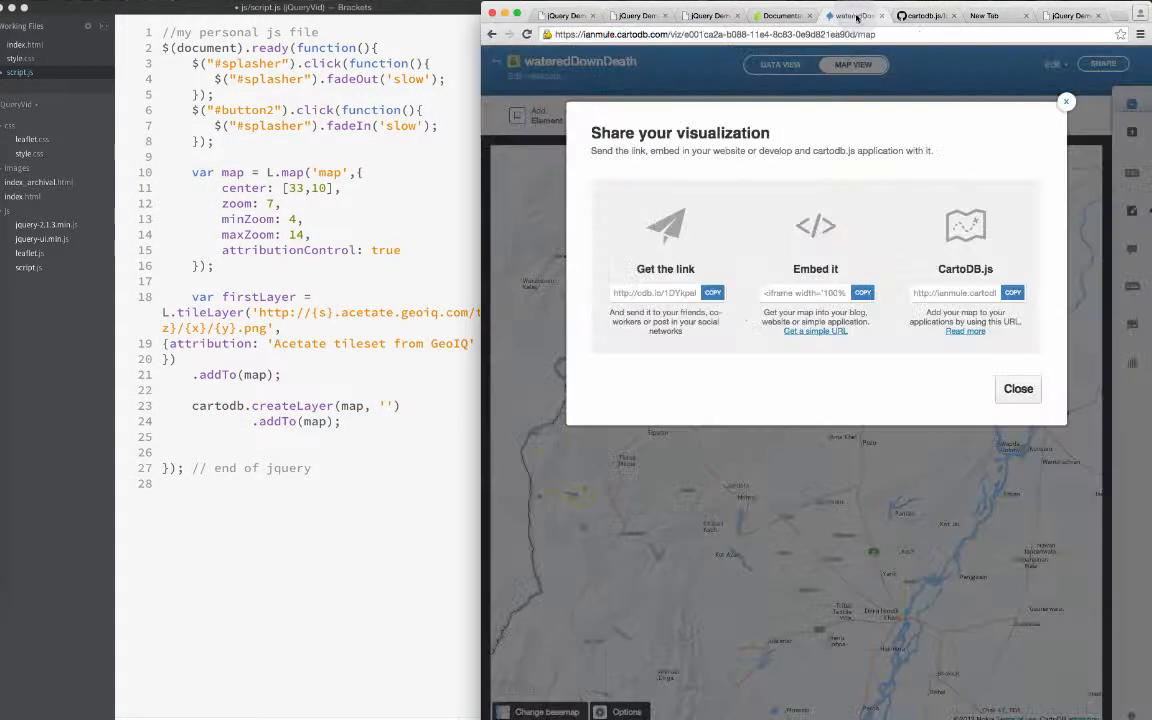
{"action": "left_click", "coordinate": [1018, 388]}
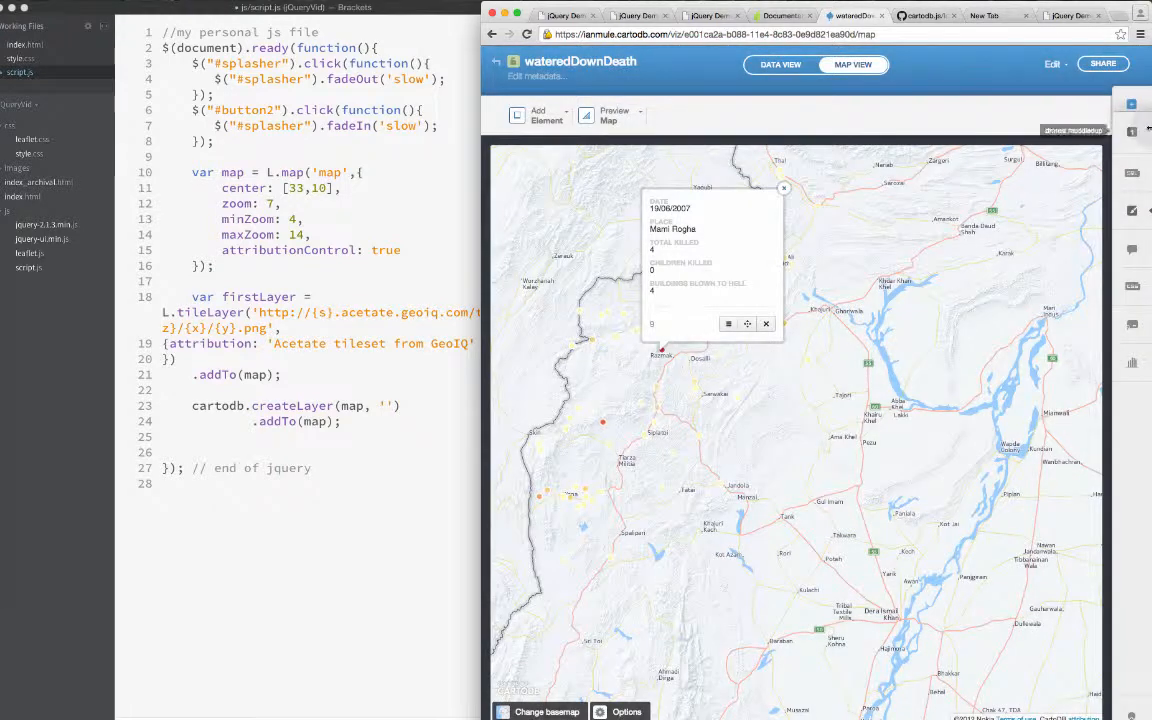
{"action": "left_click", "coordinate": [1102, 62]}
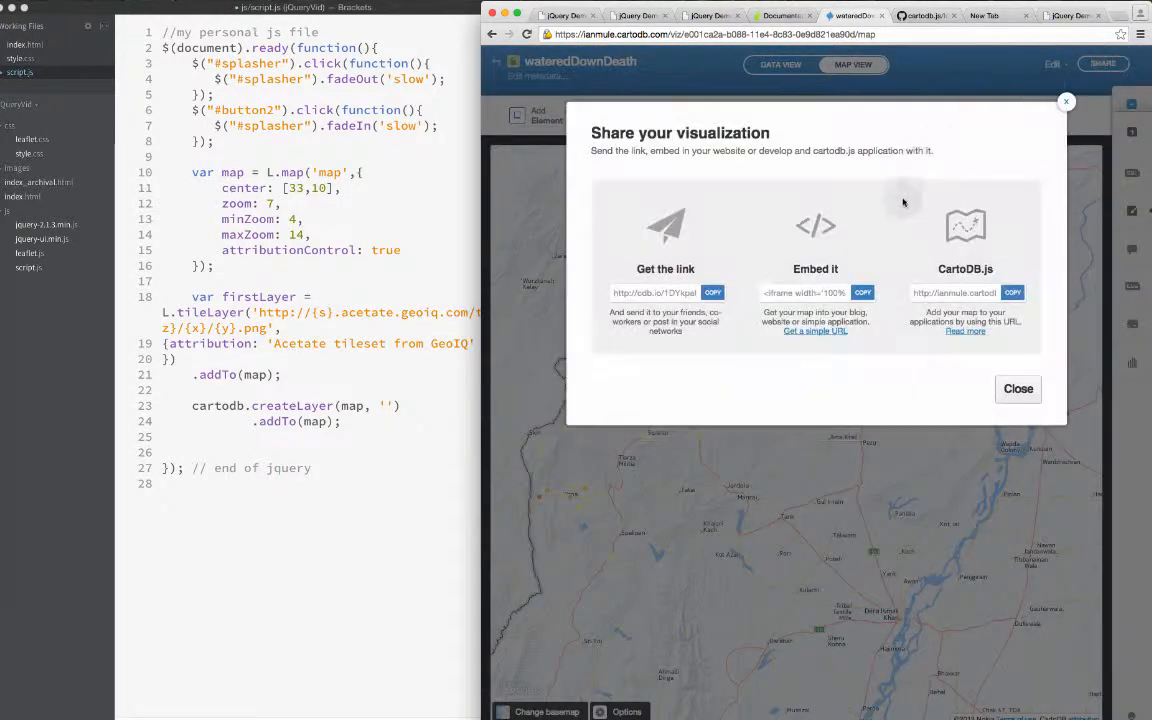
{"action": "left_click", "coordinate": [1012, 292]}
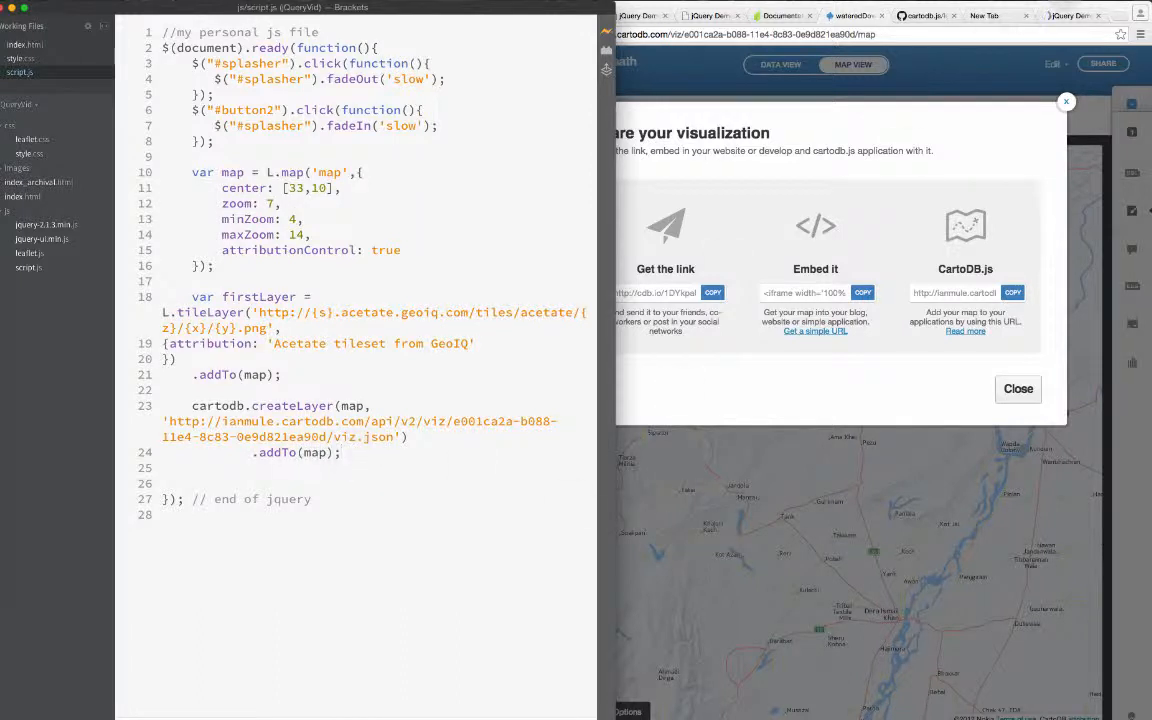
Step: Reload the local page and pan across northern Pakistan to inspect the drone-strike points layer
{"action": "left_click", "coordinate": [1016, 388]}
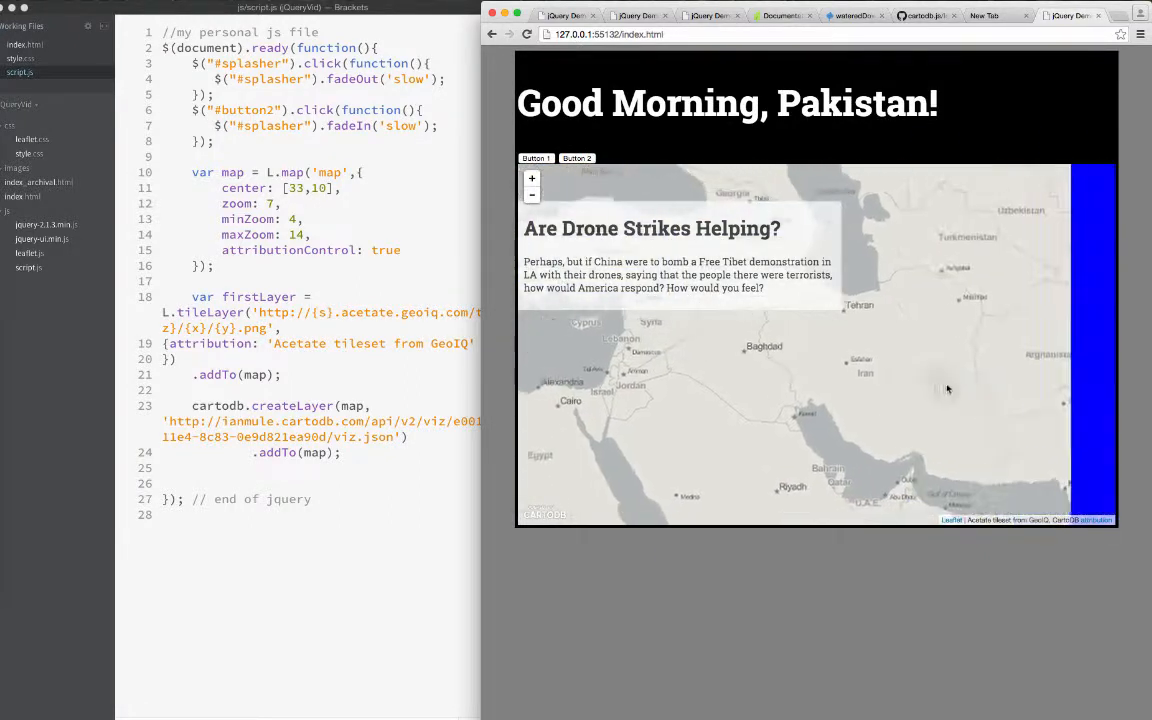
{"action": "left_click_drag", "start_coordinate": [948, 388], "coordinate": [908, 368]}
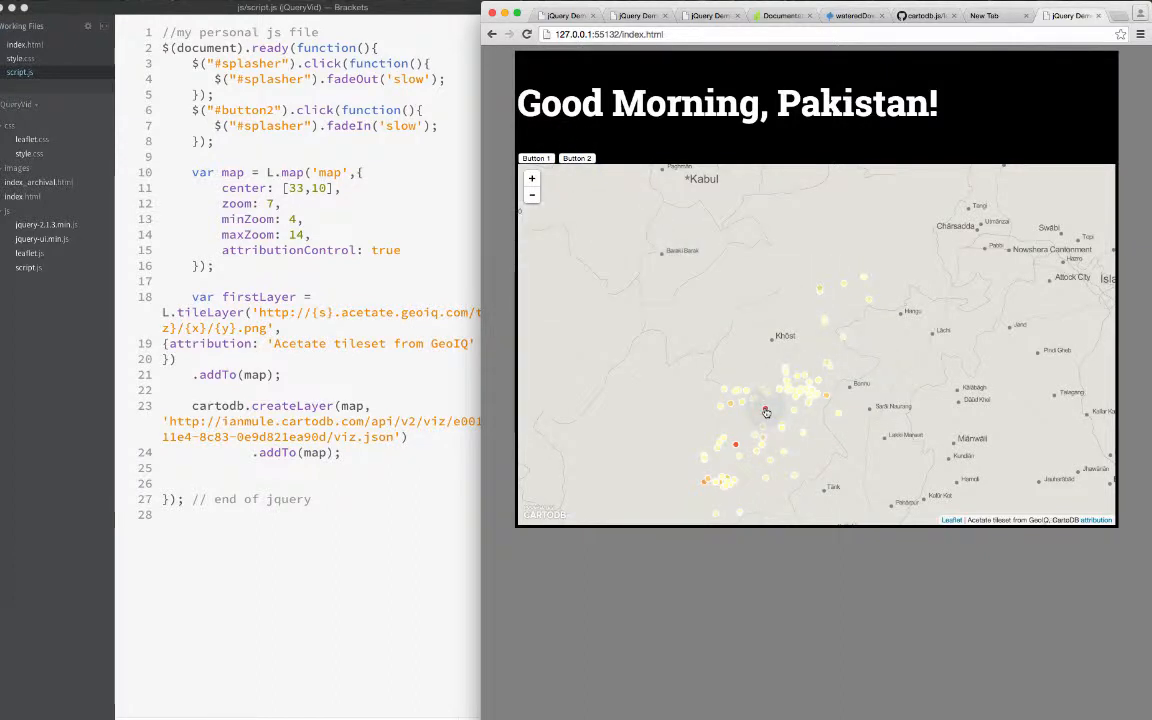
{"action": "left_click_drag", "start_coordinate": [768, 412], "coordinate": [684, 392]}
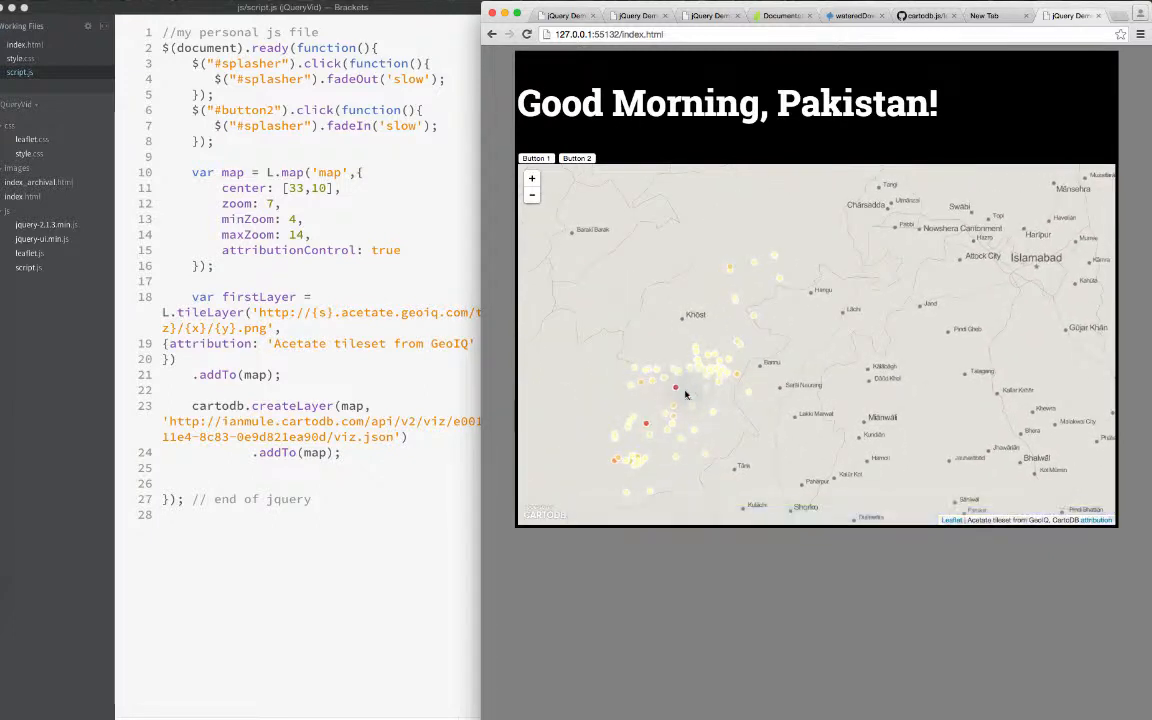
{"action": "left_click_drag", "start_coordinate": [684, 394], "coordinate": [630, 274]}
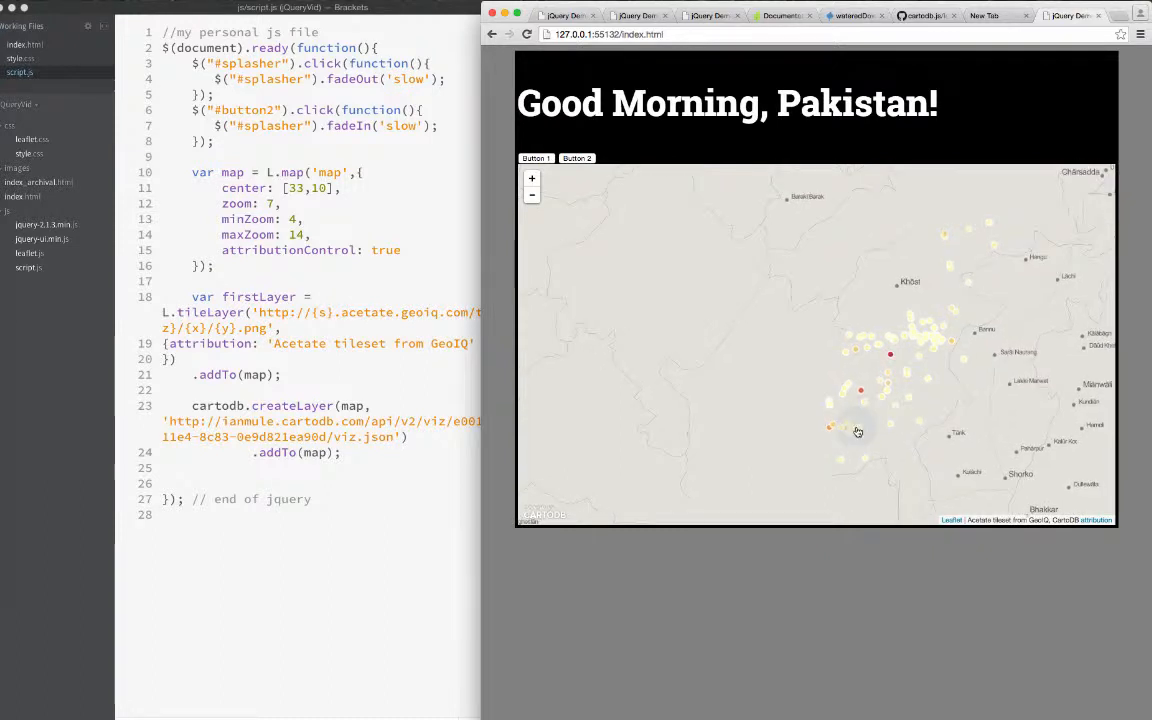
{"action": "left_click_drag", "start_coordinate": [858, 432], "coordinate": [900, 300]}
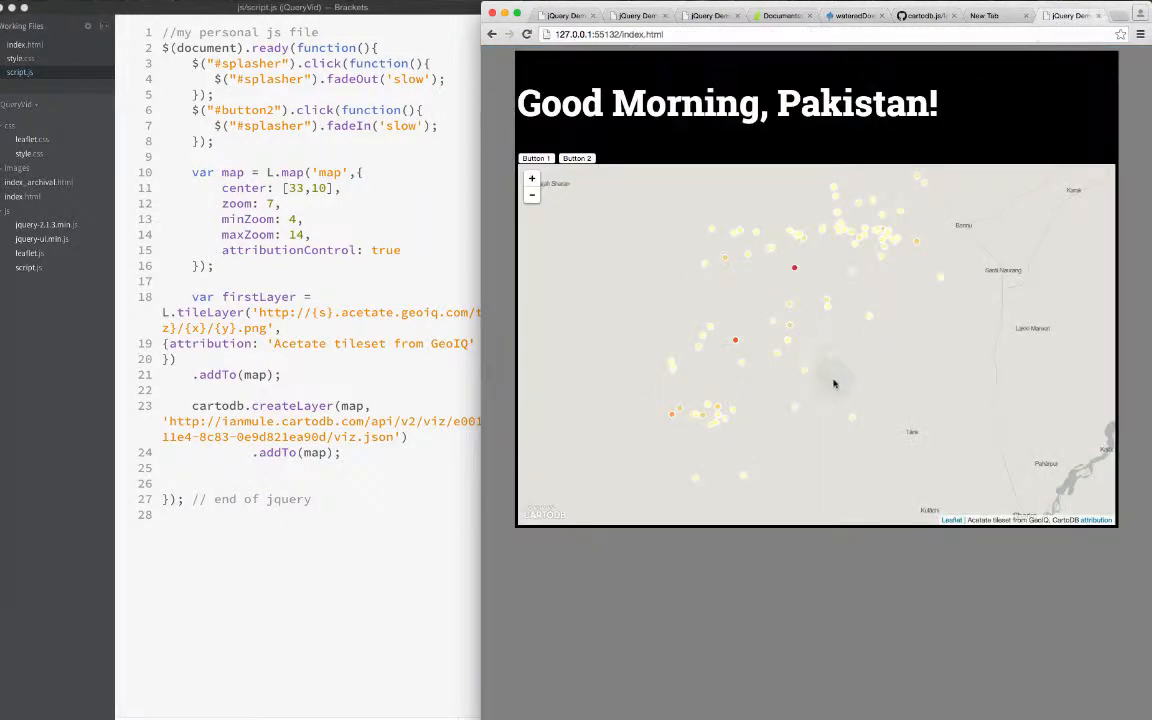
{"action": "mouse_move", "coordinate": [940, 304]}
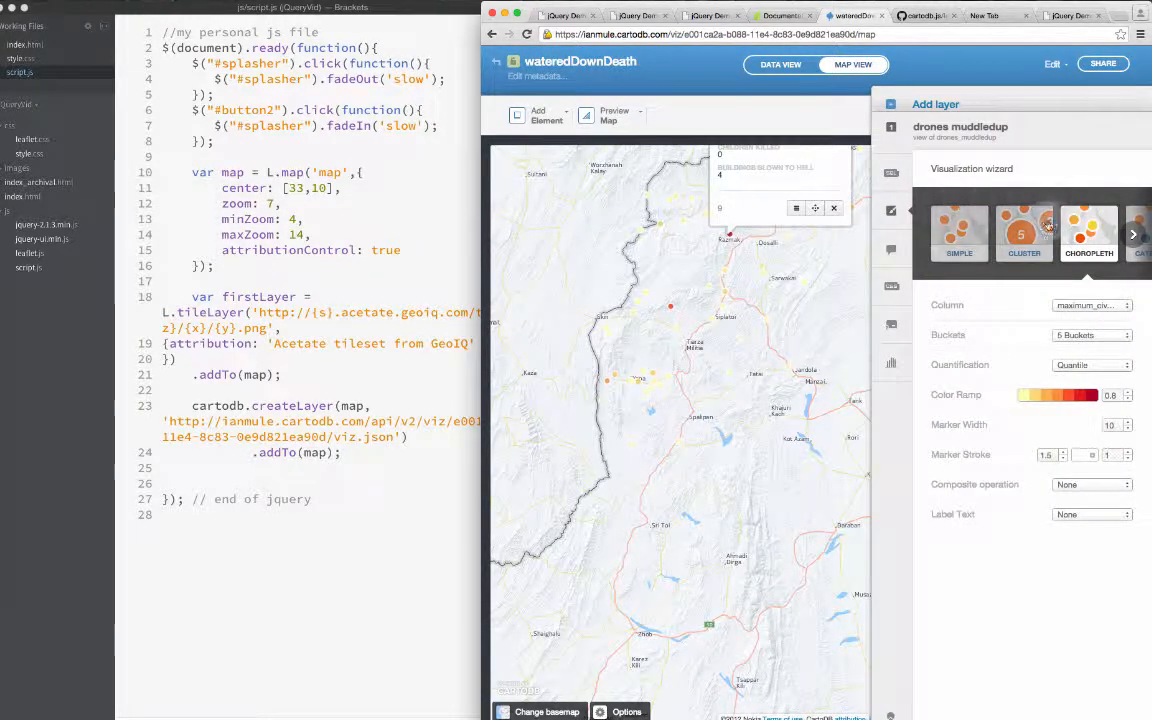
Step: Restyle the wateredDownDeath layer as a Density hexagon map and select its CartoDB.js link in Share
{"action": "left_click", "coordinate": [1132, 234]}
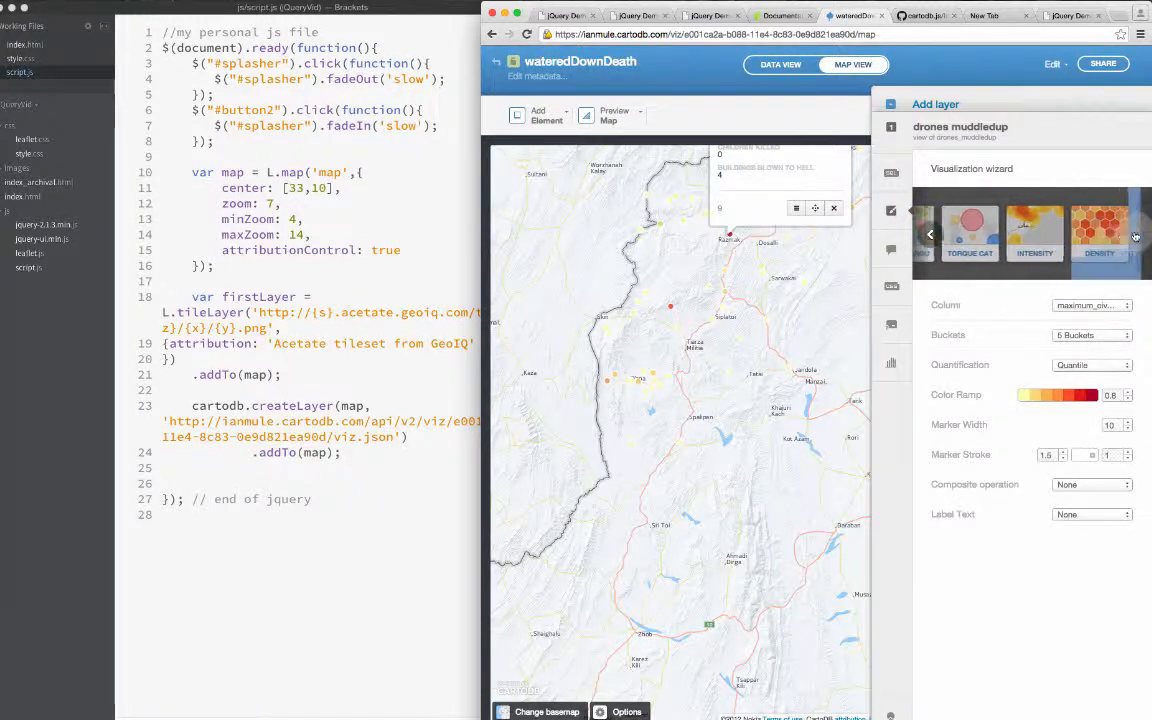
{"action": "left_click", "coordinate": [1116, 230]}
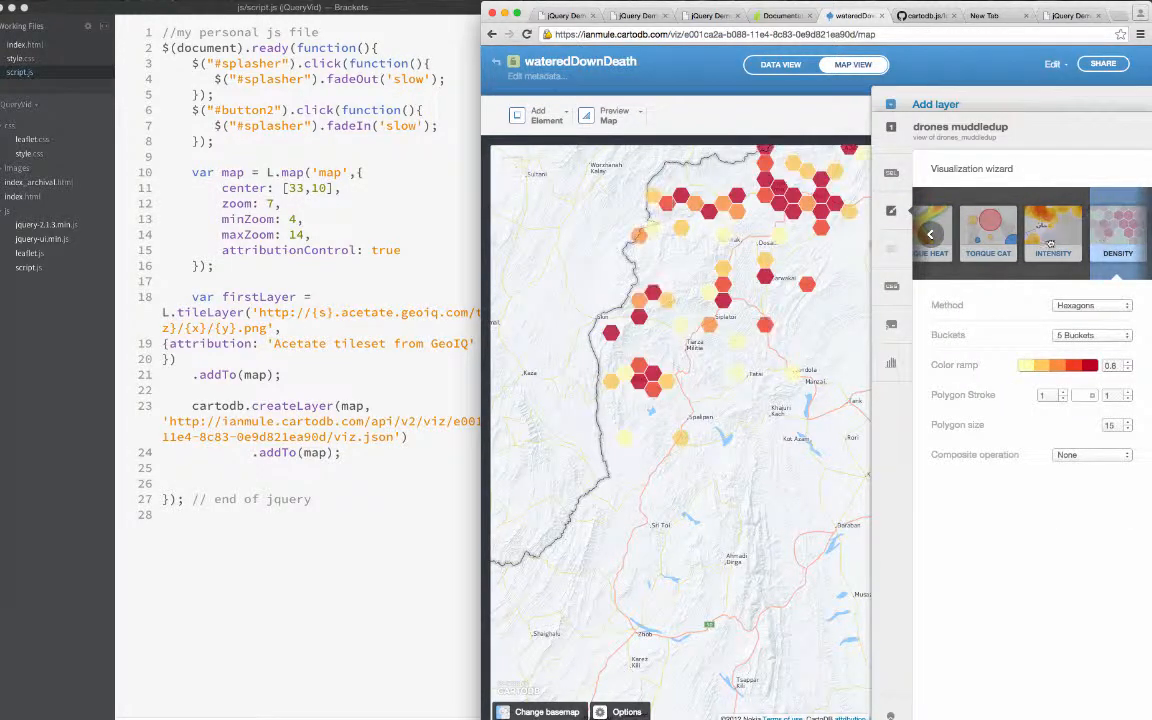
{"action": "left_click", "coordinate": [1104, 62]}
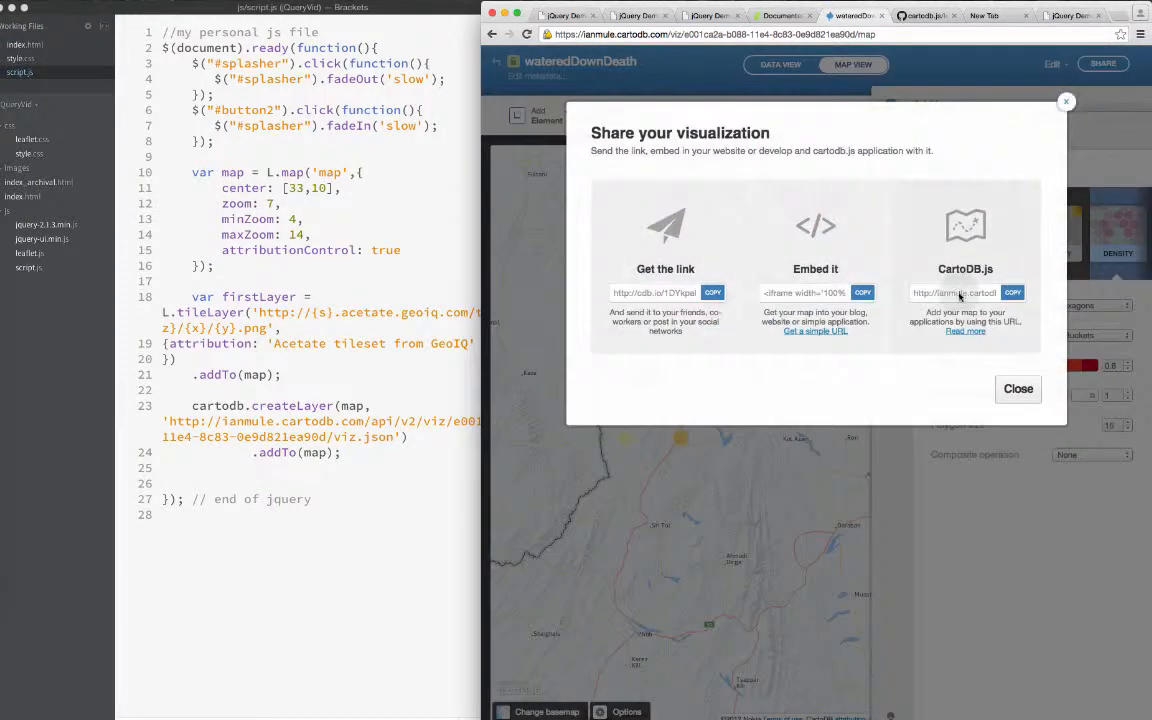
{"action": "left_click", "coordinate": [1012, 292]}
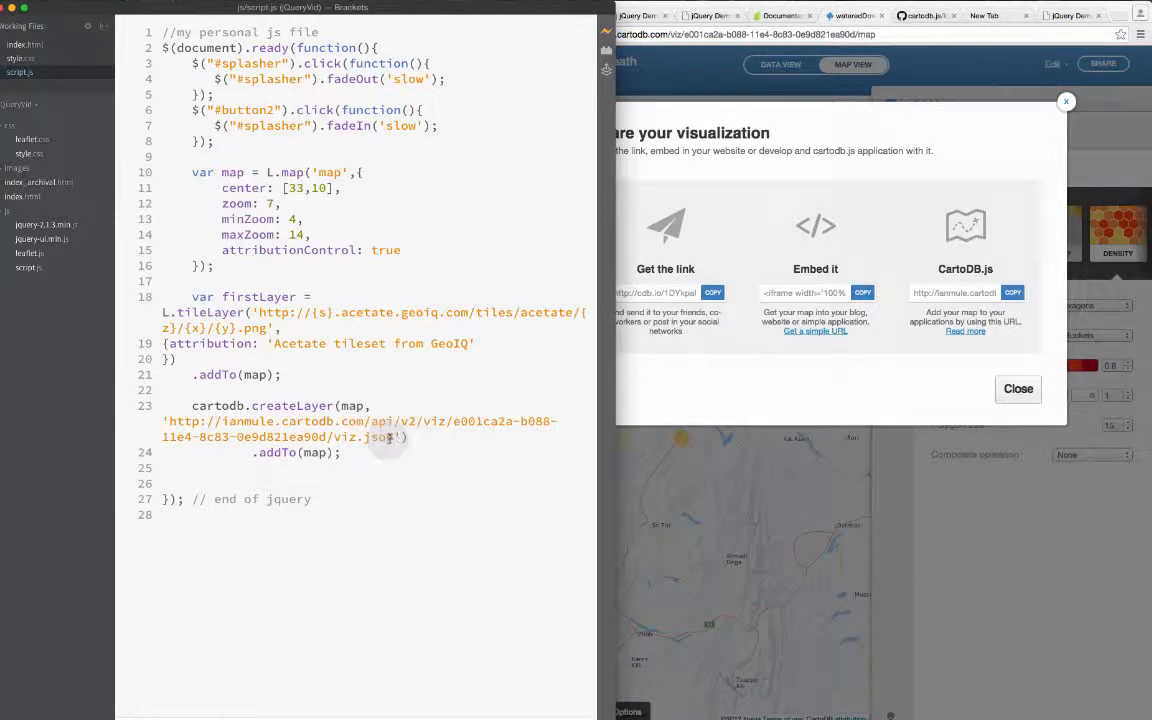
Step: Replace the createLayer viz.json URL, set center to [33, 72], and reload to see hexagon bins
{"action": "double_click", "coordinate": [370, 428]}
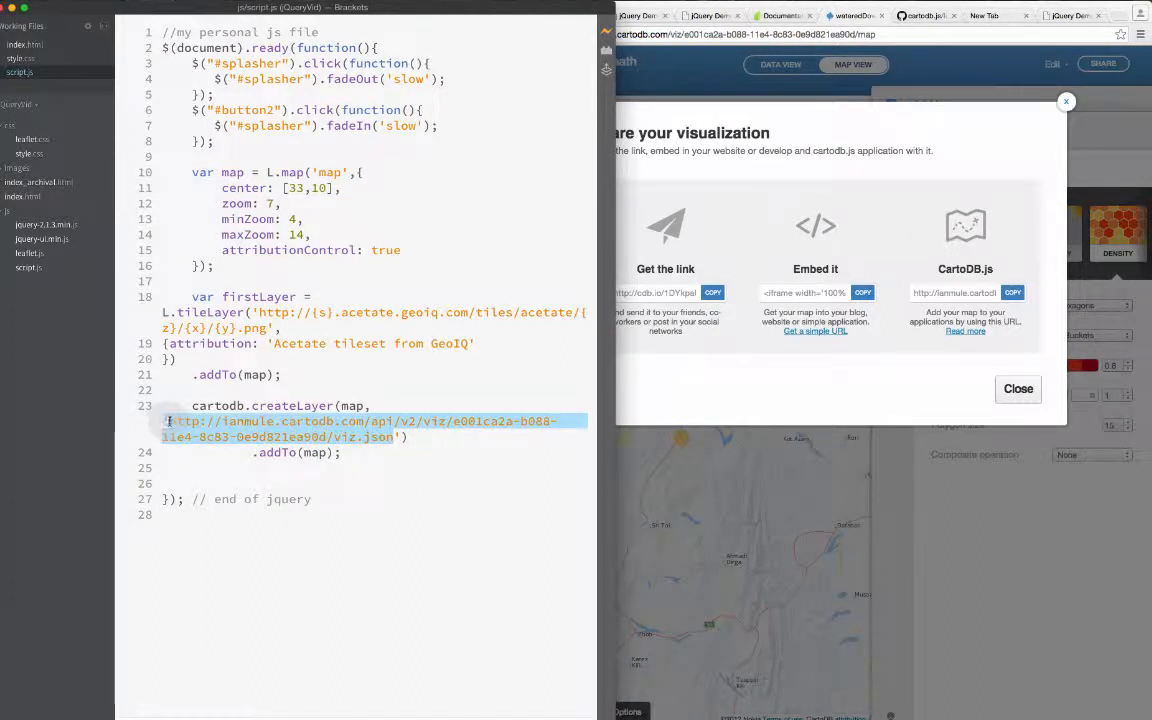
{"action": "left_click", "coordinate": [400, 436]}
{"action": "type", "text": "72"}
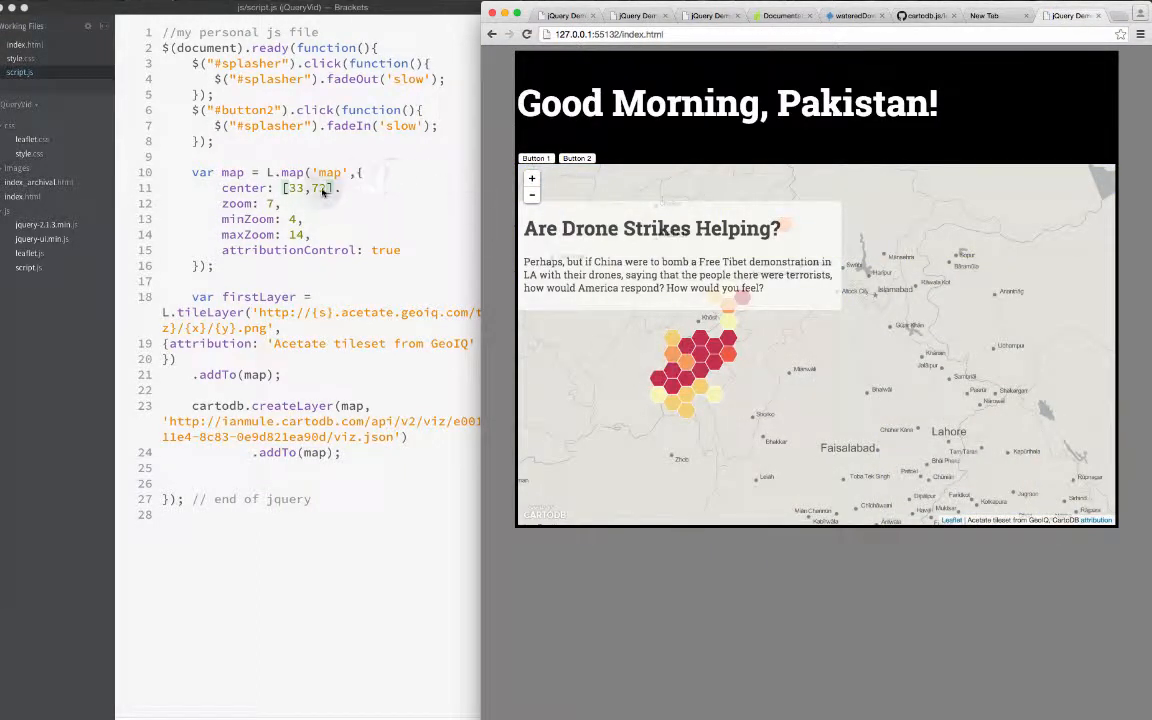
{"action": "left_click", "coordinate": [330, 188]}
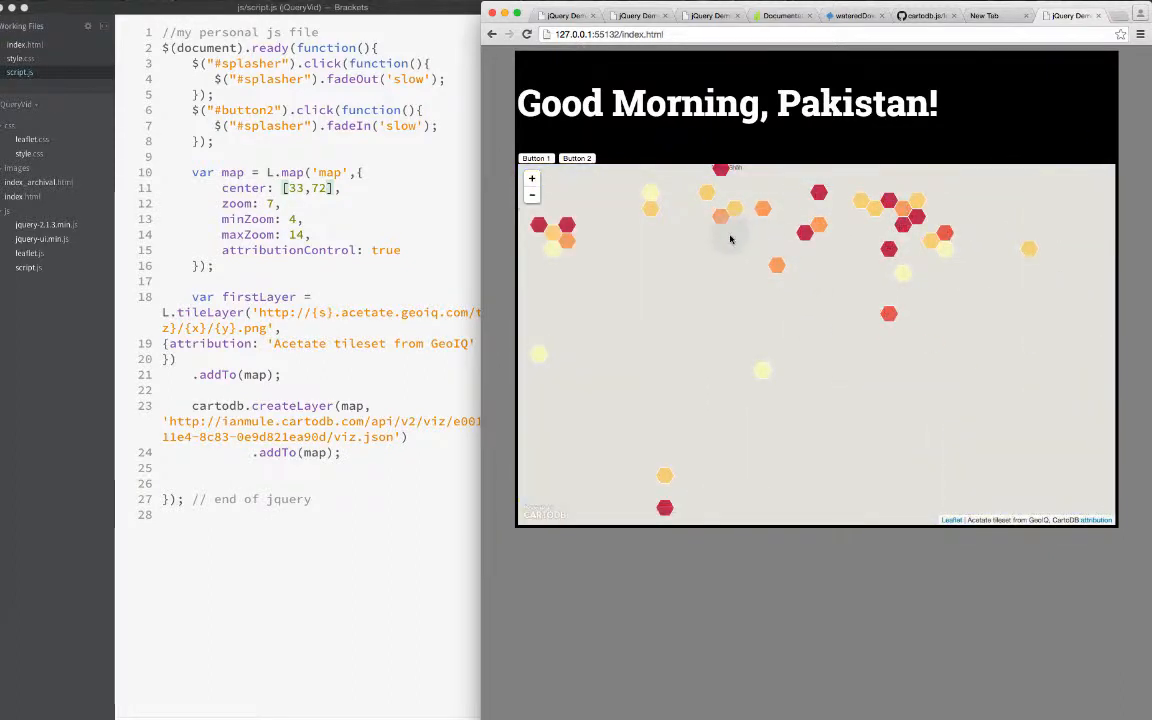
{"action": "mouse_move", "coordinate": [682, 322]}
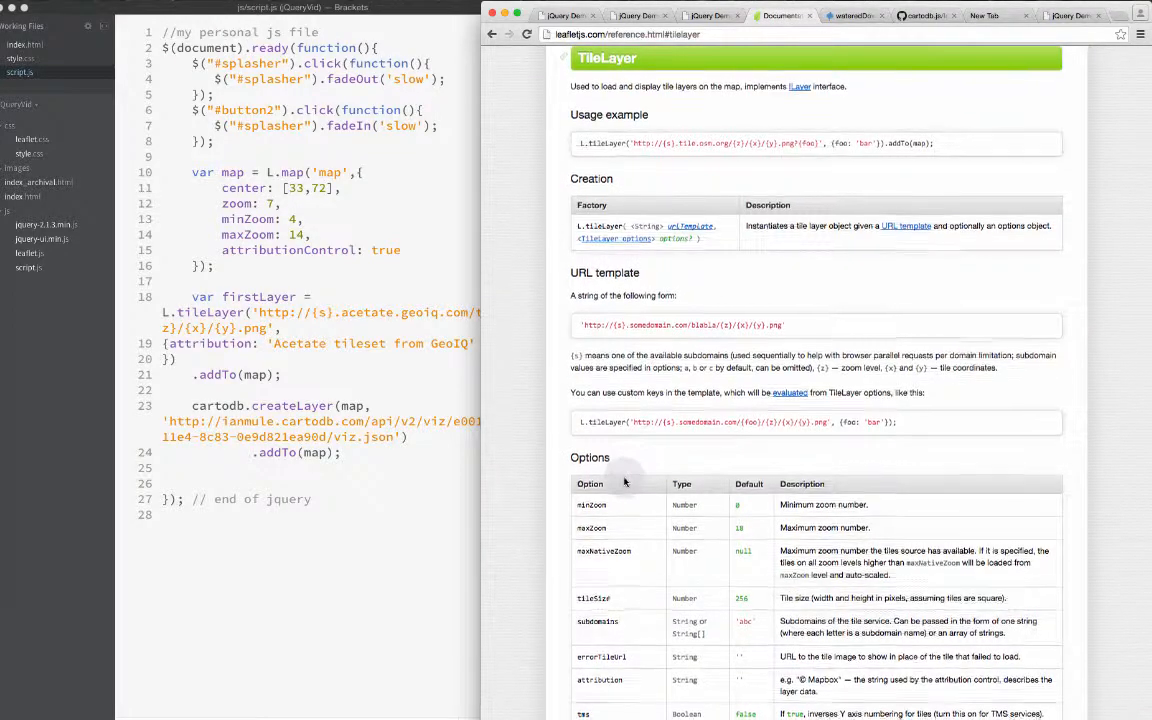
Step: Look through the Leaflet Control reference for how default controls are added
{"action": "scroll", "scroll_direction": "down", "scroll_amount": 3}
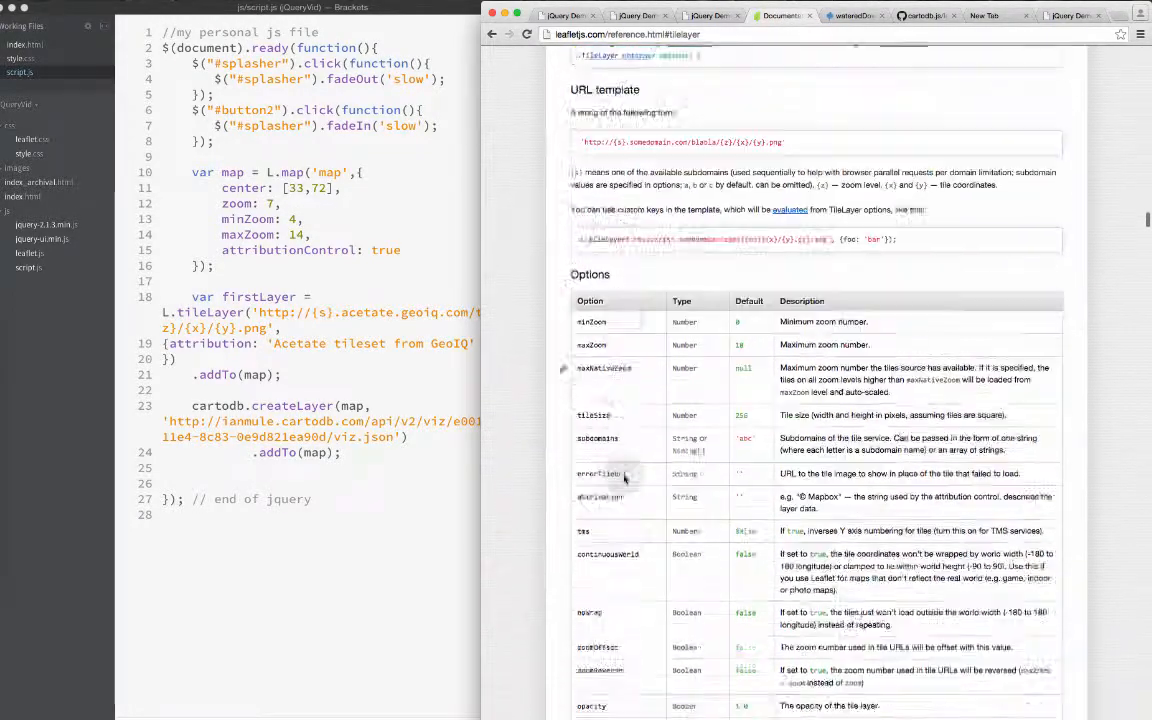
{"action": "scroll", "scroll_direction": "down", "scroll_amount": 3}
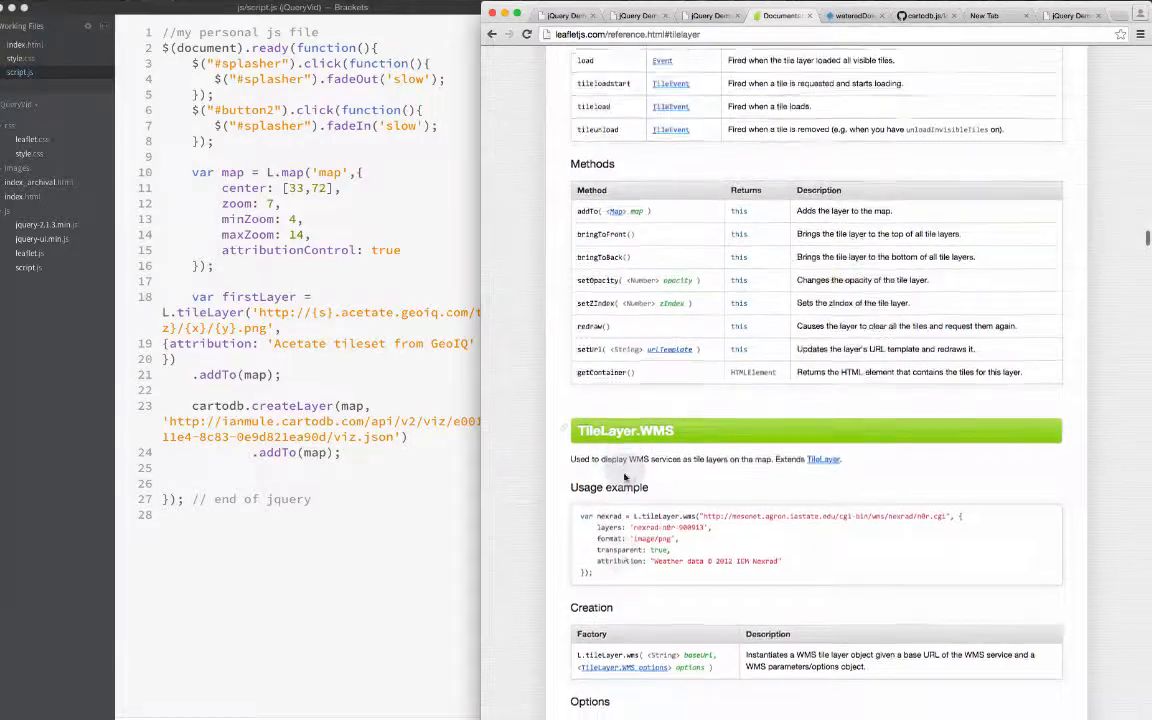
{"action": "scroll", "scroll_direction": "down", "scroll_amount": 3}
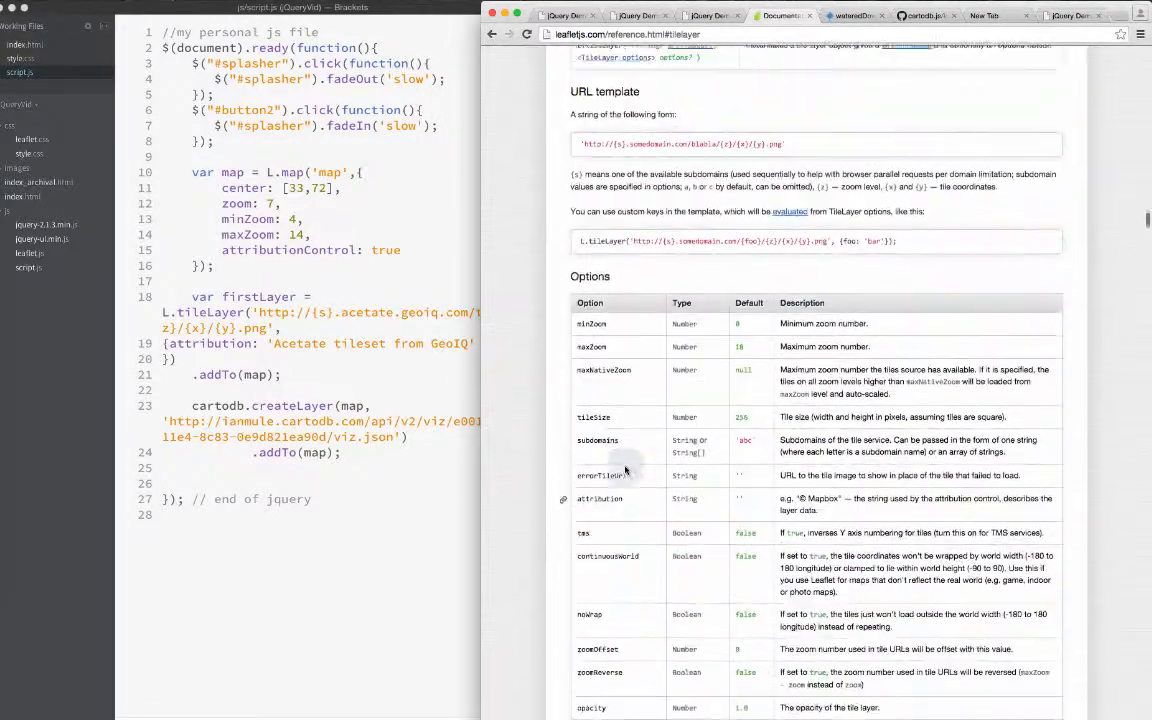
{"action": "scroll", "scroll_direction": "up", "scroll_amount": 3}
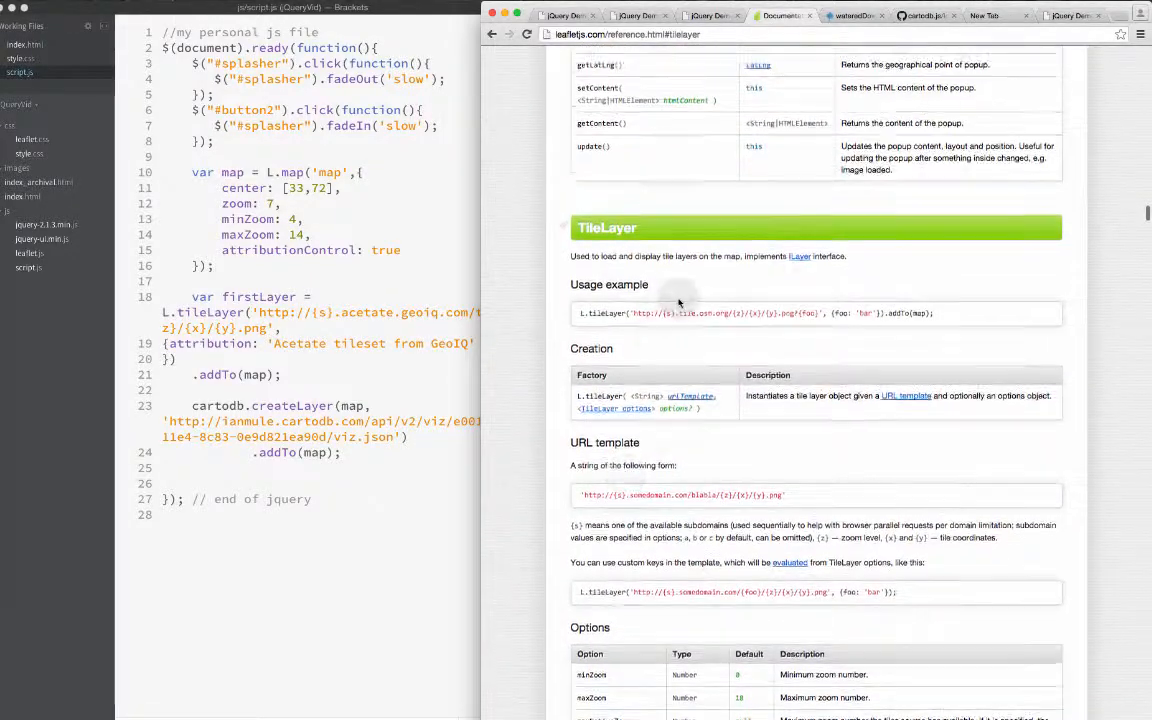
{"action": "scroll", "scroll_direction": "up", "scroll_amount": 3}
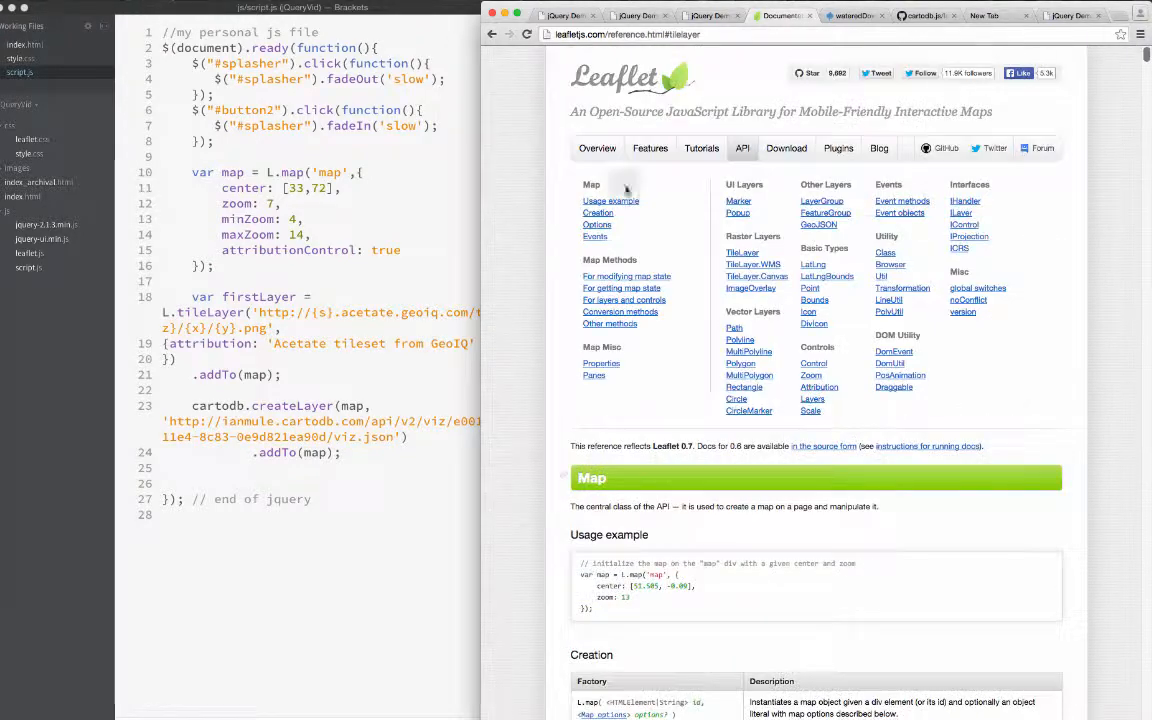
{"action": "mouse_move", "coordinate": [788, 240]}
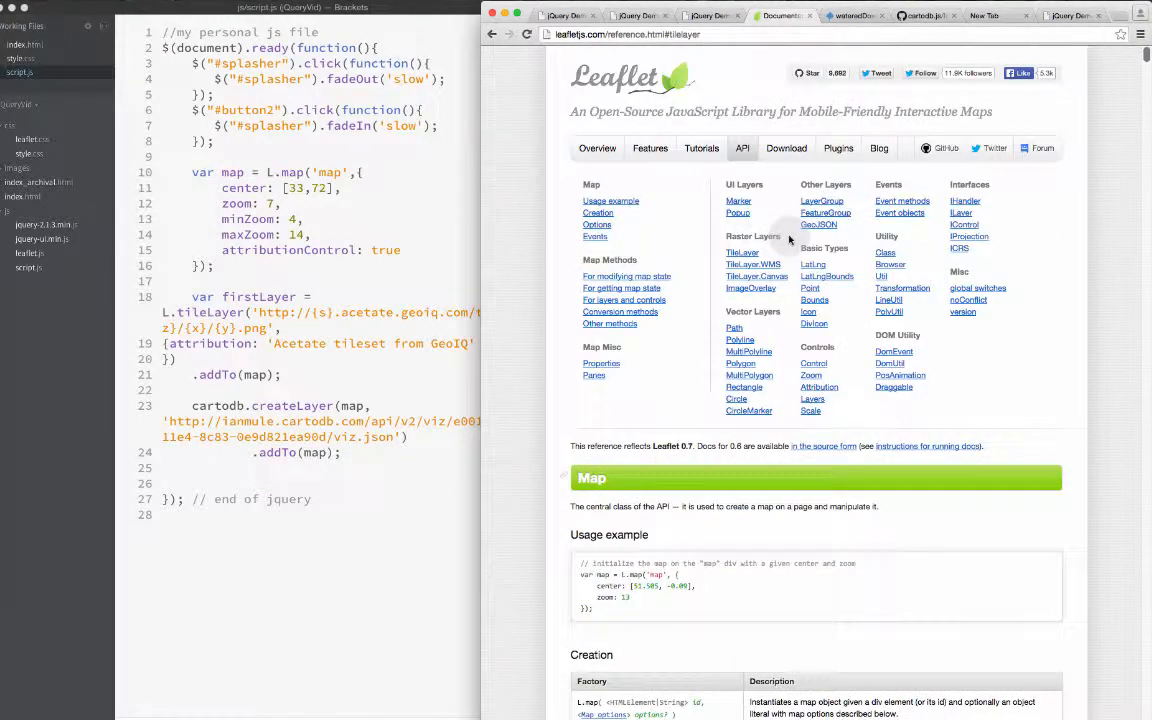
{"action": "mouse_move", "coordinate": [812, 376]}
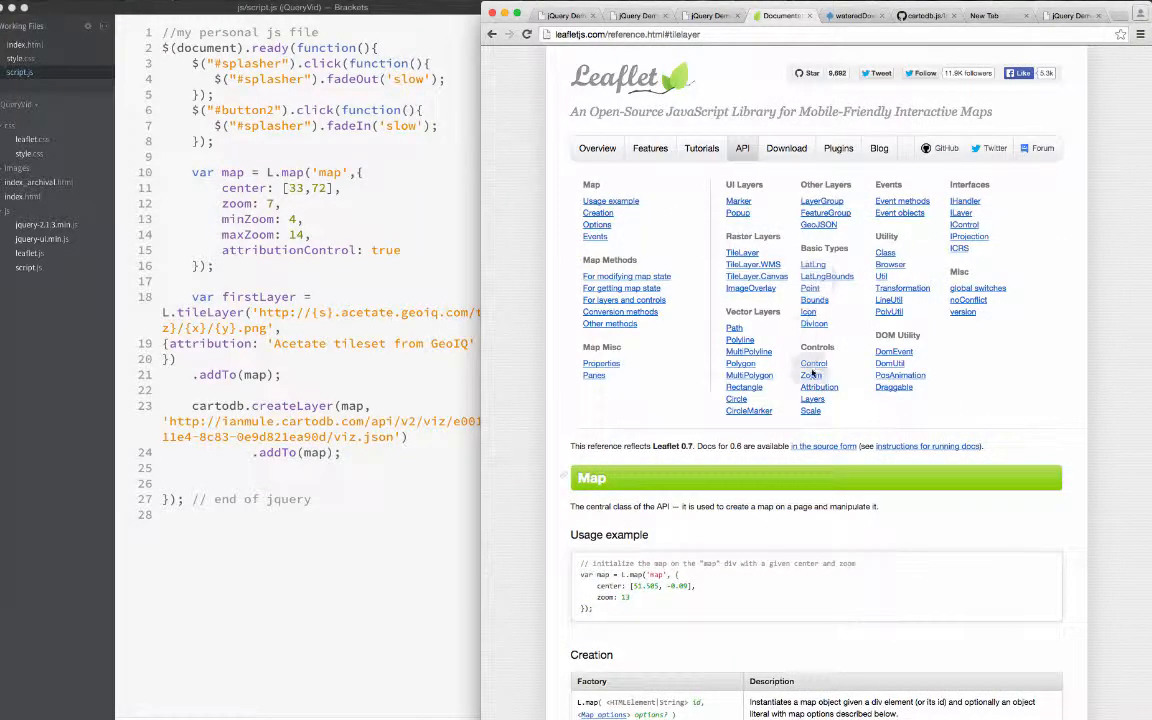
Step: Find the Map constructor's Control options table listing zoomControl and attributionControl
{"action": "left_click", "coordinate": [812, 364]}
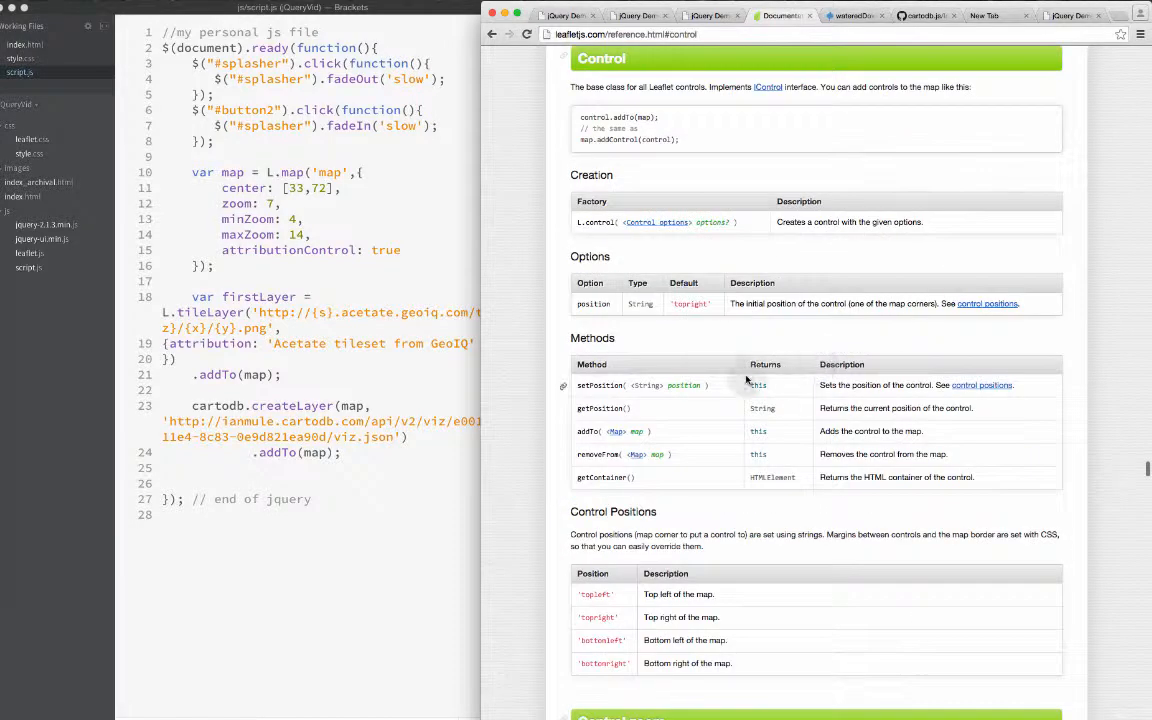
{"action": "scroll", "scroll_direction": "down", "scroll_amount": 3}
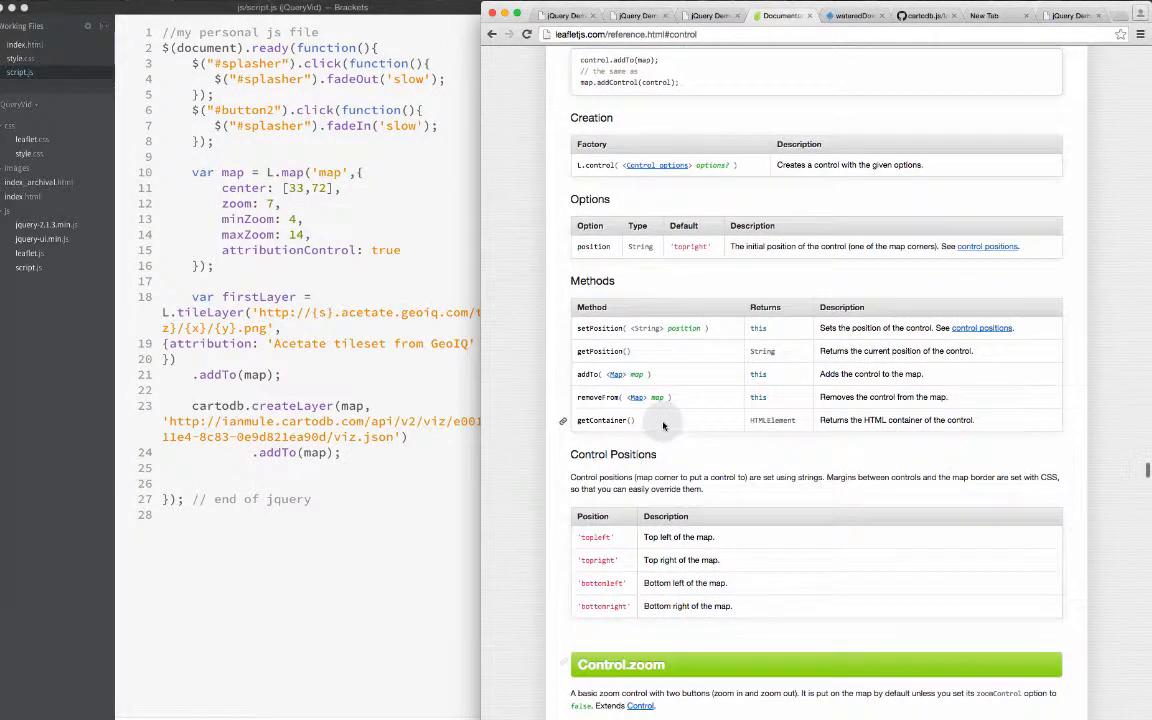
{"action": "scroll", "scroll_direction": "down", "scroll_amount": 3}
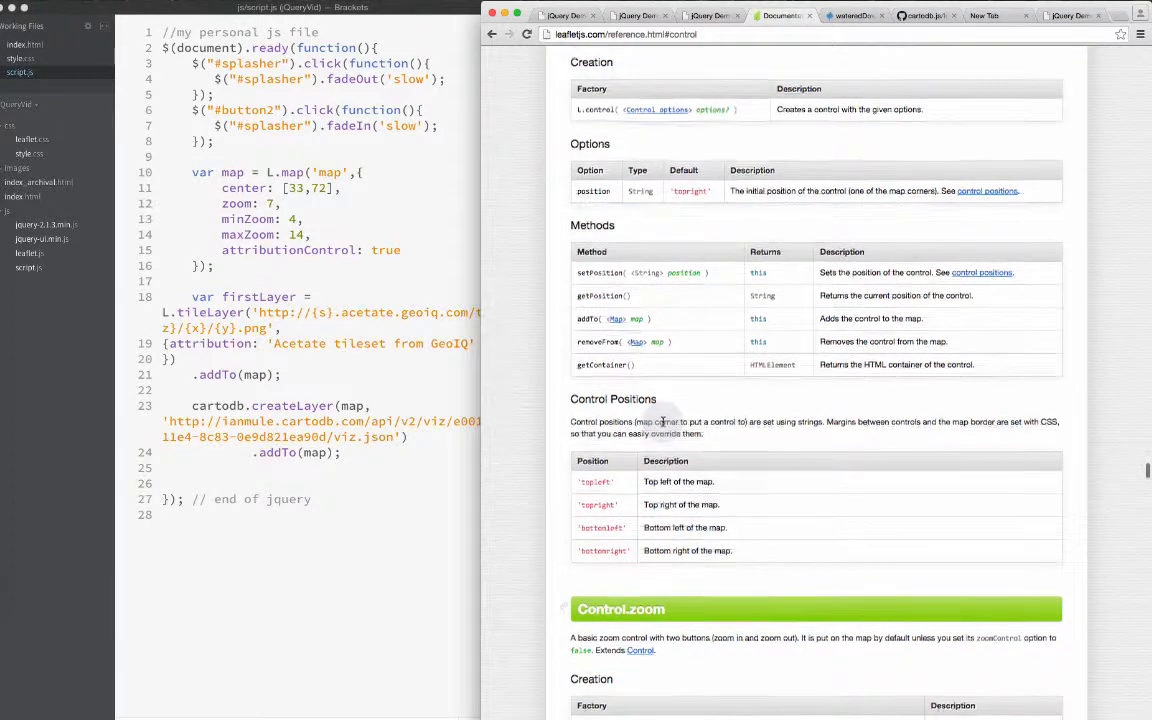
{"action": "scroll", "scroll_direction": "down", "scroll_amount": 3}
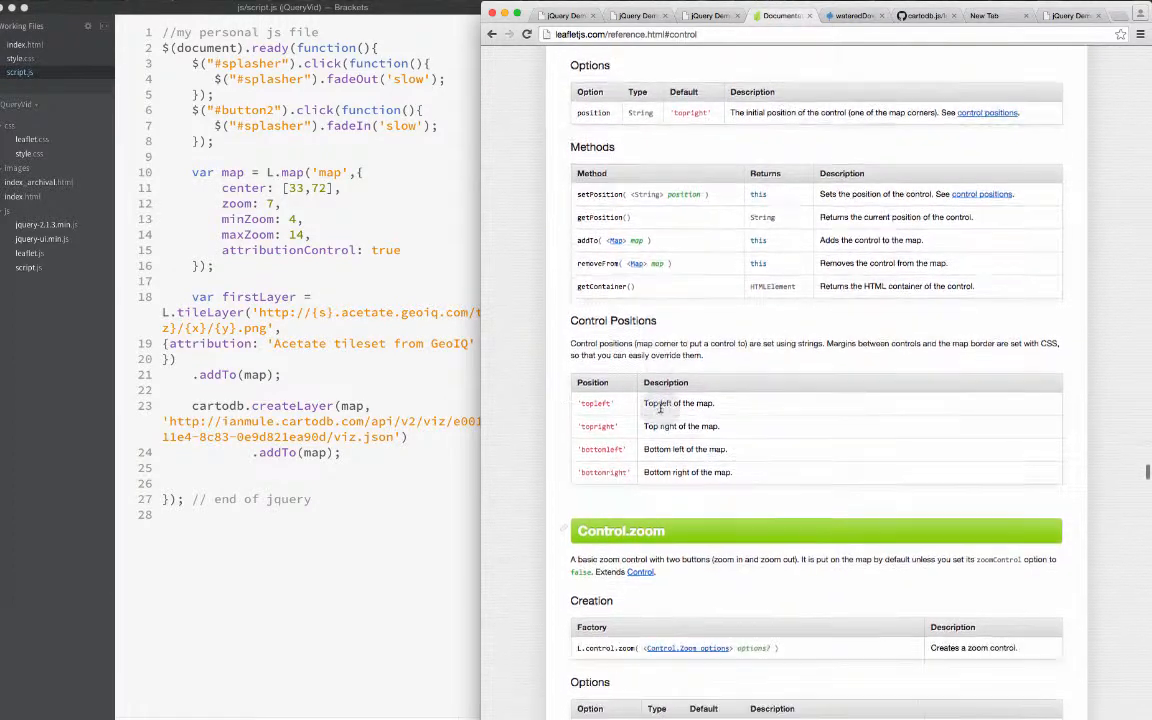
{"action": "scroll", "scroll_direction": "down", "scroll_amount": 3}
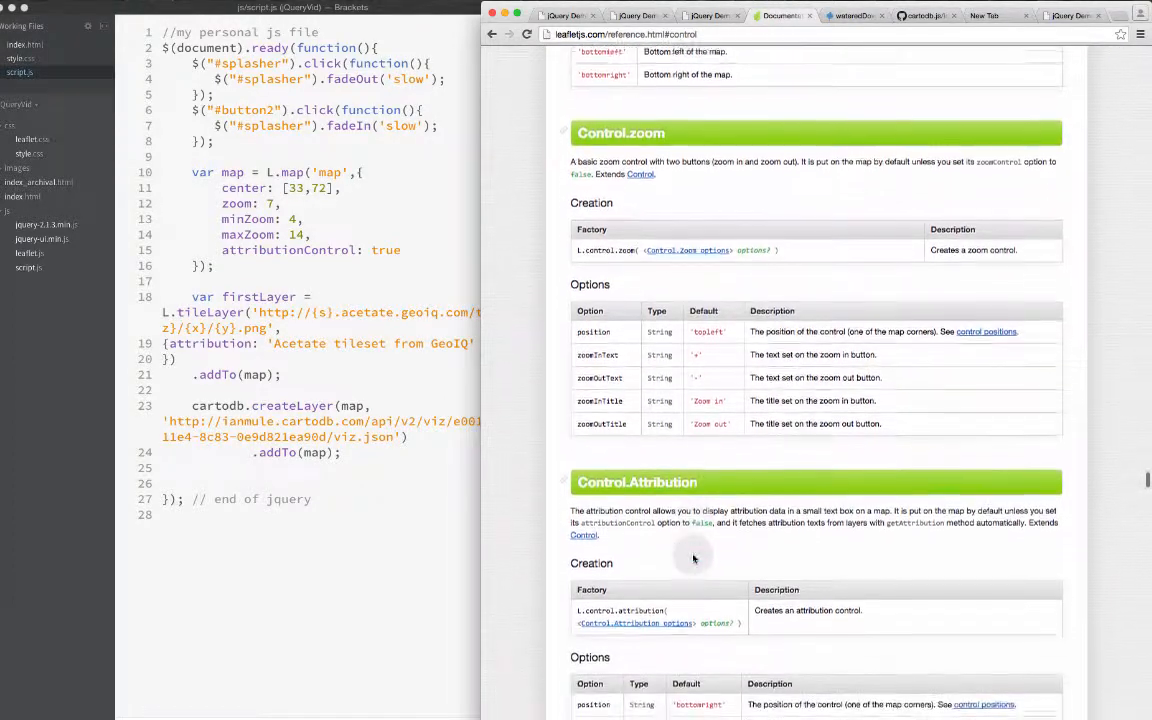
{"action": "scroll", "scroll_direction": "down", "scroll_amount": 3}
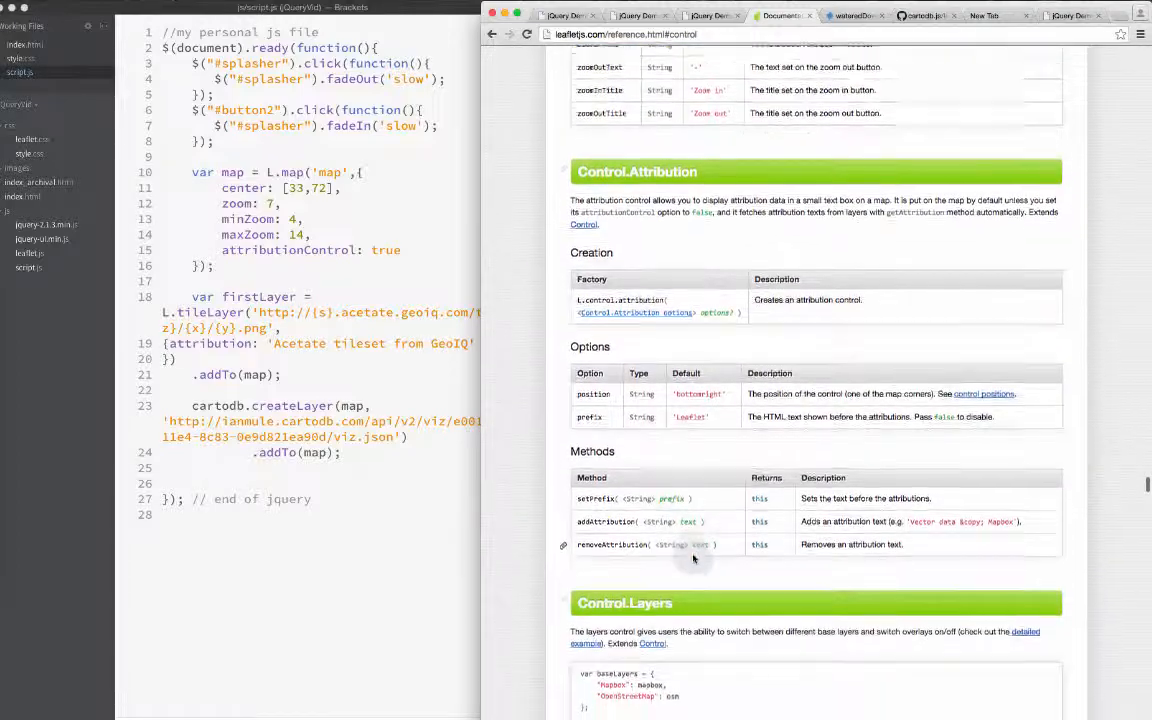
{"action": "scroll", "scroll_direction": "up", "scroll_amount": 3}
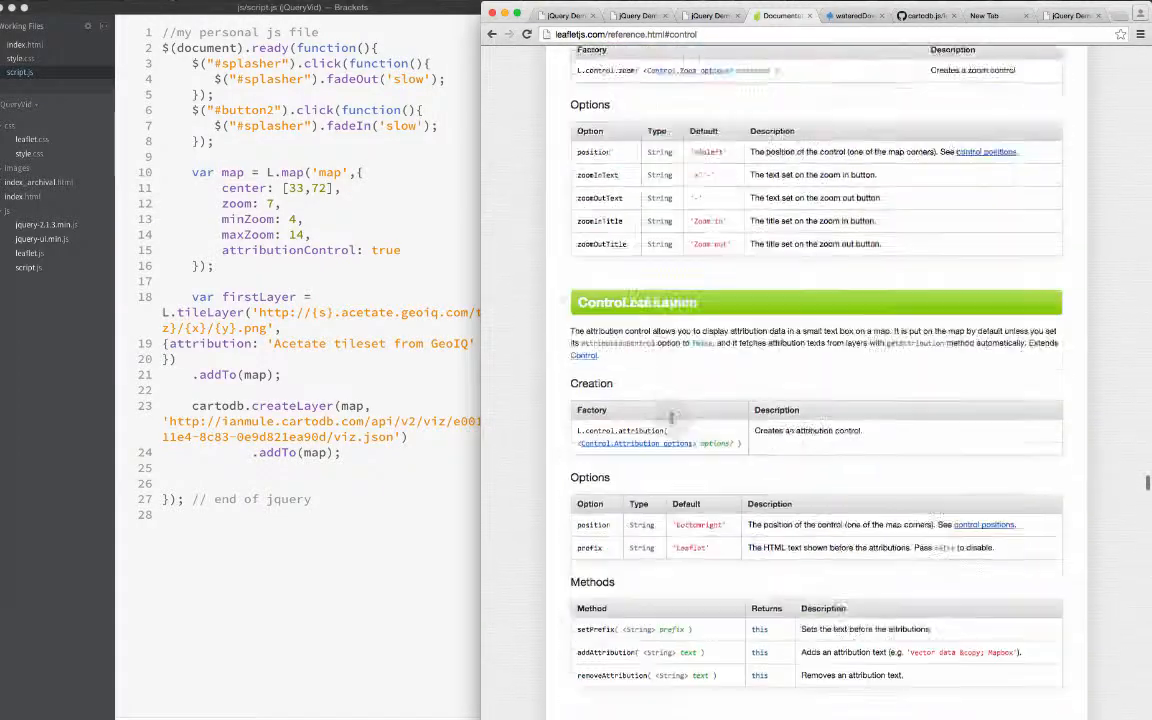
{"action": "scroll", "scroll_direction": "up", "scroll_amount": 3}
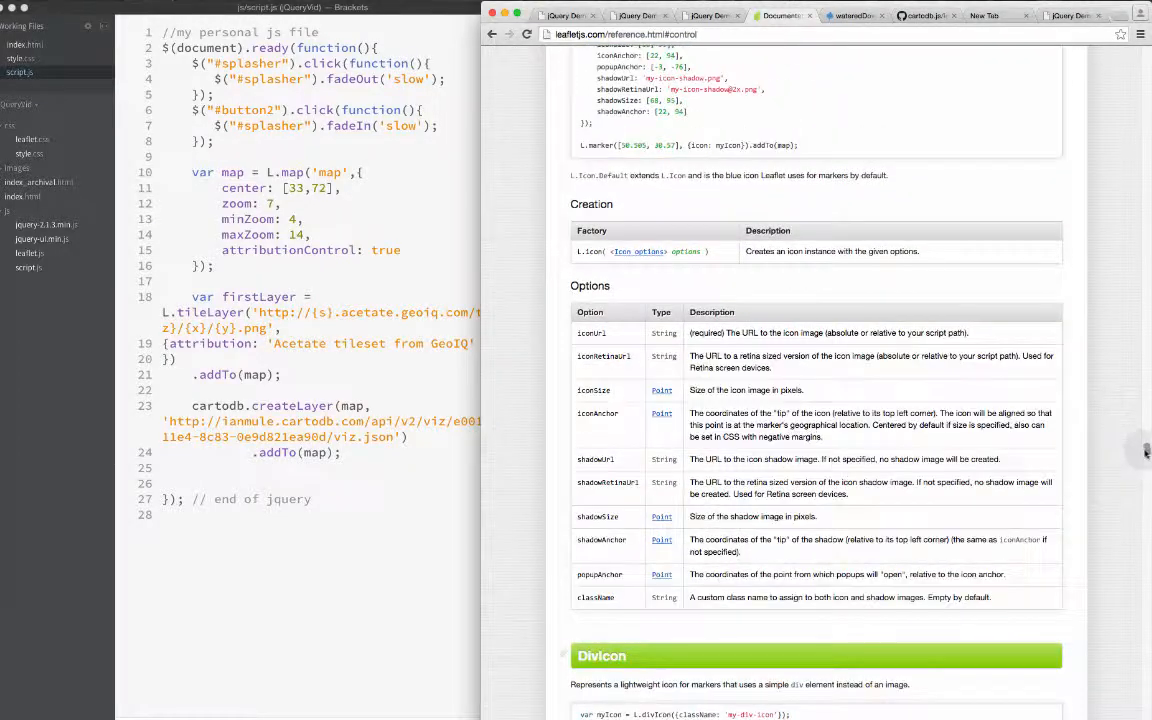
{"action": "scroll", "scroll_direction": "up", "scroll_amount": 3}
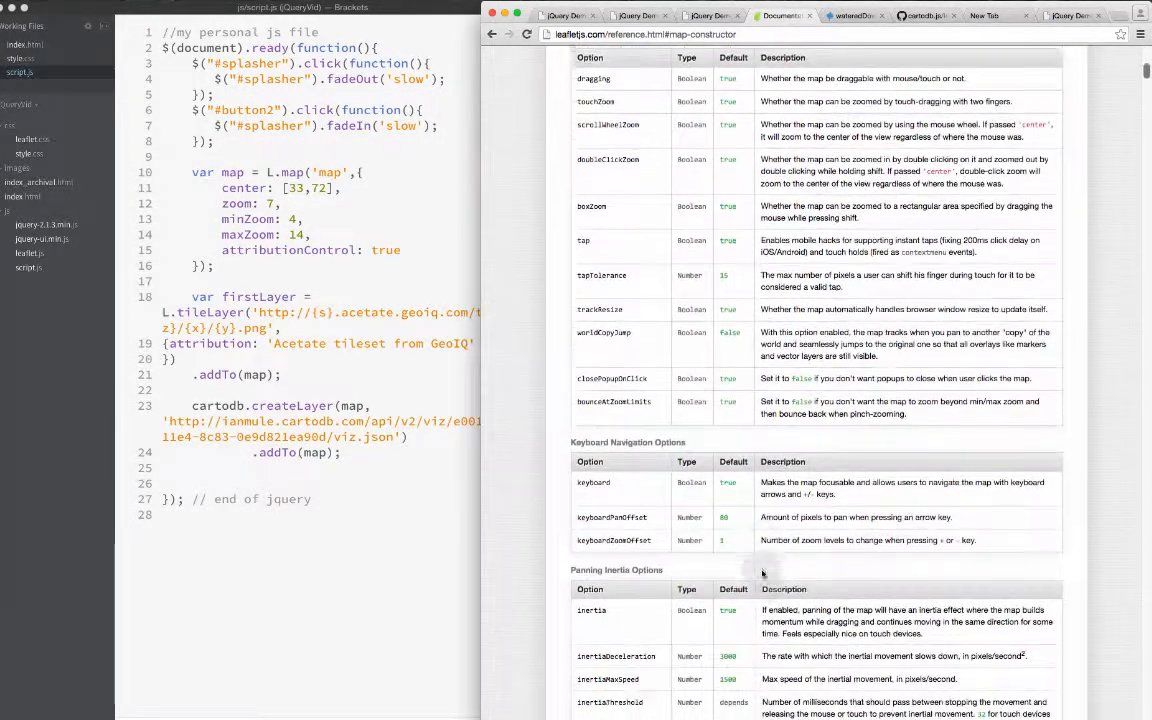
{"action": "scroll", "scroll_direction": "down", "scroll_amount": 3}
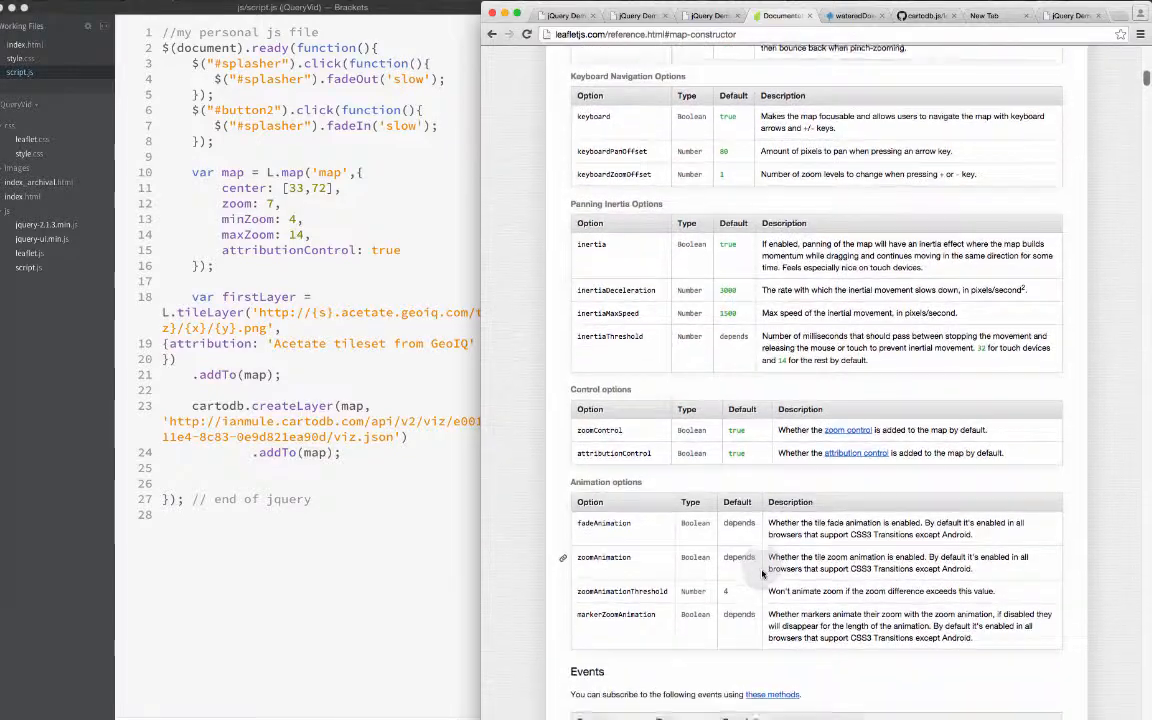
{"action": "scroll", "scroll_direction": "down", "scroll_amount": 3}
{"action": "type", "text": ","}
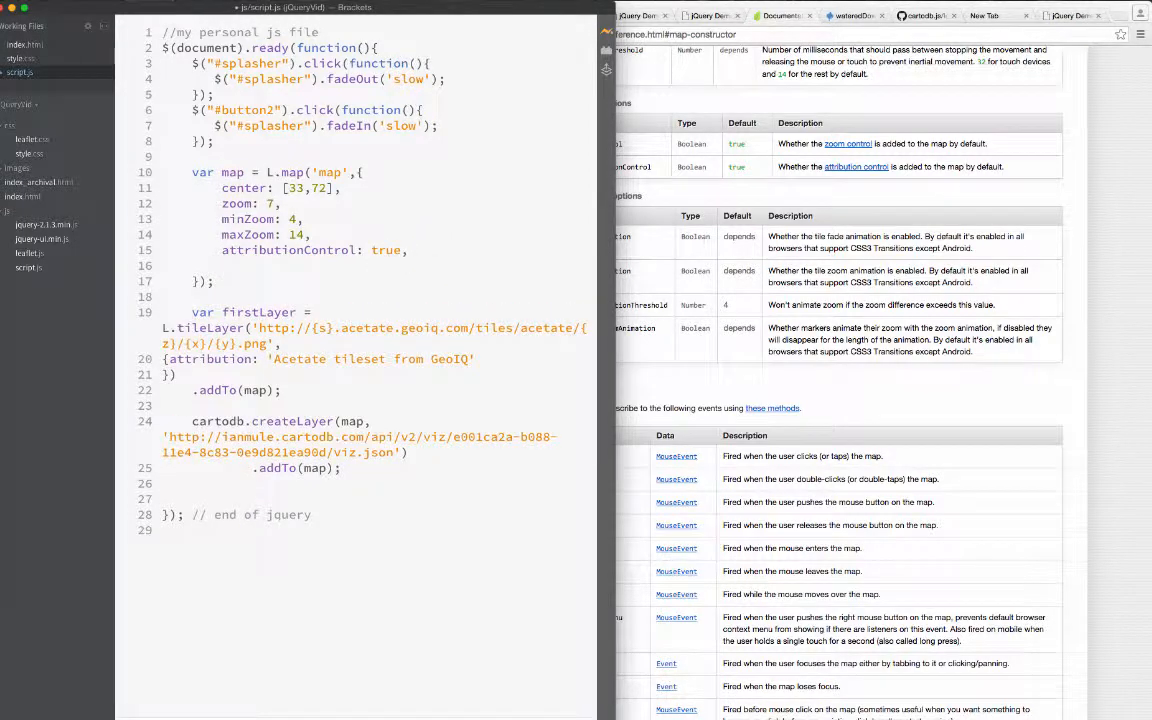
Step: Add zoomControl: false to the L.map options and view the map without zoom buttons in Chrome
{"action": "type", "text": "zoomControl: false"}
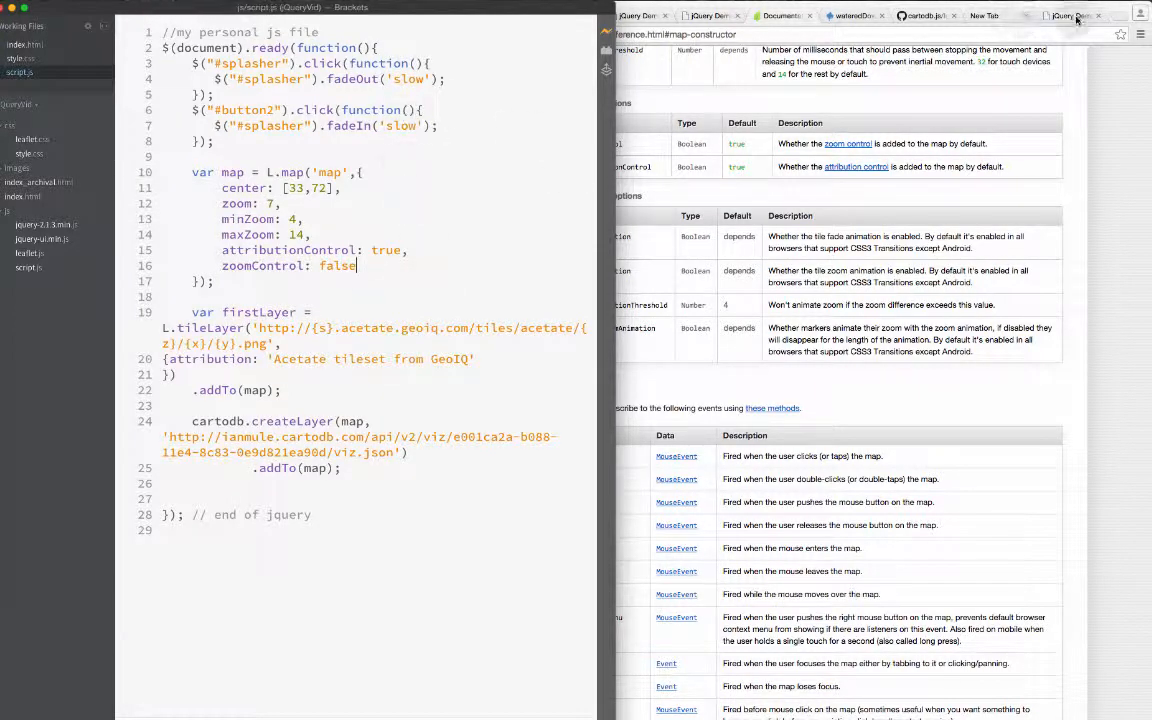
{"action": "left_click", "coordinate": [1072, 16]}
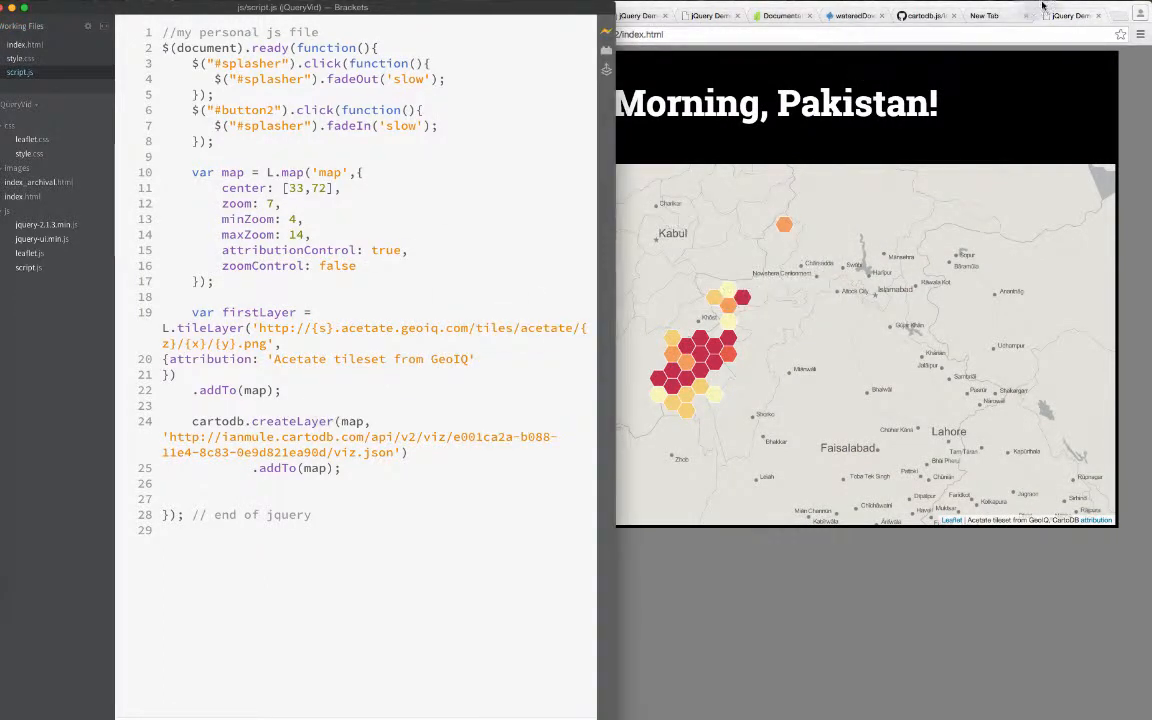
Step: Return to the Leaflet map reference and scroll through the Map Events table to the scale control options
{"action": "left_click", "coordinate": [984, 16]}
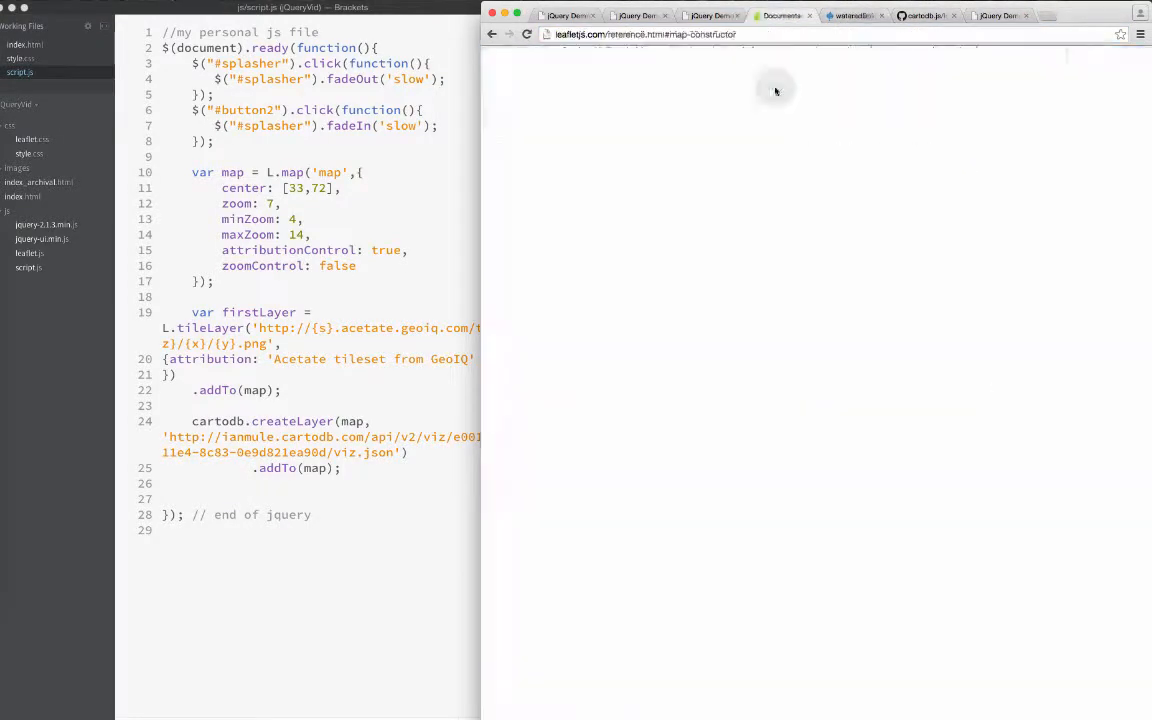
{"action": "scroll", "scroll_direction": "down", "scroll_amount": 3}
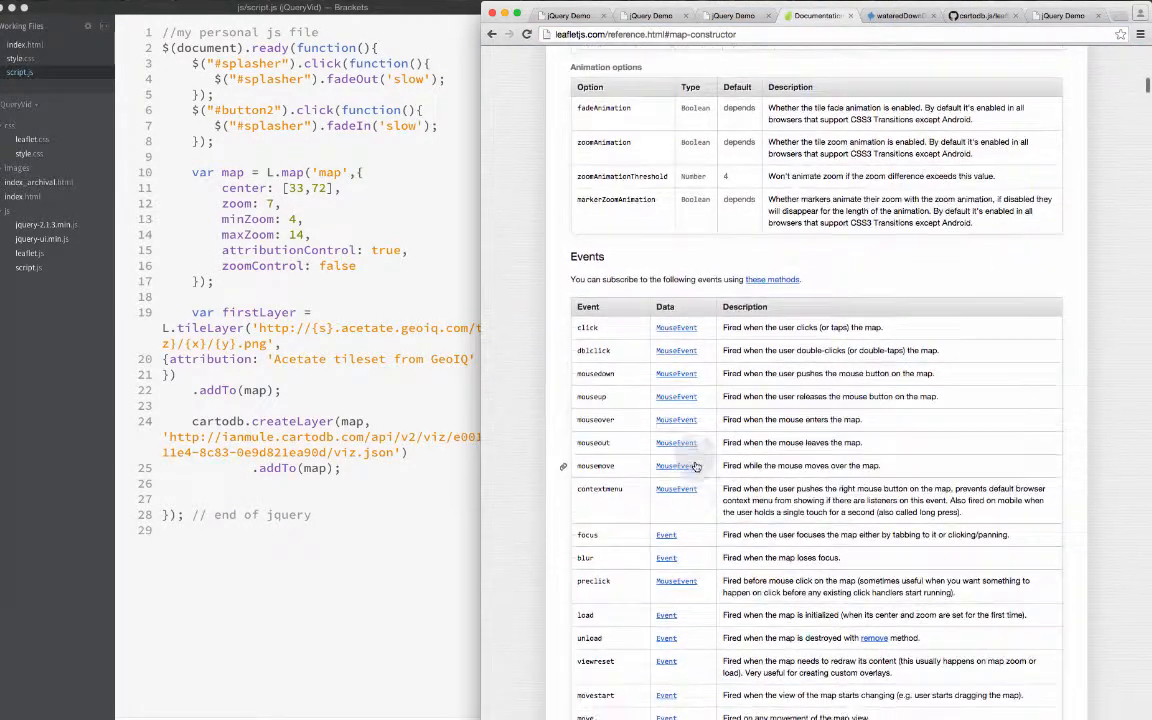
{"action": "scroll", "scroll_direction": "down", "scroll_amount": 3}
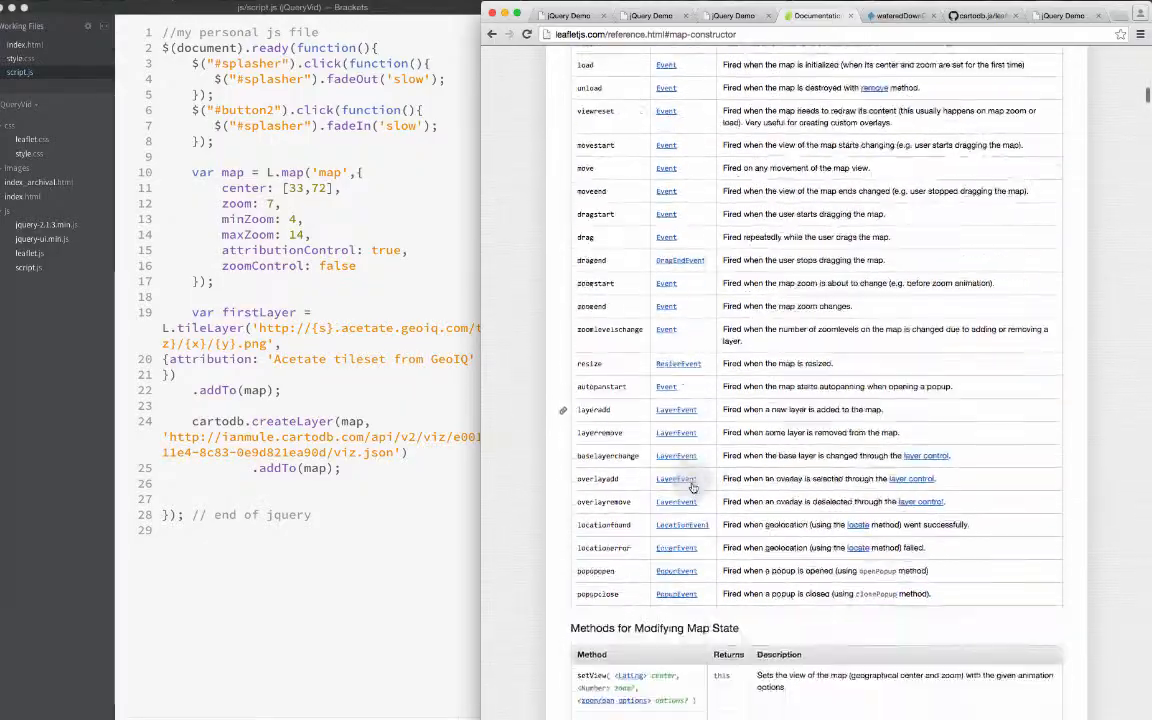
{"action": "scroll", "scroll_direction": "down", "scroll_amount": 3}
{"action": "type", "text": "sc"}
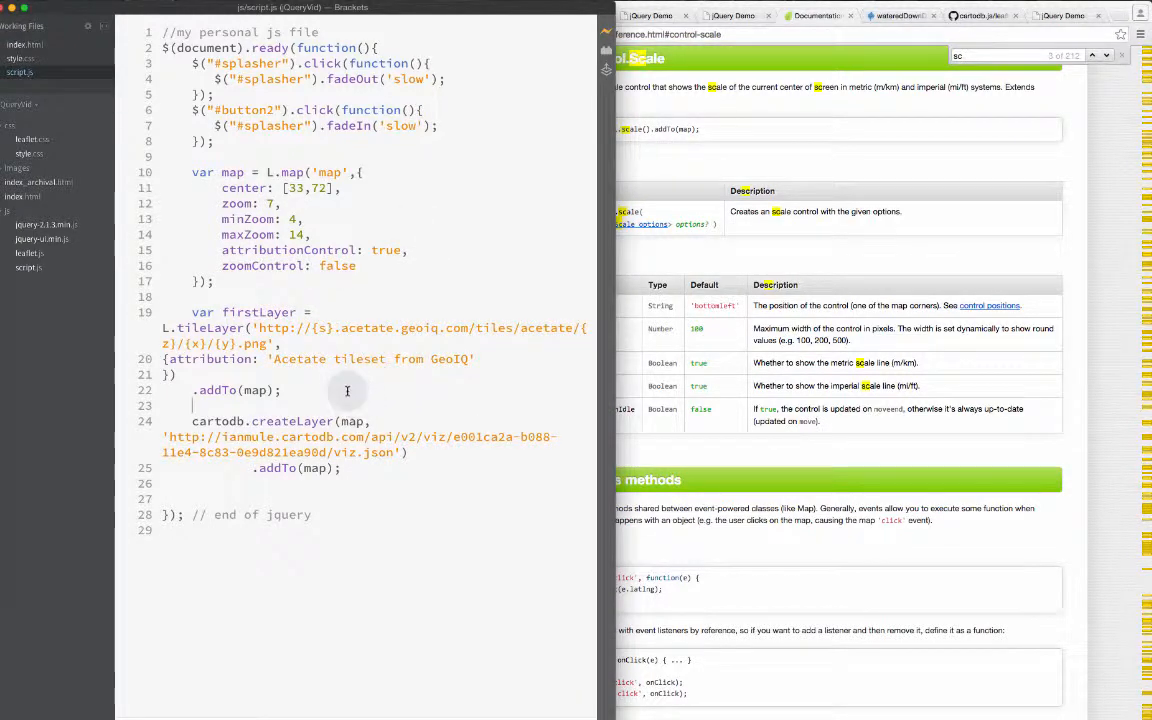
Step: Add L.control.scale().addTo(map); after the tile layer and consult the Control Positions docs
{"action": "type", "text": "L.control.scale("}
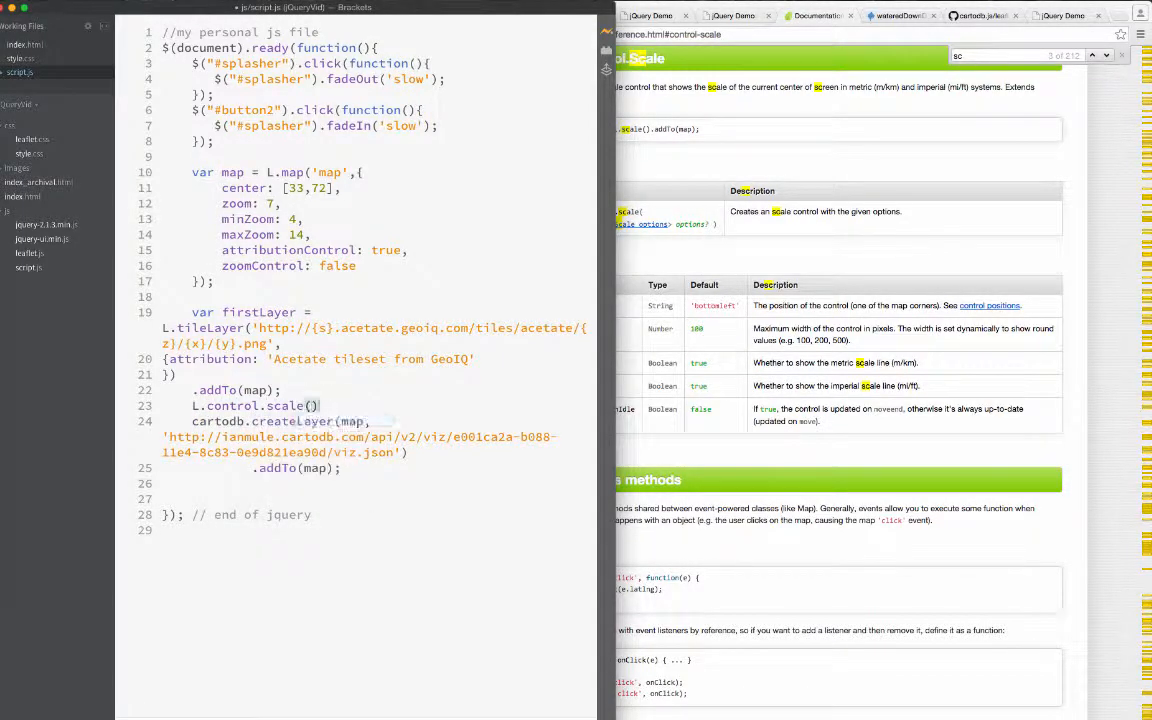
{"action": "type", "text": ".addTo(map);"}
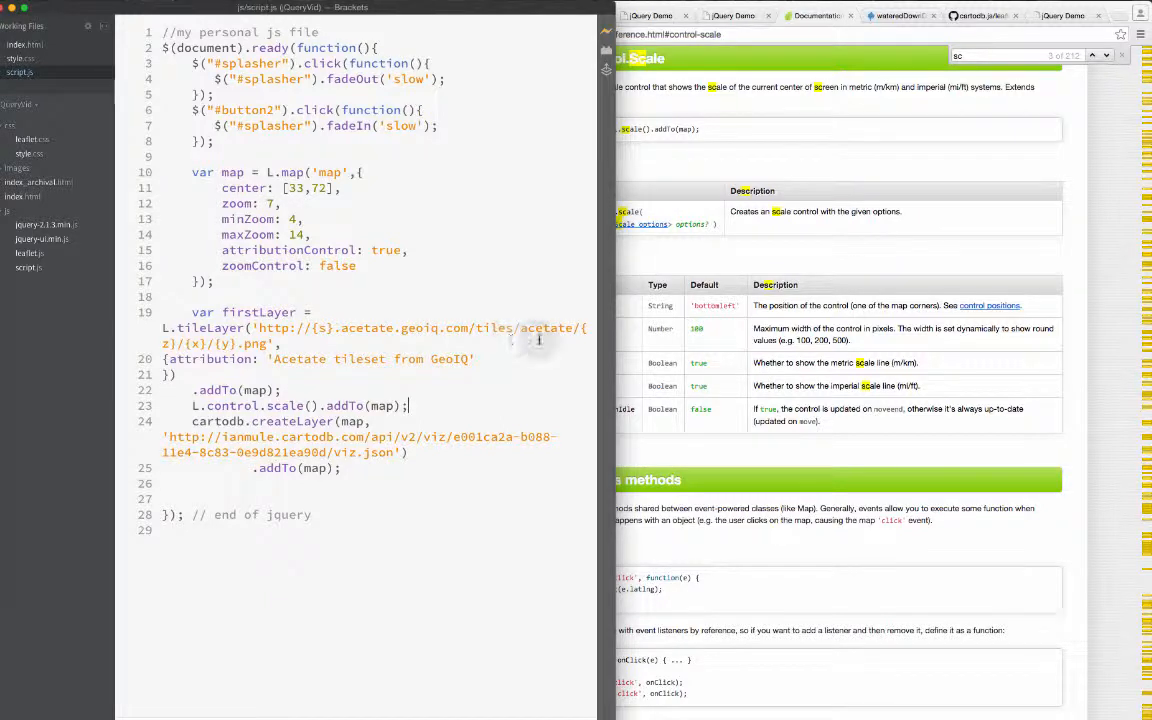
{"action": "left_click", "coordinate": [1060, 16]}
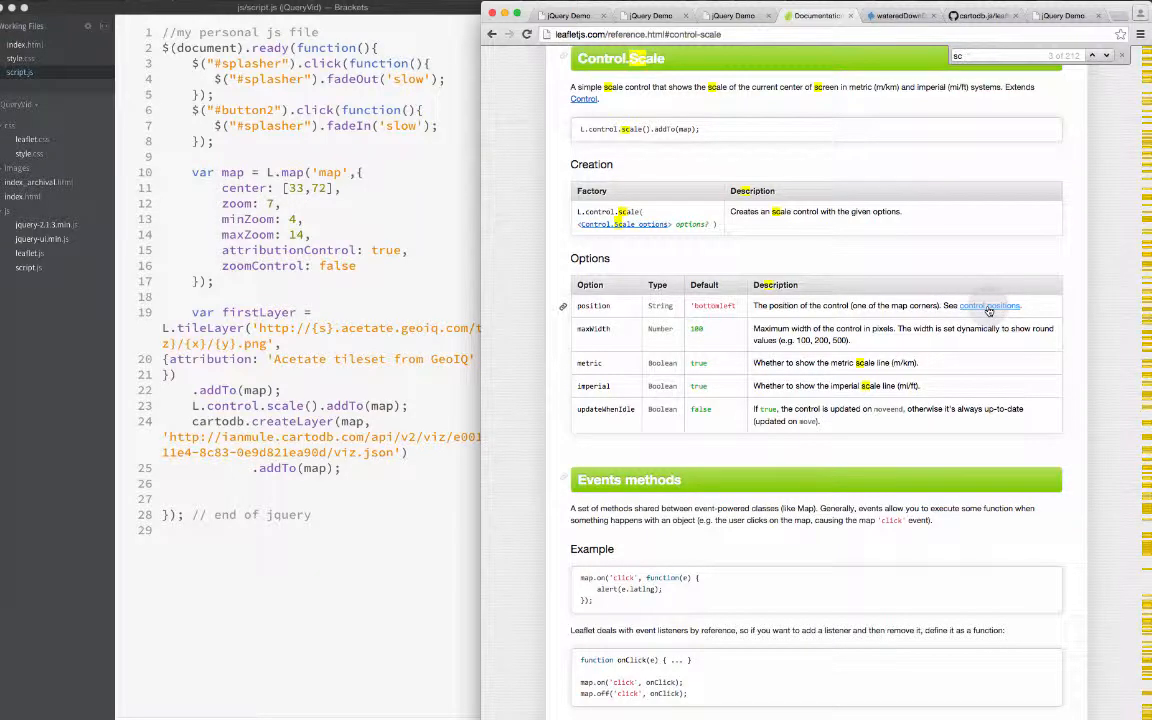
{"action": "left_click", "coordinate": [990, 304]}
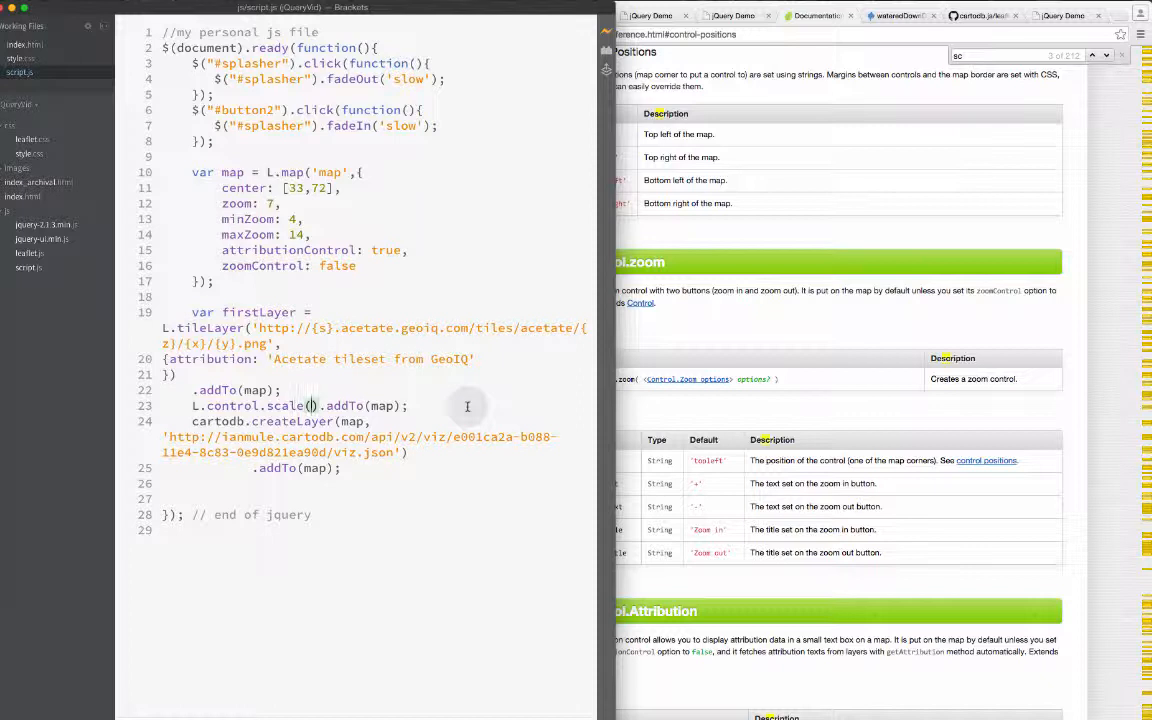
Step: Give the scale control a {position: bottom} option and select the value to rewrite it as bottomright
{"action": "type", "text": "{}"}
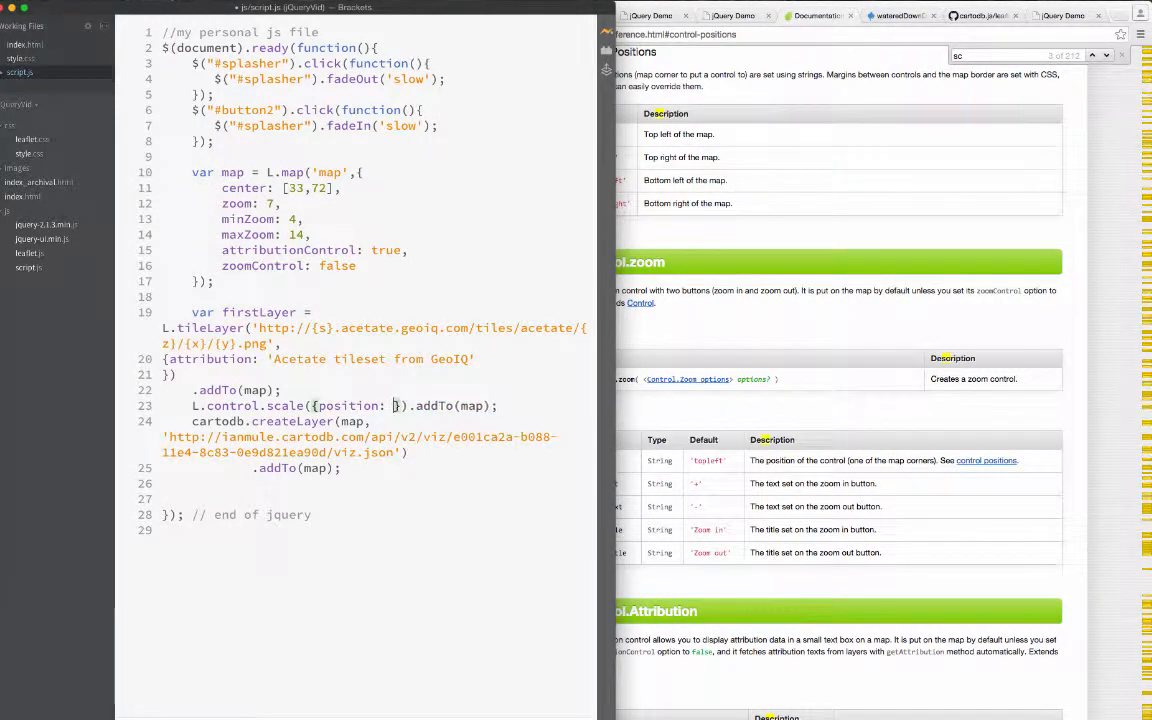
{"action": "type", "text": "bottom"}
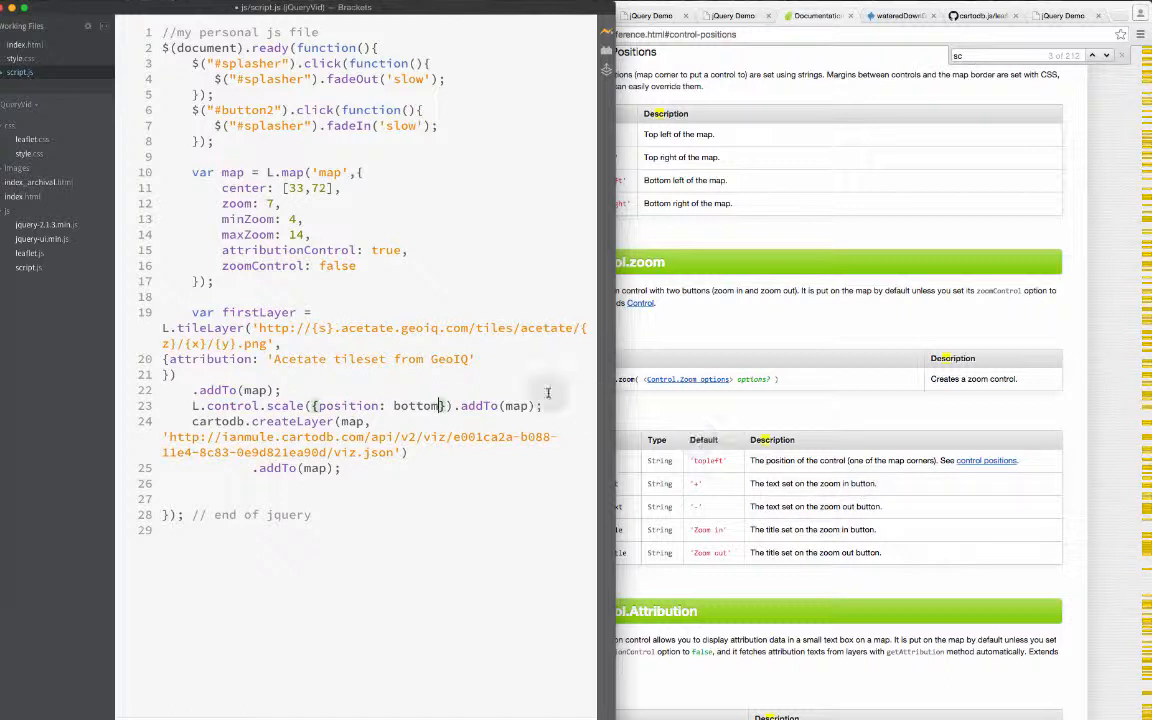
{"action": "double_click", "coordinate": [414, 404]}
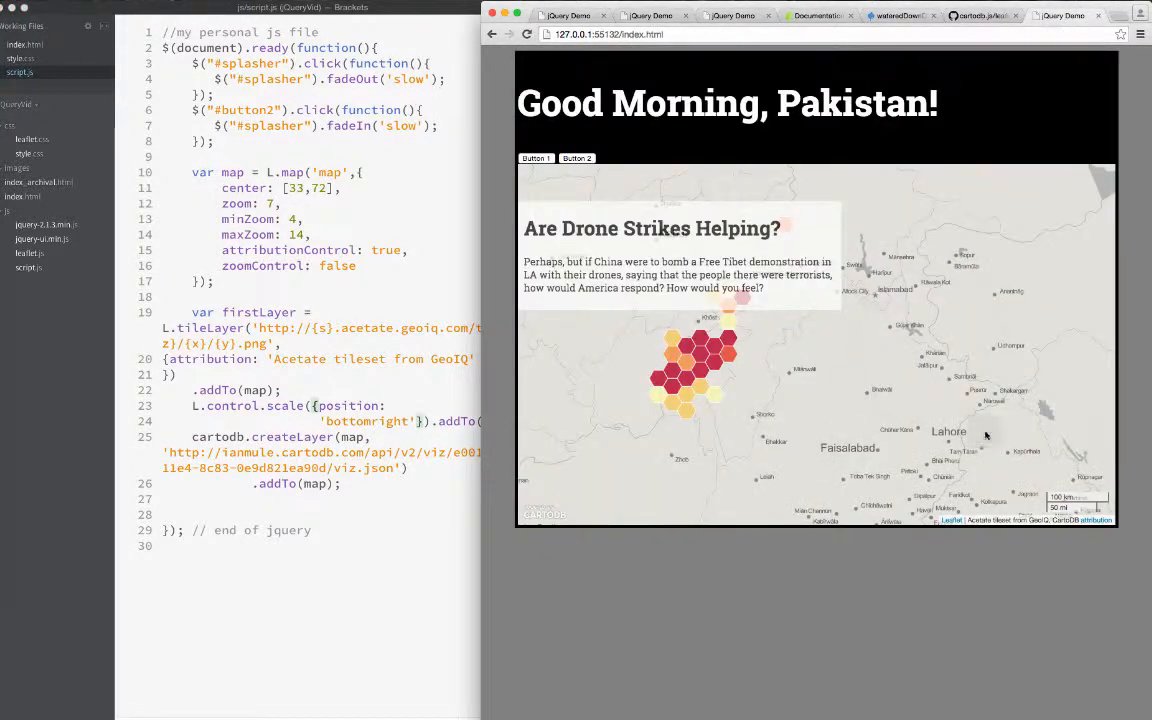
{"action": "mouse_move", "coordinate": [1016, 490]}
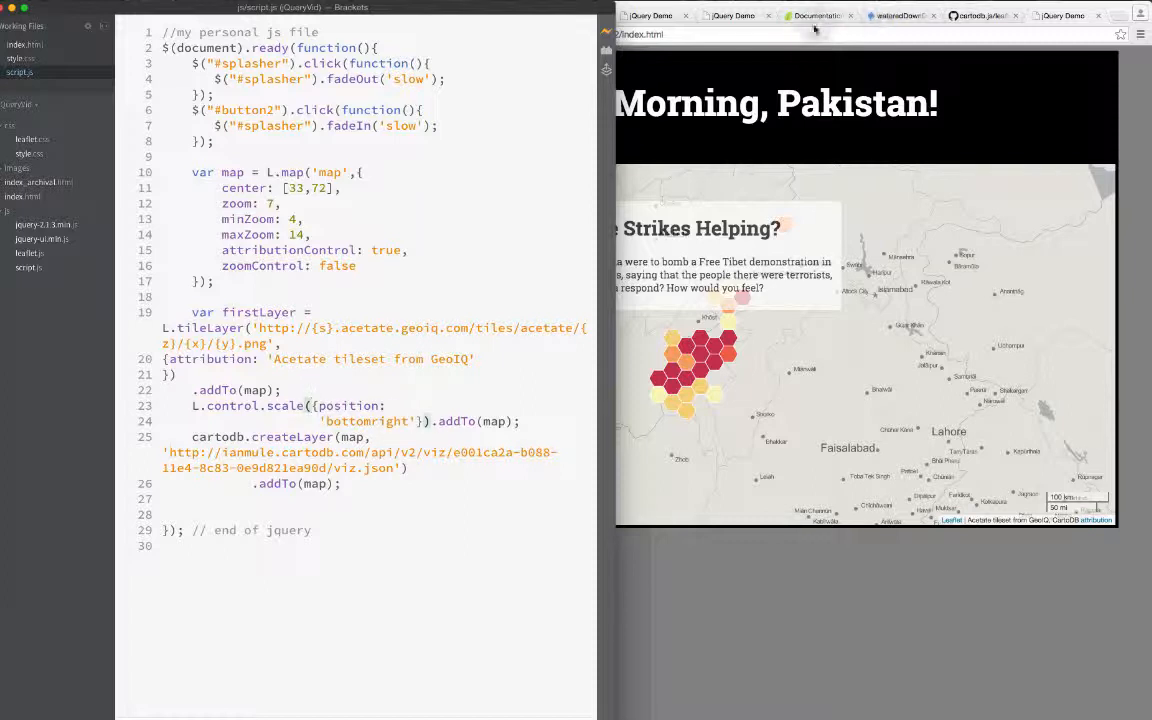
Step: Return to Leaflet's control-positions and Control.Zoom options documentation in Chrome
{"action": "left_click", "coordinate": [818, 16]}
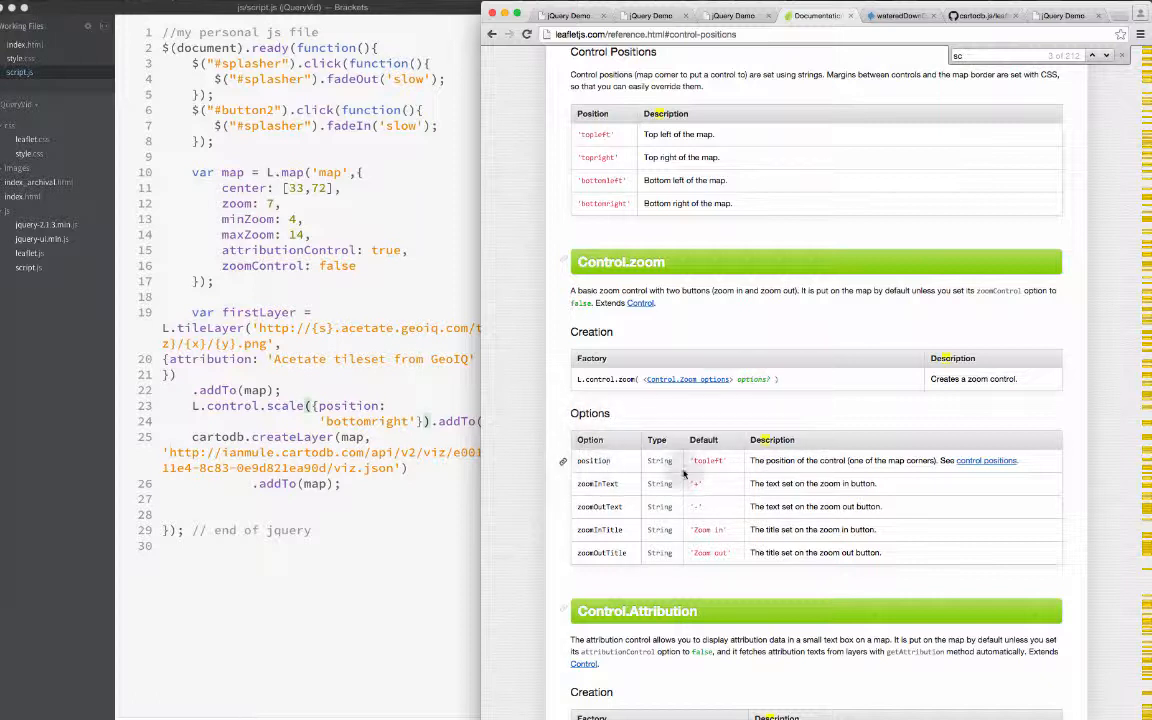
{"action": "mouse_move", "coordinate": [680, 470]}
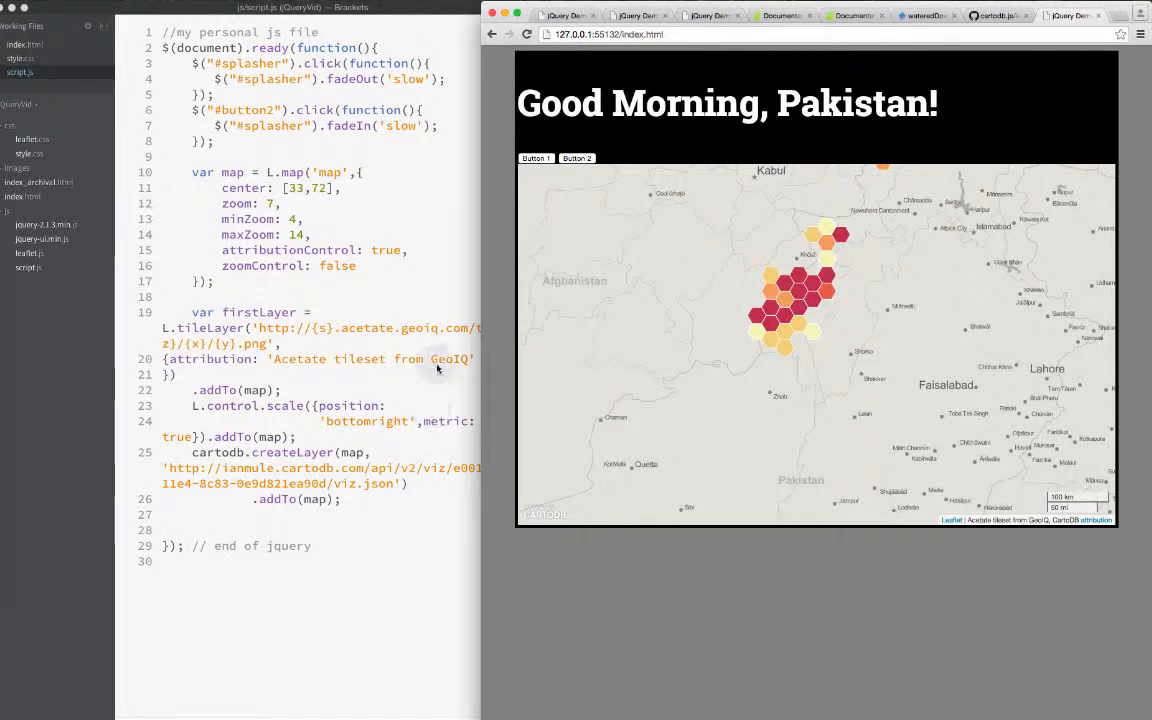
{"action": "mouse_move", "coordinate": [744, 292]}
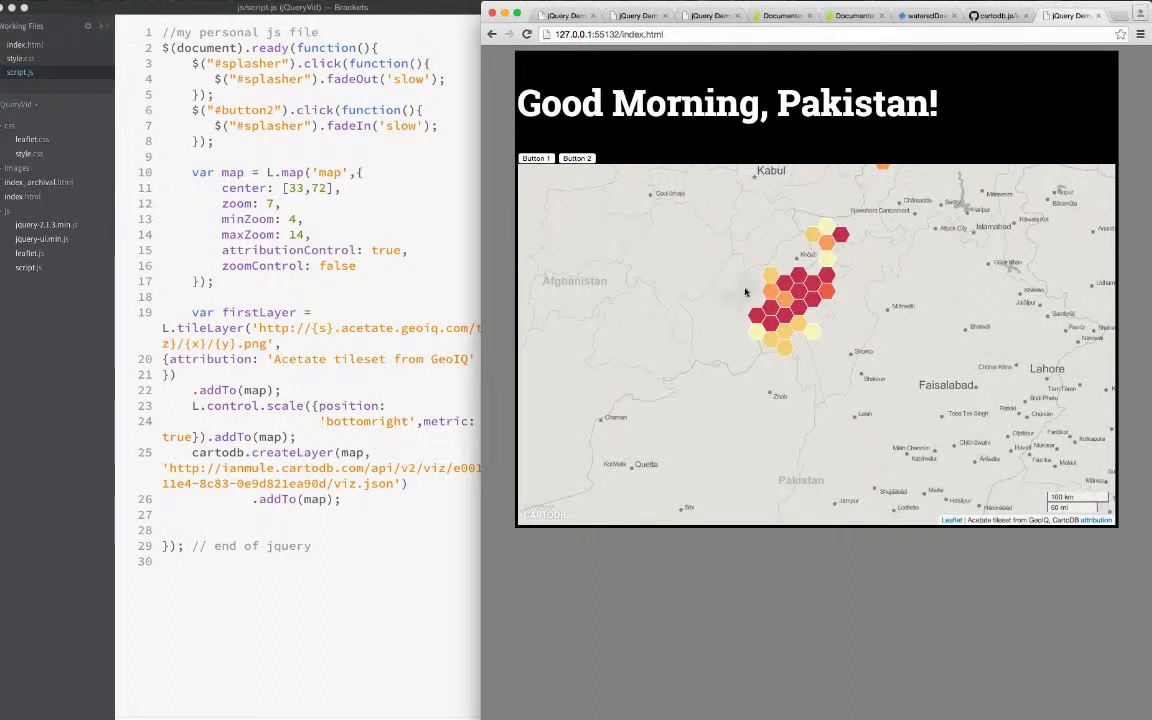